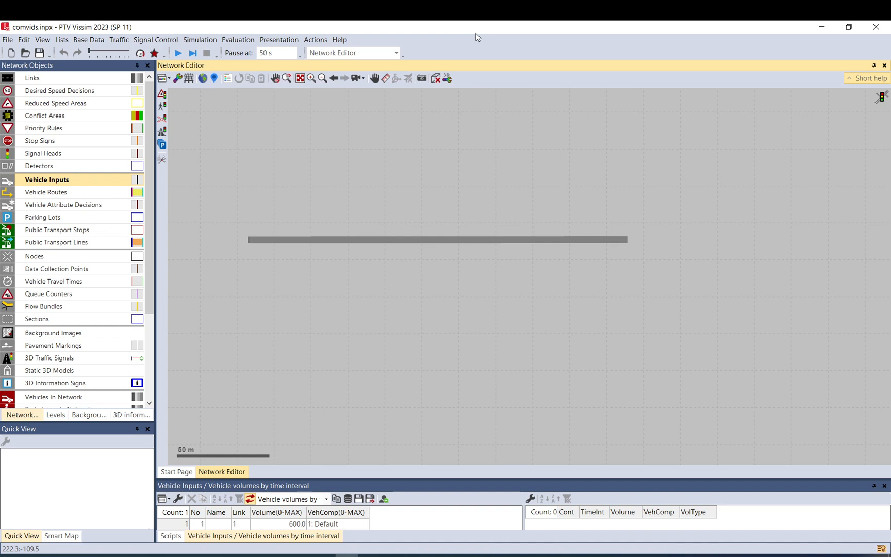
pyautogui.moveTo(480, 41)
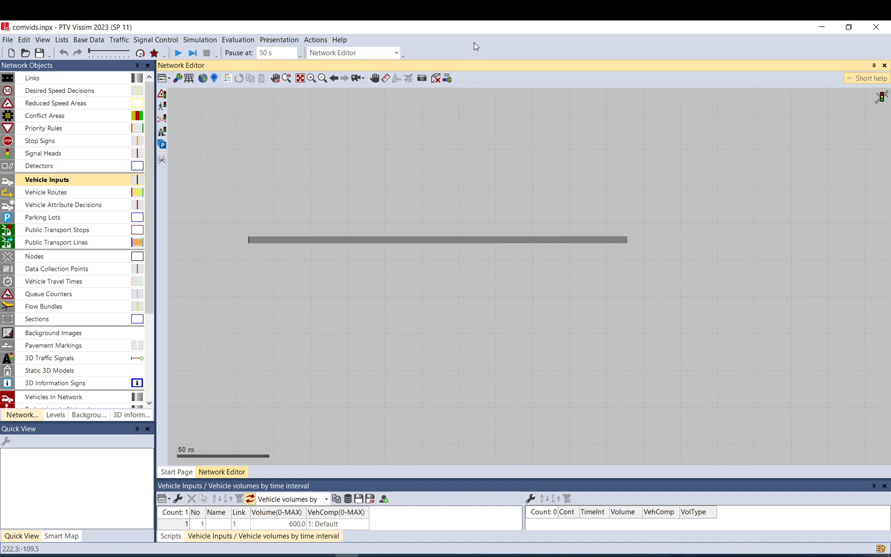
pyautogui.moveTo(474, 49)
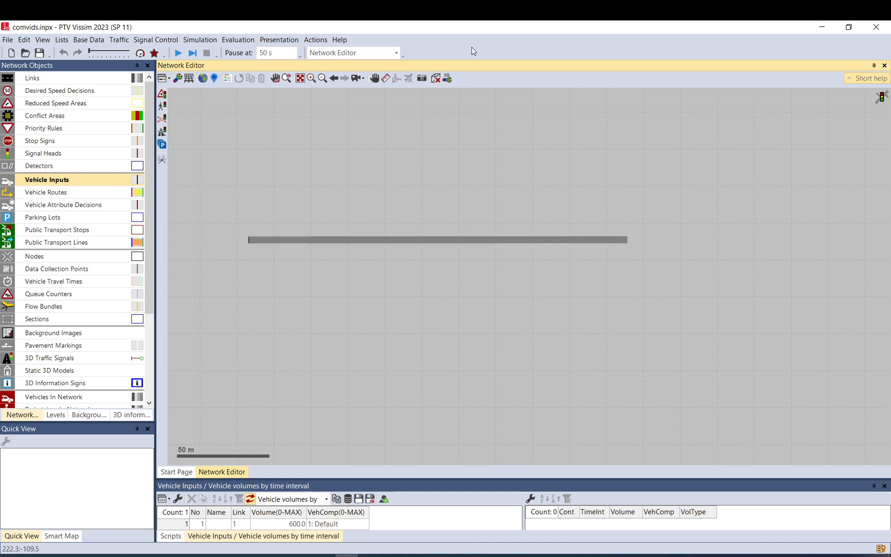
pyautogui.moveTo(500, 39)
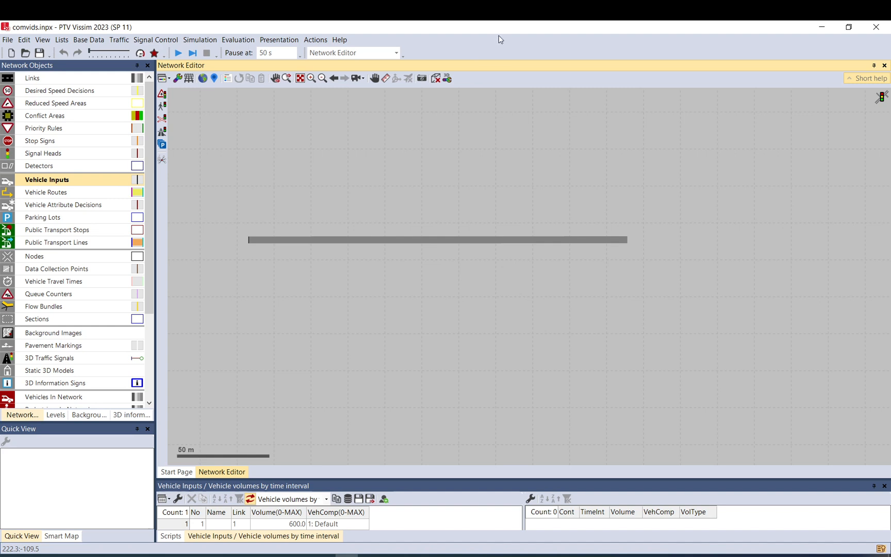
pyautogui.moveTo(511, 127)
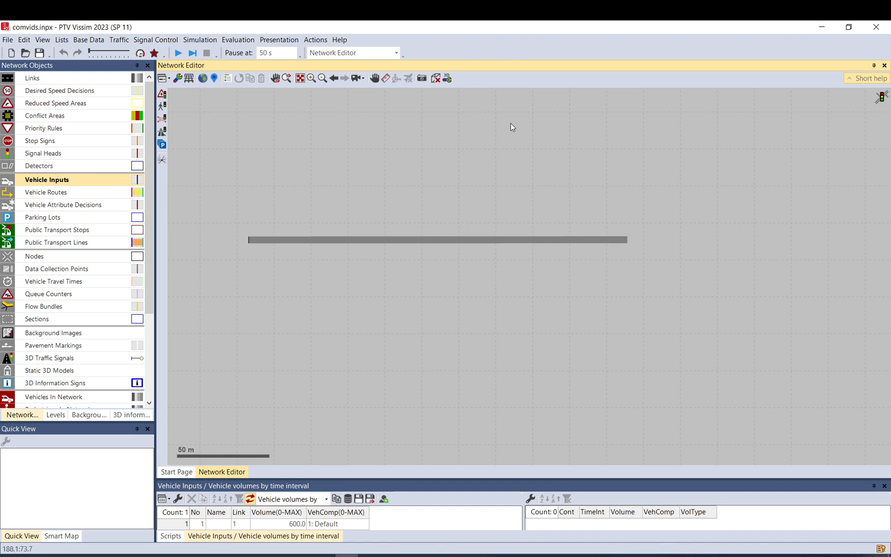
pyautogui.moveTo(511, 116)
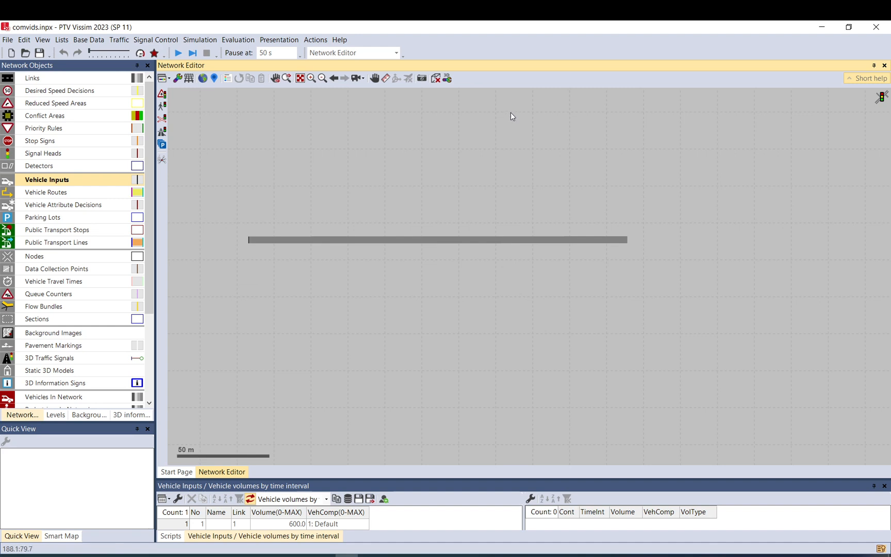
pyautogui.moveTo(494, 121)
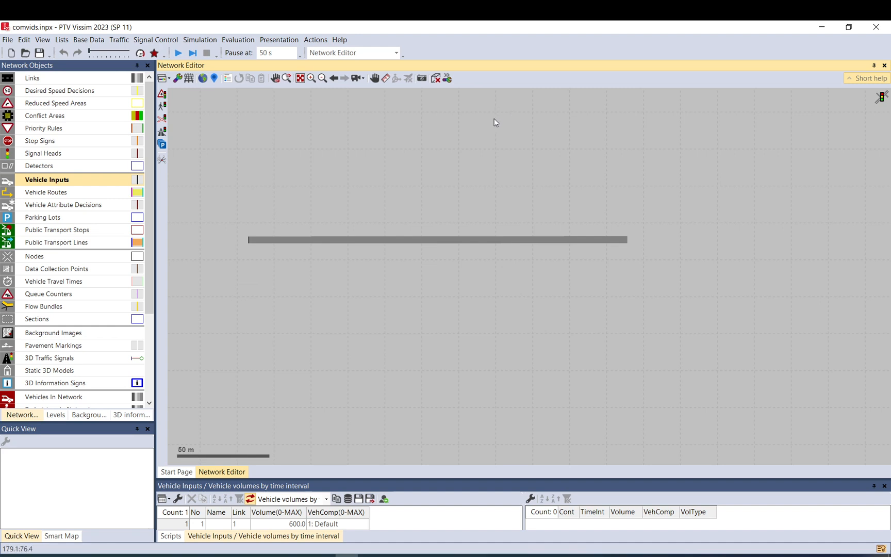
pyautogui.moveTo(406, 222)
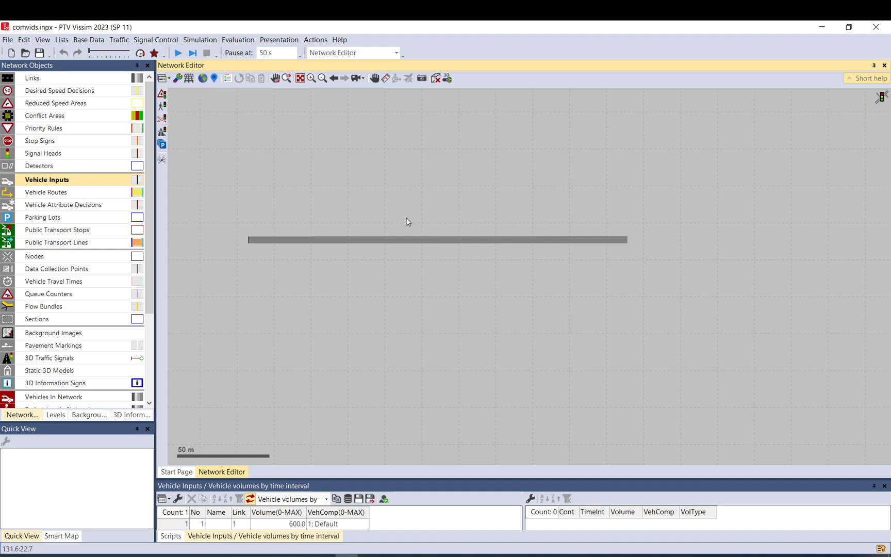
pyautogui.moveTo(663, 180)
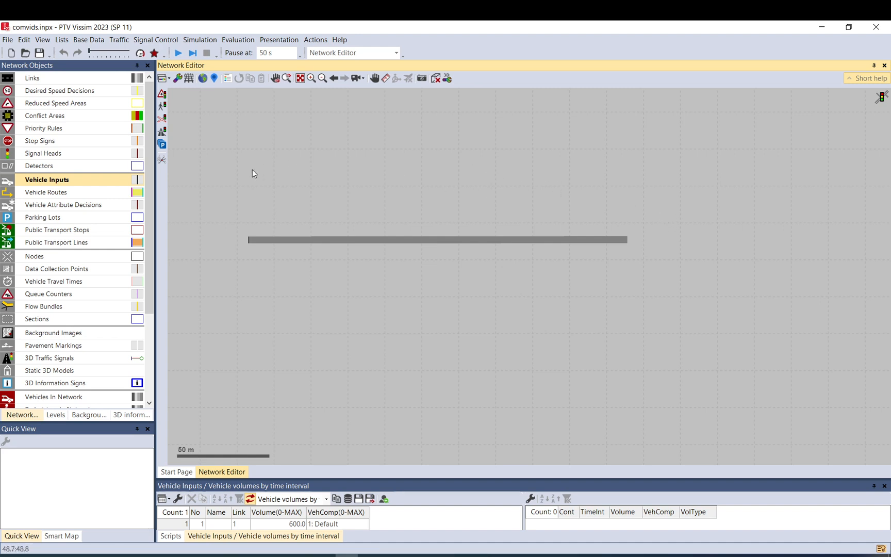
pyautogui.moveTo(239, 228)
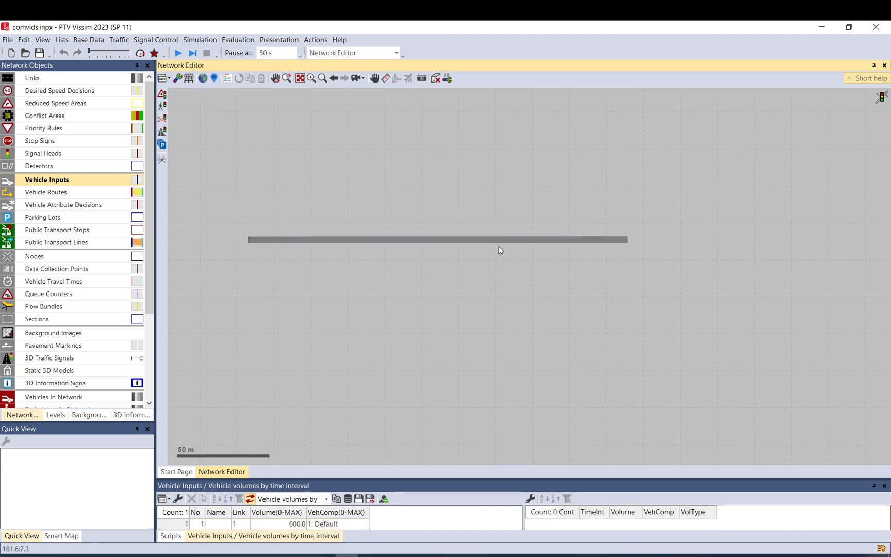
pyautogui.moveTo(497, 256)
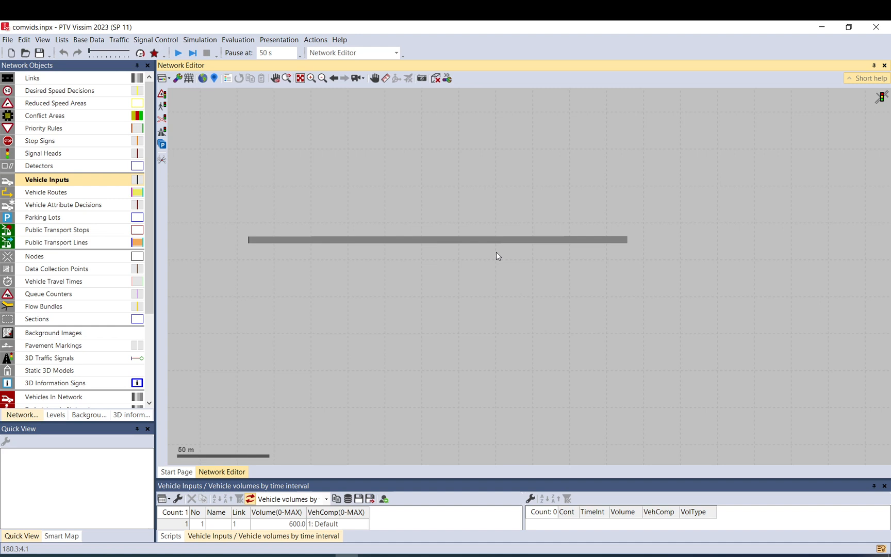
pyautogui.moveTo(608, 292)
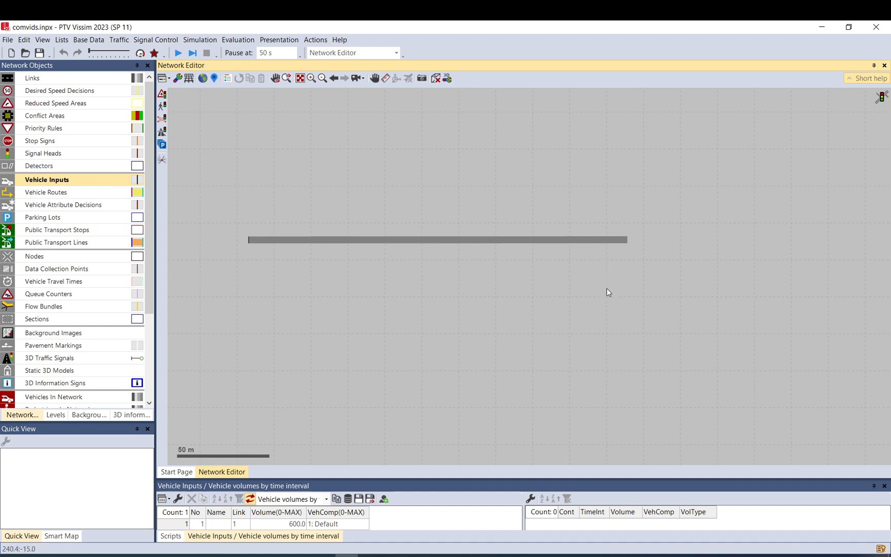
pyautogui.moveTo(618, 346)
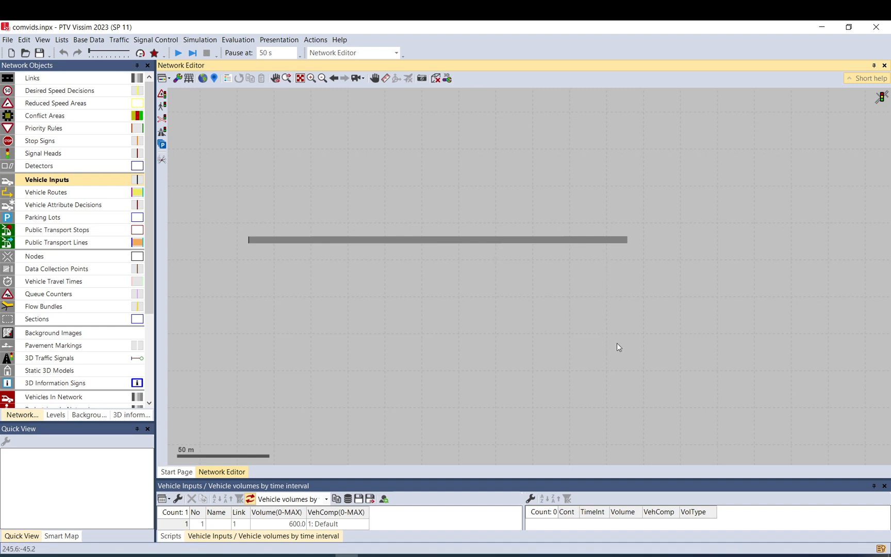
pyautogui.moveTo(608, 379)
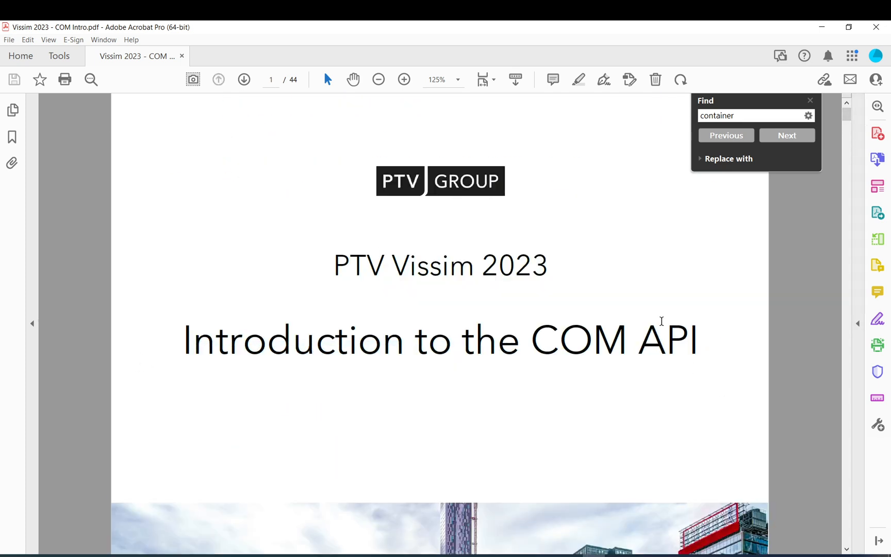
pyautogui.moveTo(414, 239)
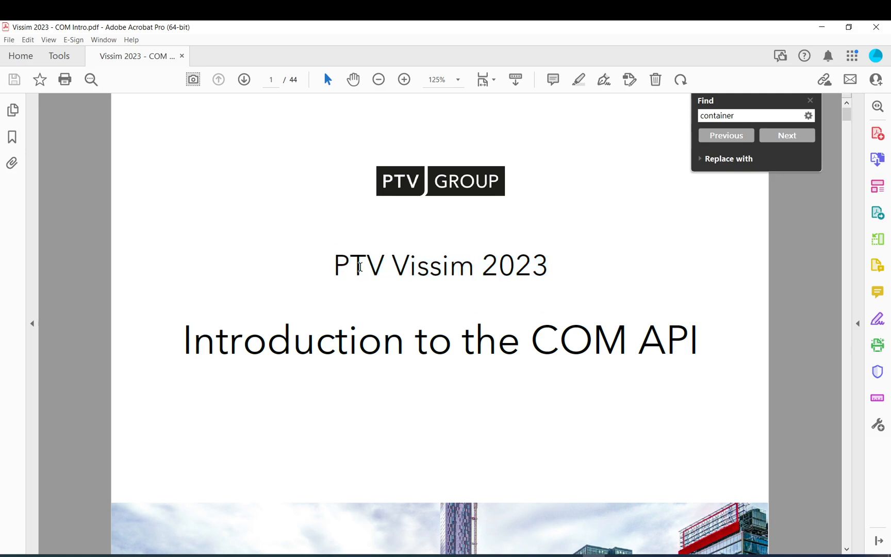
# Scroll the COM Intro PDF from the title page through the object model to section 4.2.3 ItemByKey
pyautogui.scroll(-3)
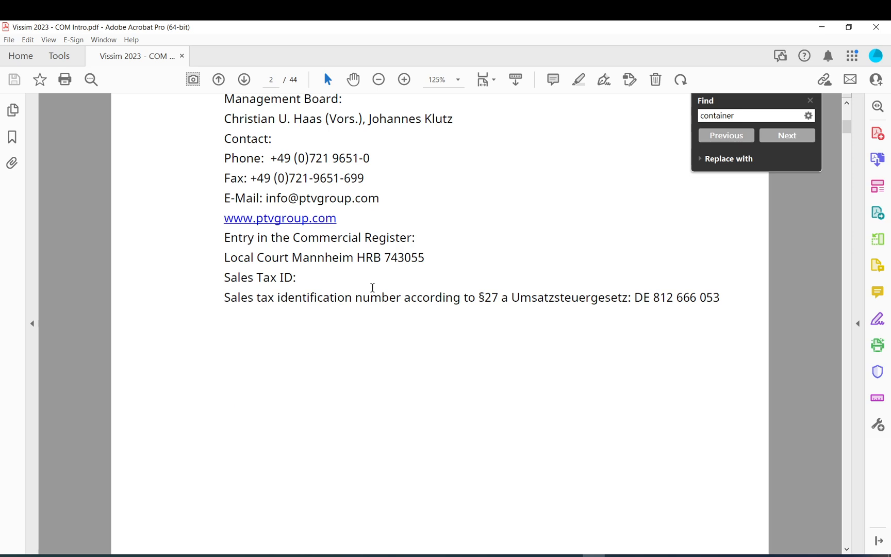
pyautogui.click(786, 135)
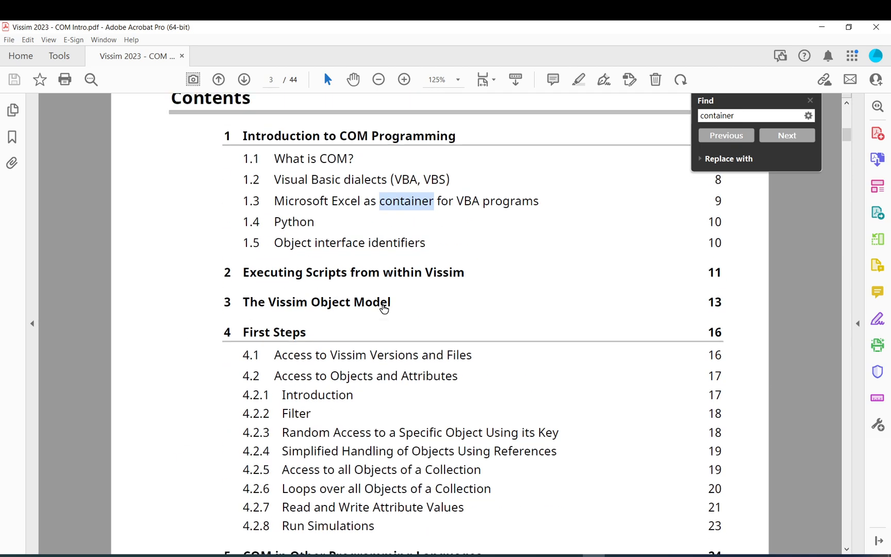
pyautogui.scroll(-3)
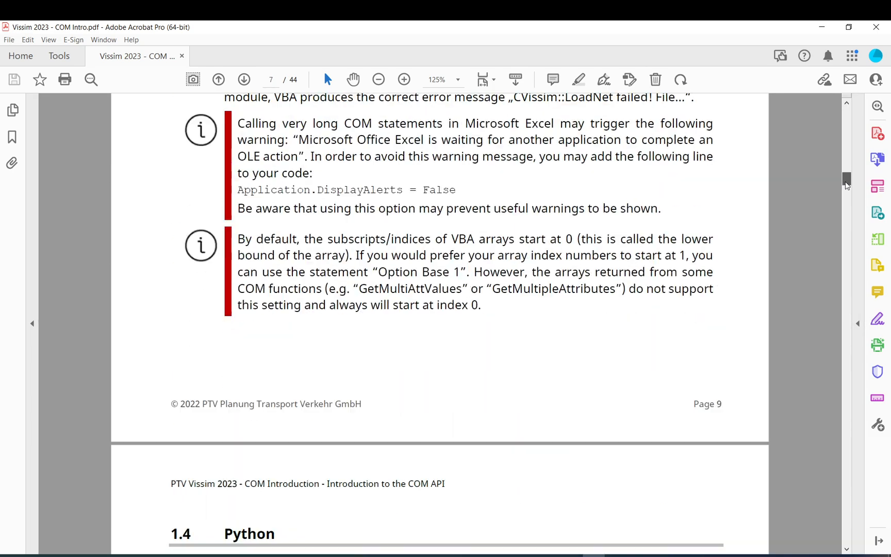
pyautogui.scroll(-3)
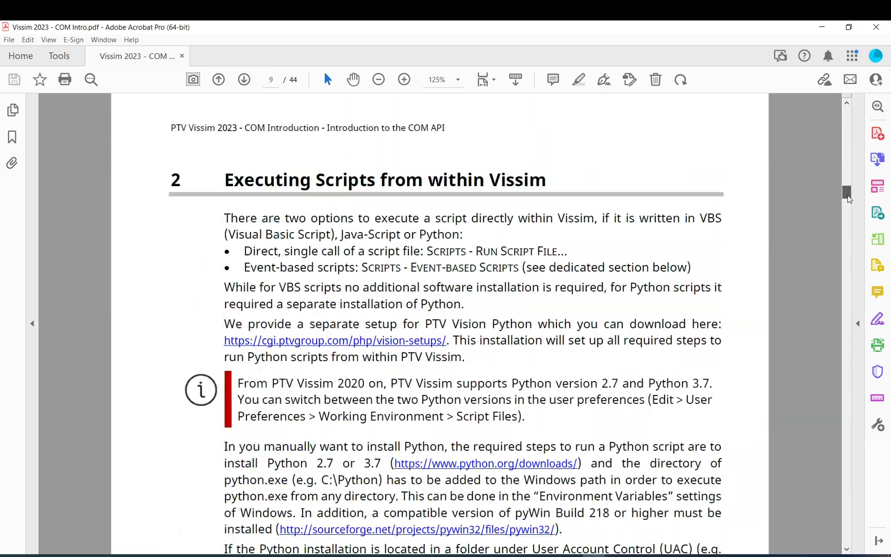
pyautogui.scroll(-3)
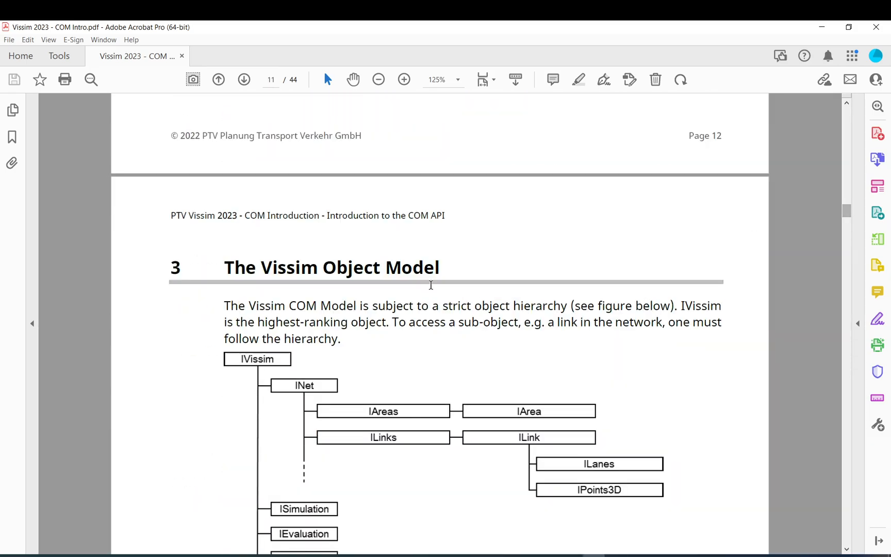
pyautogui.scroll(-3)
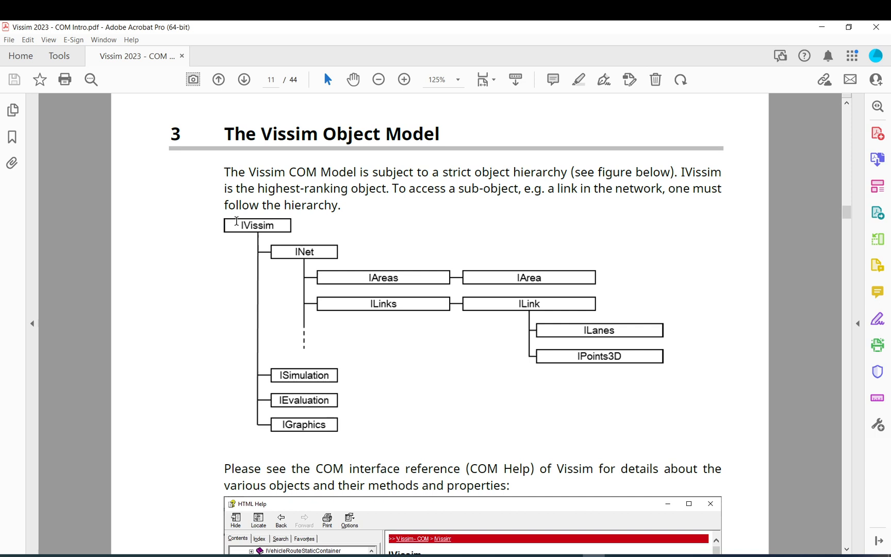
pyautogui.moveTo(258, 372)
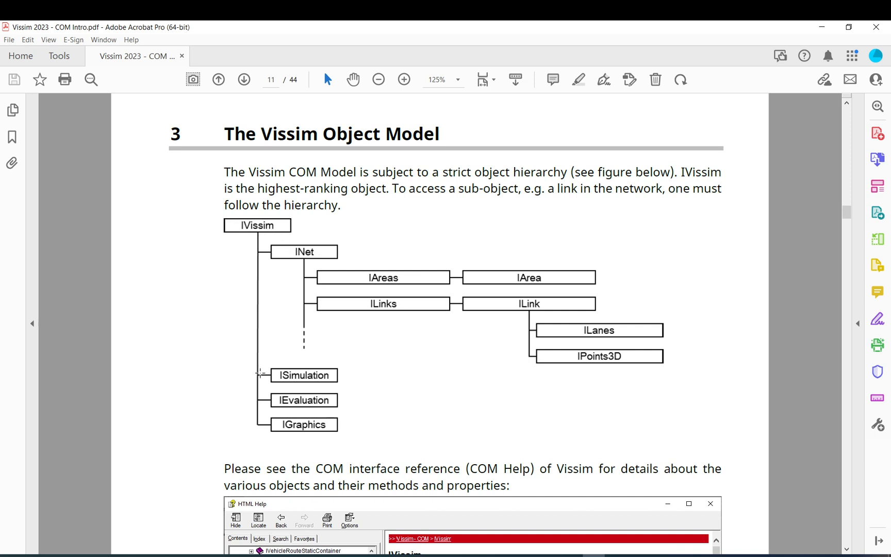
pyautogui.moveTo(319, 433)
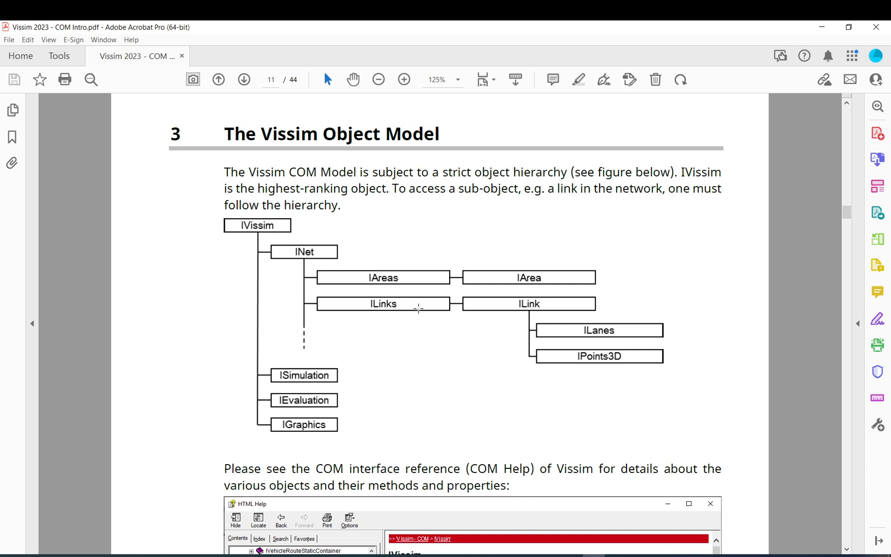
pyautogui.moveTo(488, 303)
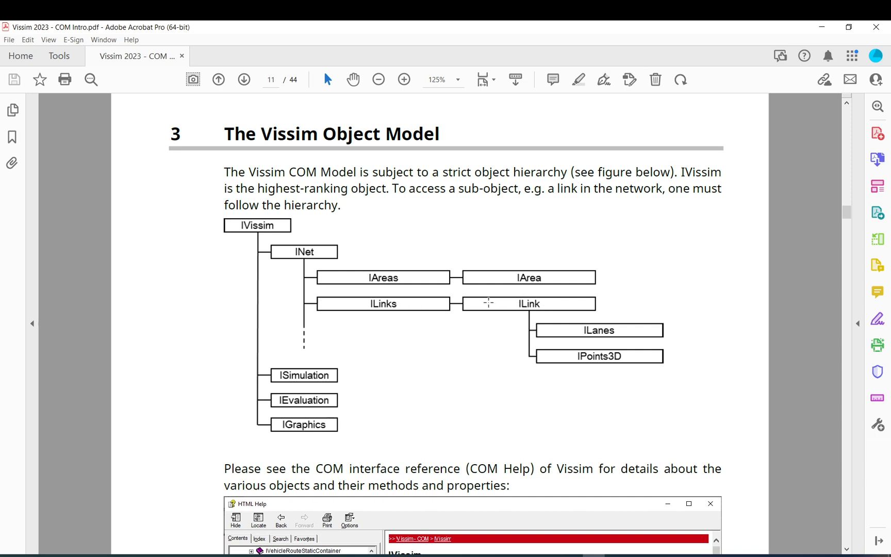
pyautogui.moveTo(288, 238)
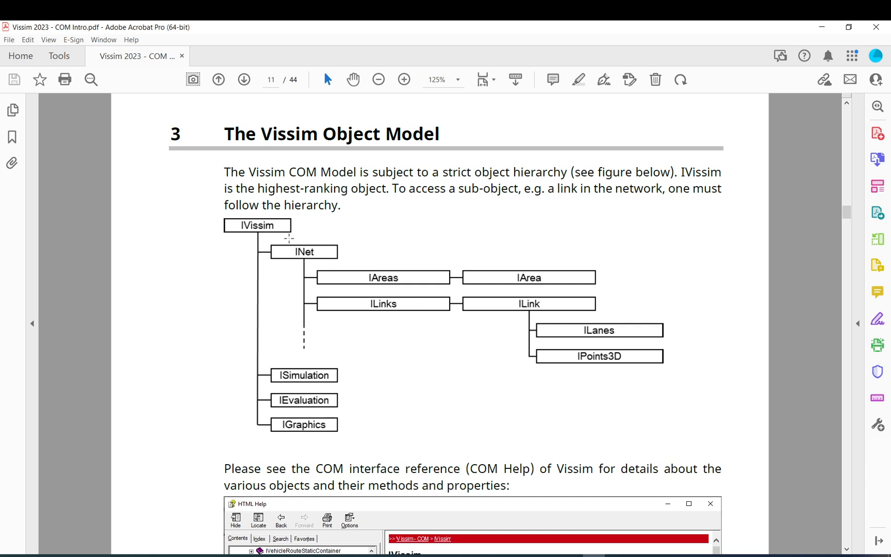
pyautogui.moveTo(396, 317)
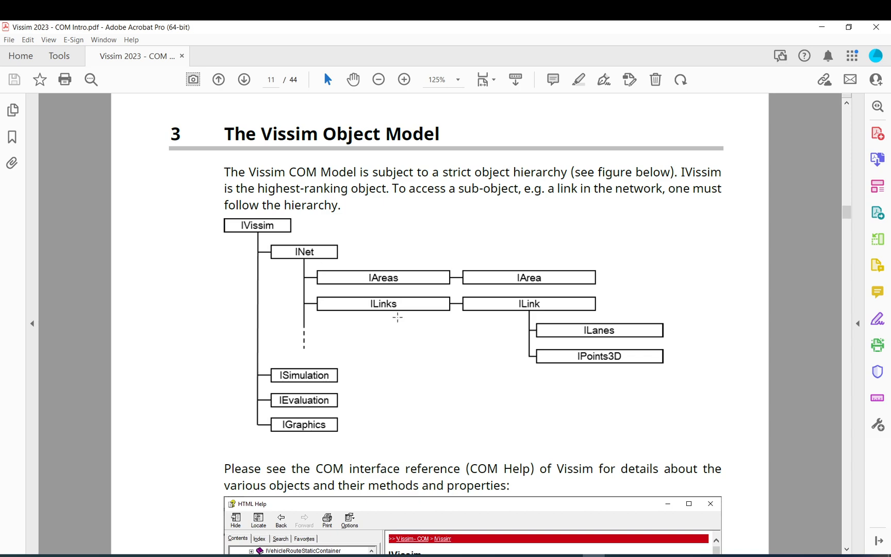
pyautogui.scroll(-3)
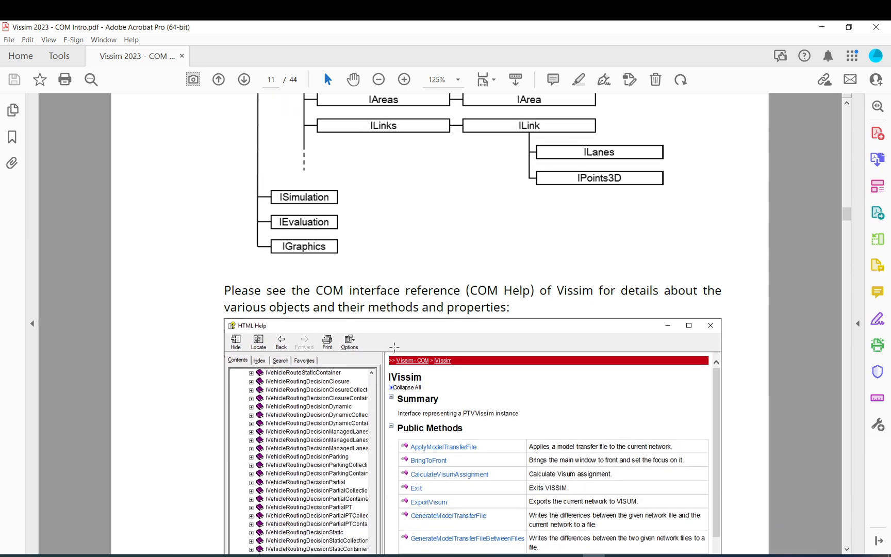
pyautogui.scroll(-3)
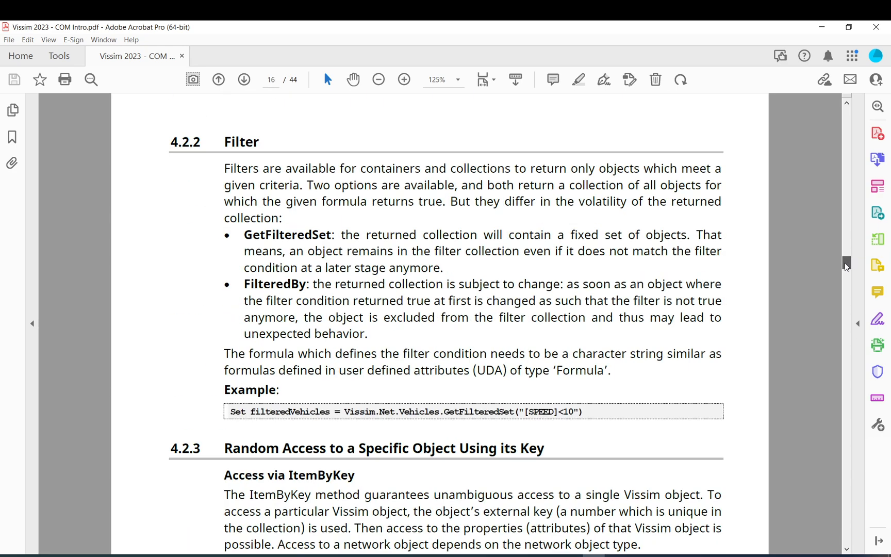
pyautogui.scroll(-3)
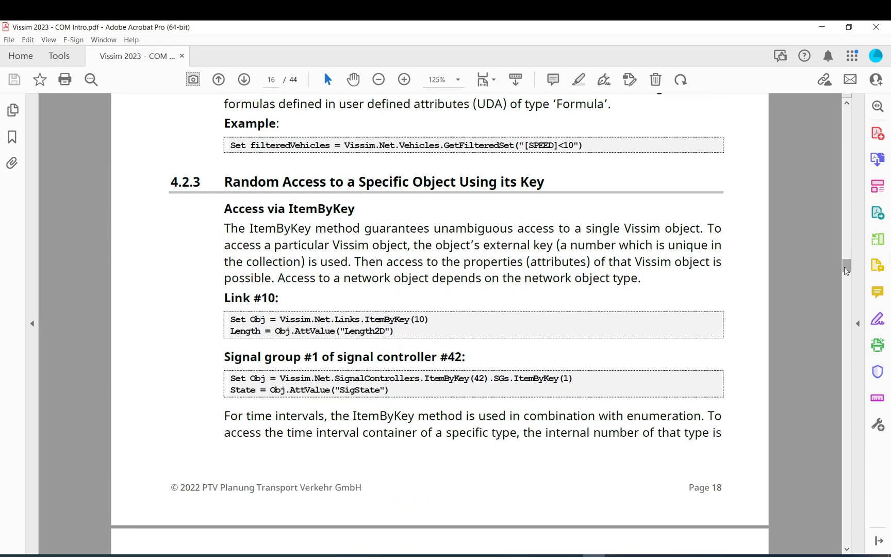
pyautogui.moveTo(799, 255)
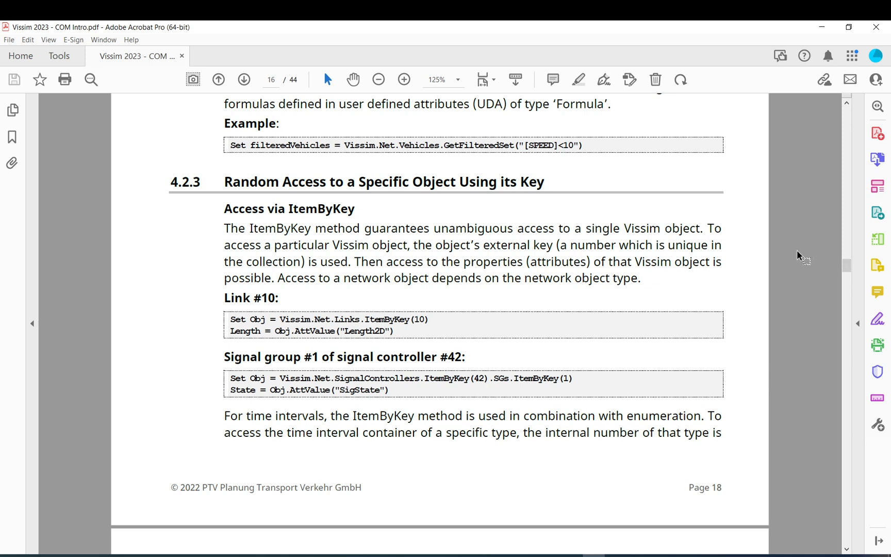
pyautogui.moveTo(637, 256)
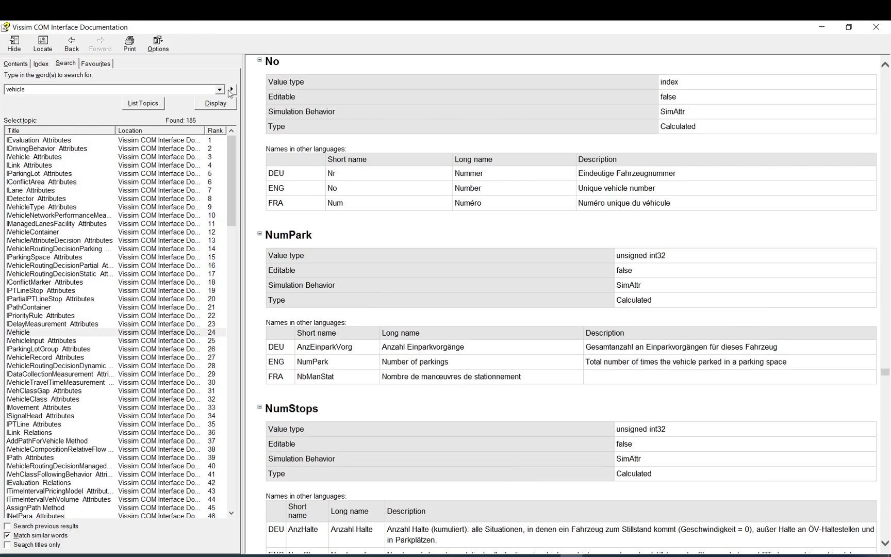
pyautogui.click(15, 63)
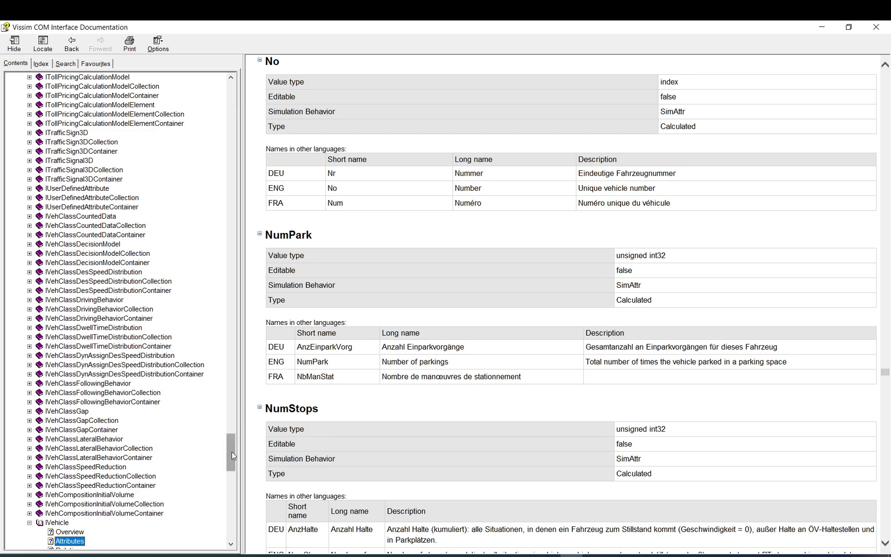
pyautogui.scroll(3)
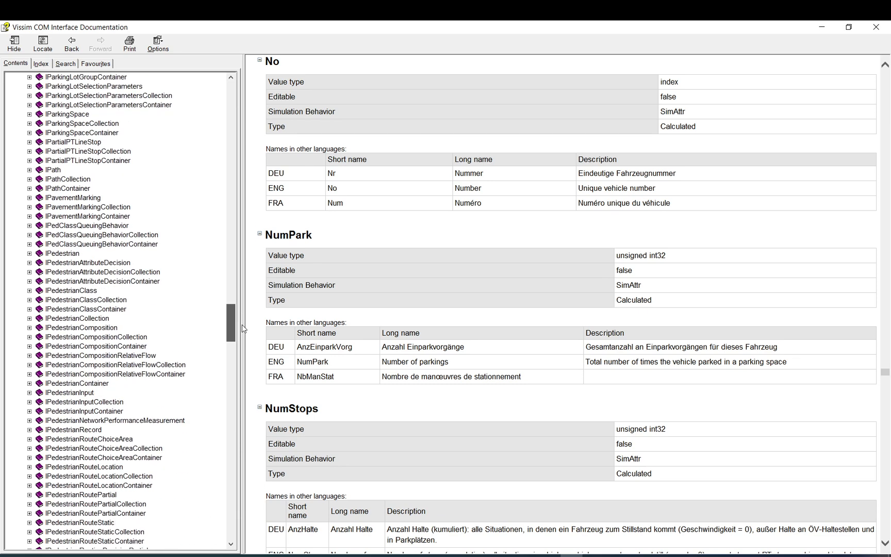
pyautogui.scroll(-3)
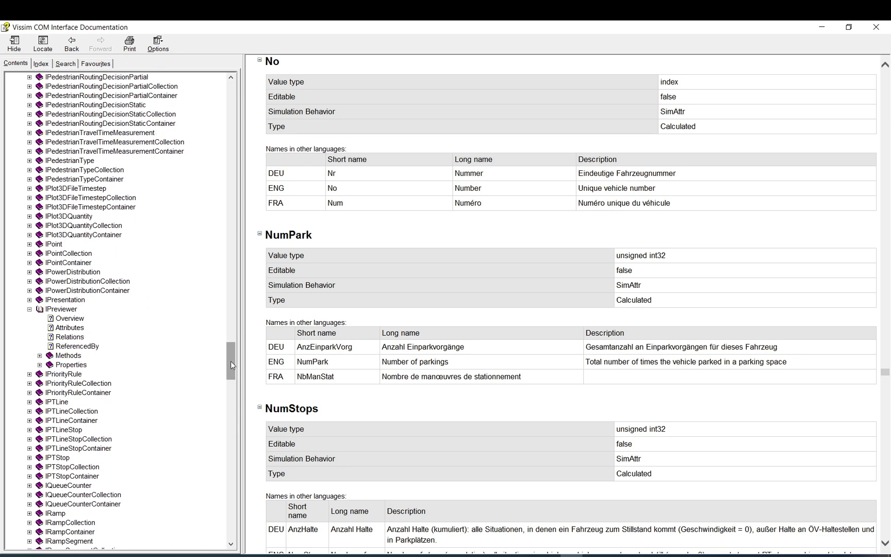
pyautogui.scroll(3)
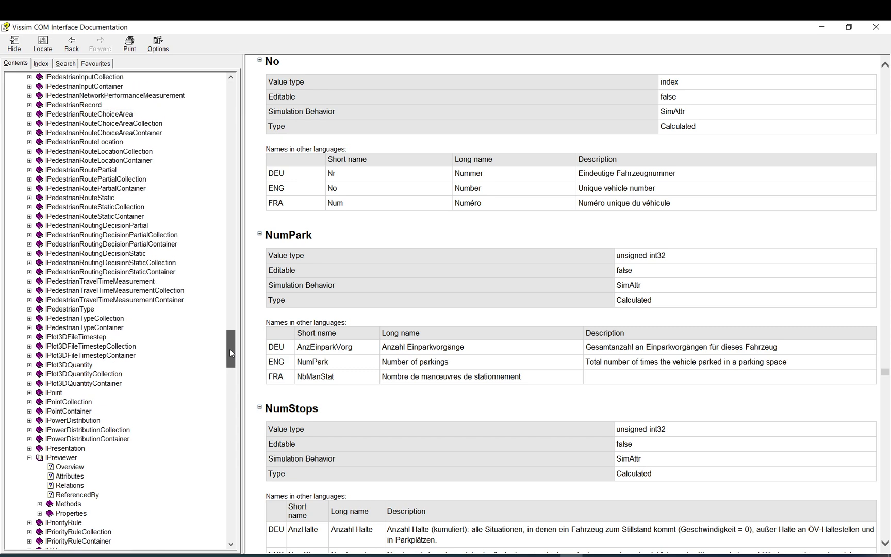
pyautogui.scroll(3)
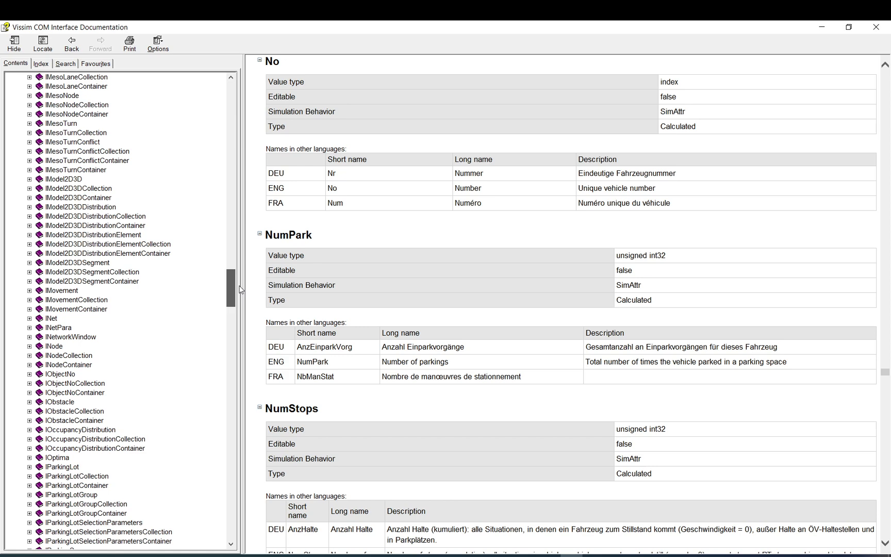
pyautogui.scroll(3)
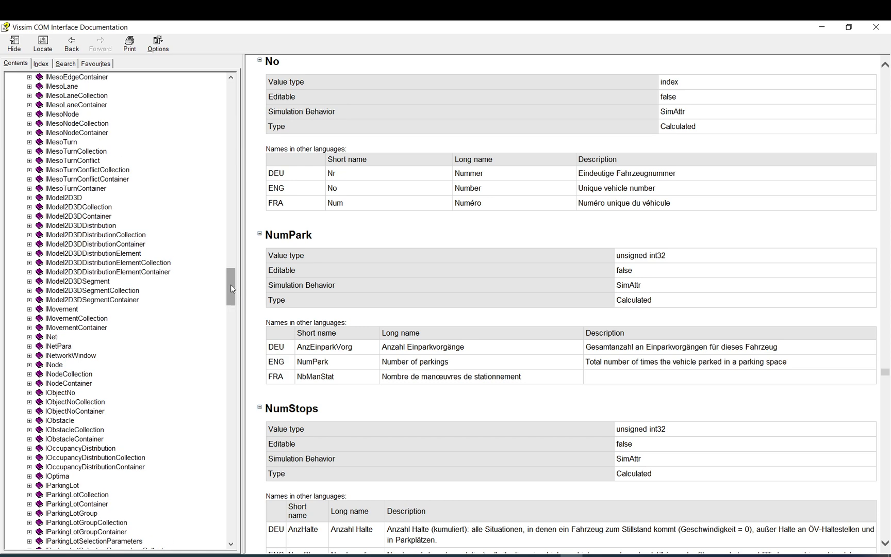
pyautogui.scroll(3)
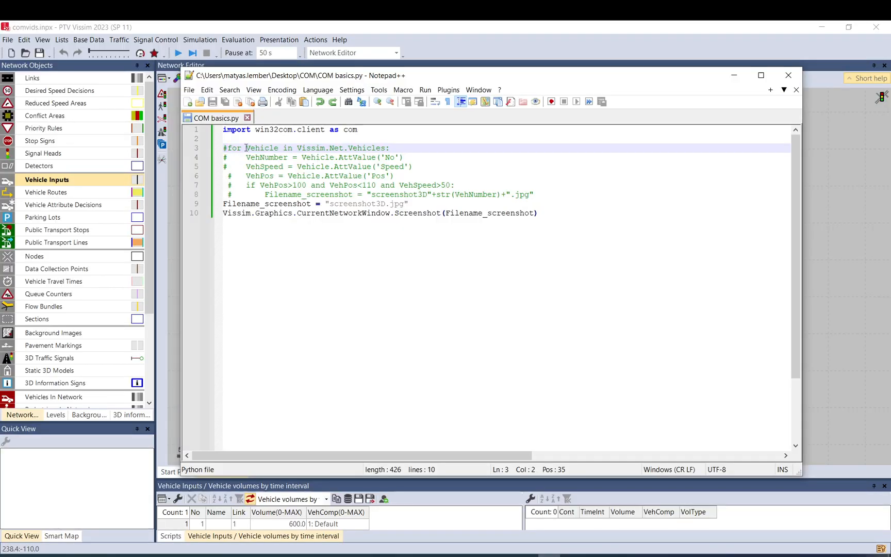
pyautogui.moveTo(589, 217)
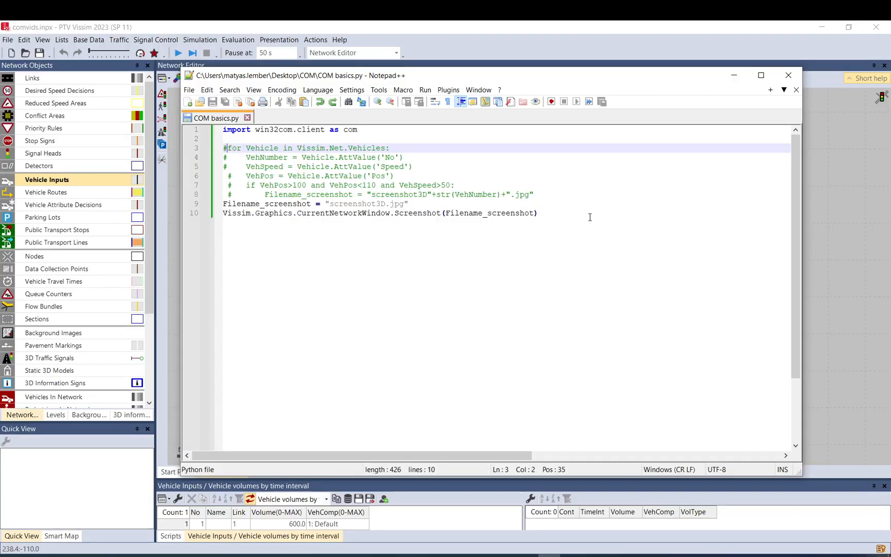
# Select the whole COM basics.py script to review it before returning to Vissim
pyautogui.press('ctrl+a')
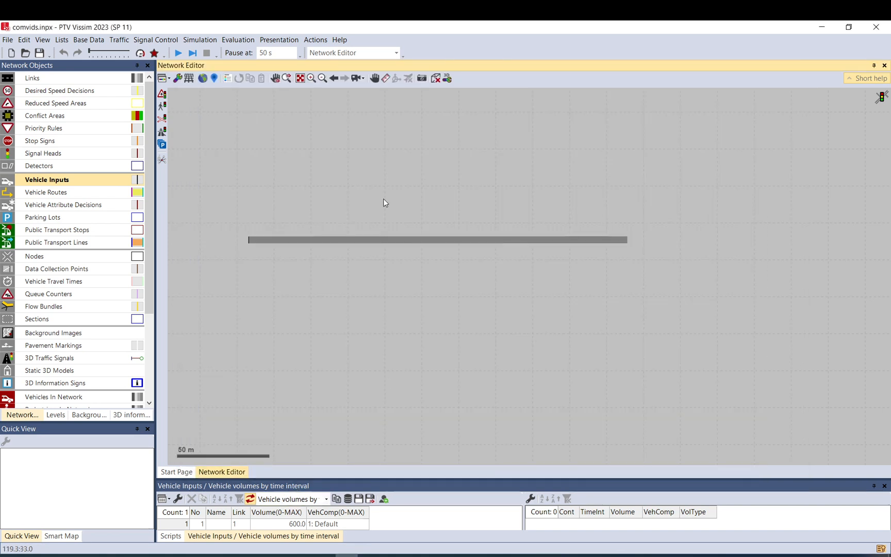
# Show the Event-Based Scripts list, try the Simulation run scope and revert to Single call for COM basics.py
pyautogui.click(315, 39)
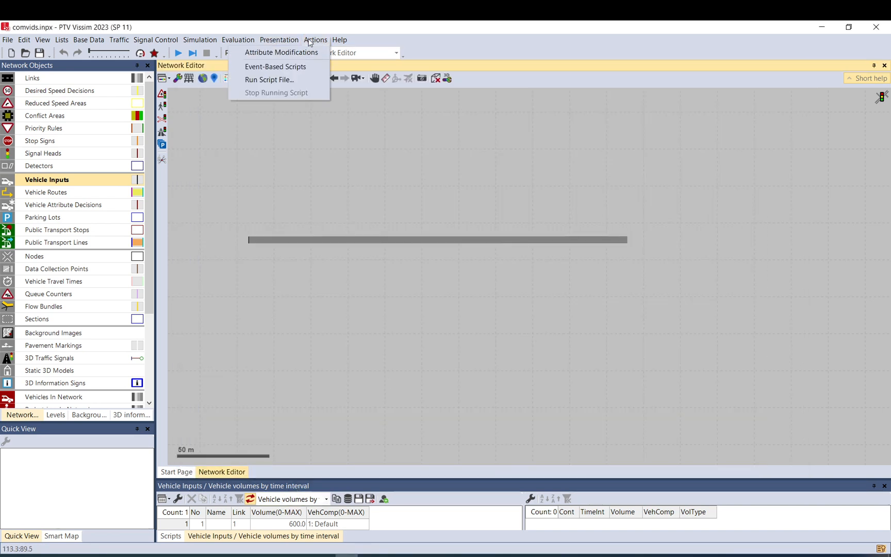
pyautogui.click(274, 66)
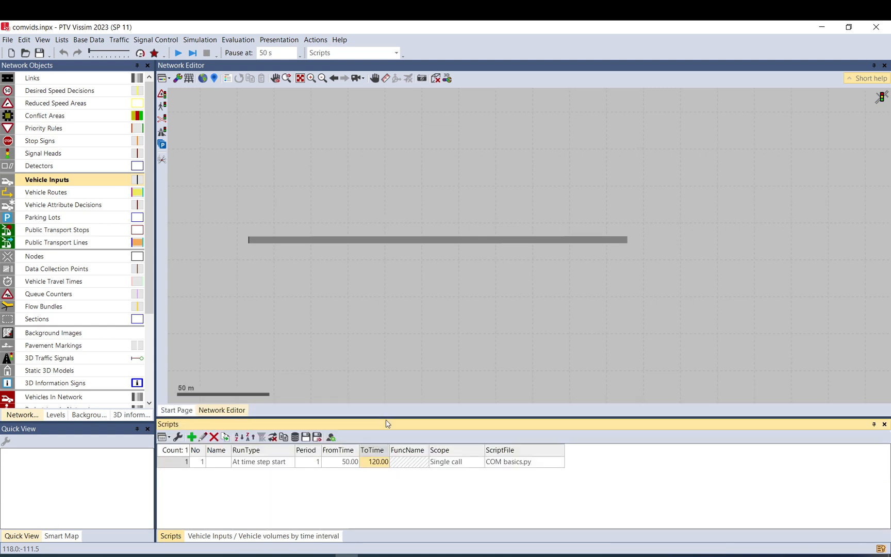
pyautogui.click(447, 462)
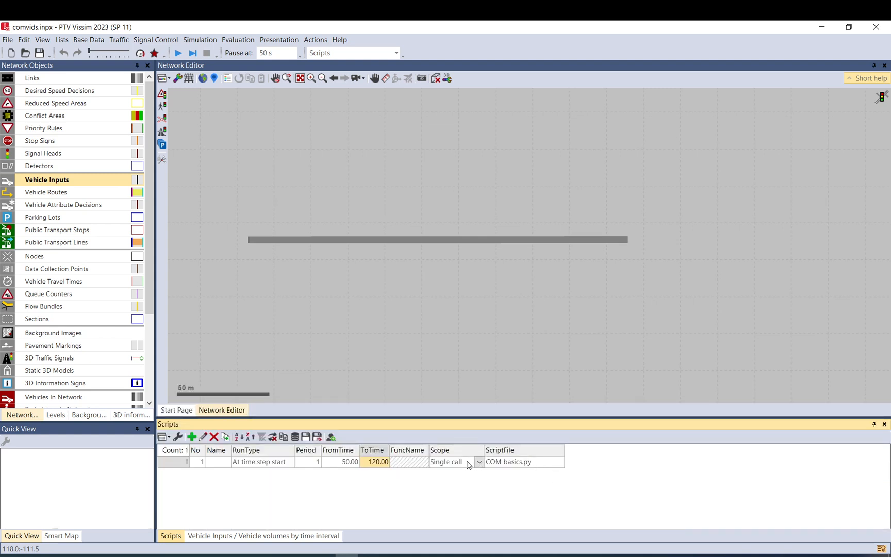
pyautogui.click(479, 461)
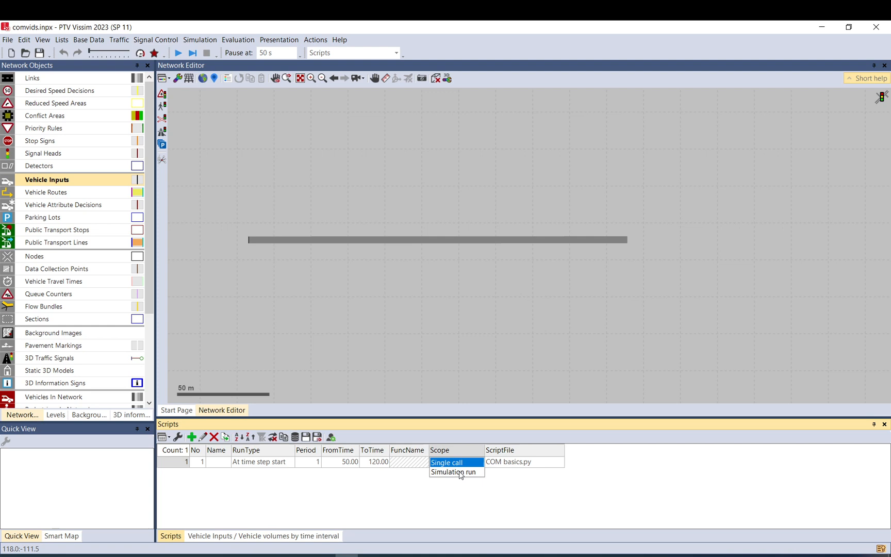
pyautogui.click(451, 472)
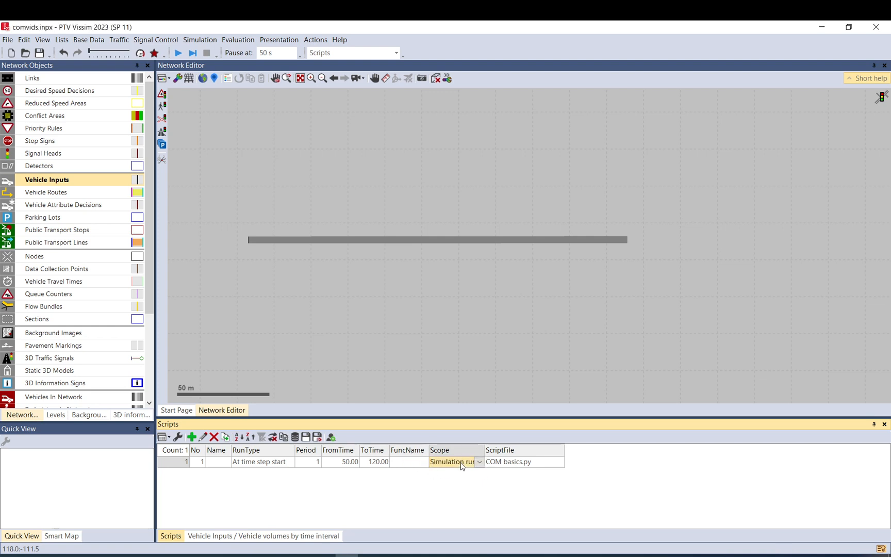
pyautogui.click(478, 461)
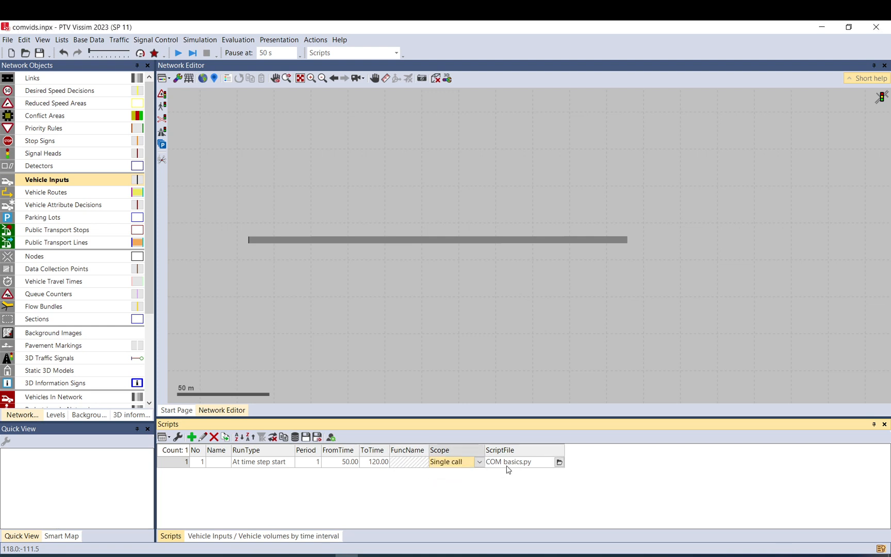
pyautogui.click(517, 462)
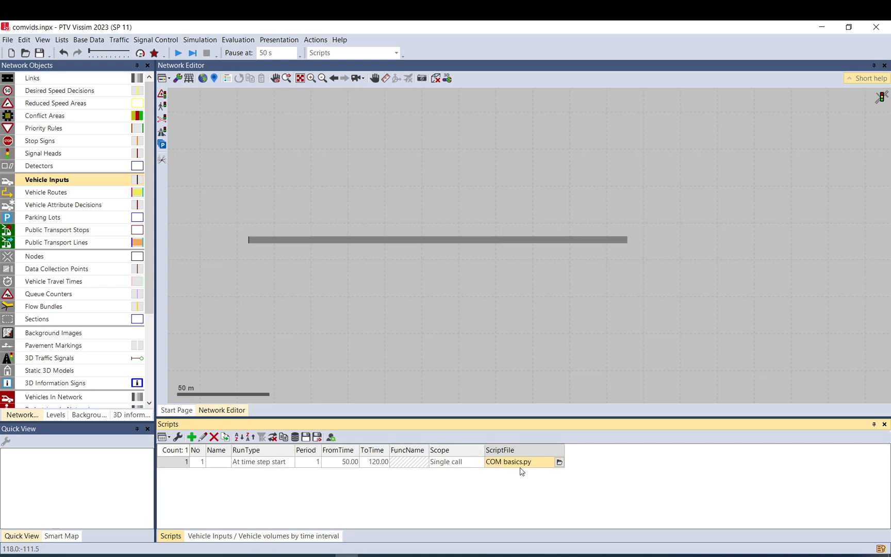
pyautogui.moveTo(467, 490)
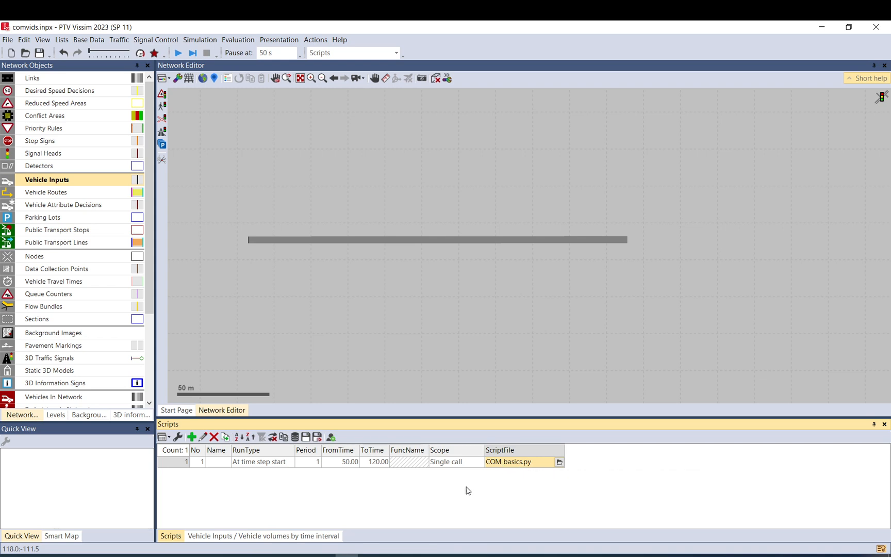
pyautogui.moveTo(375, 468)
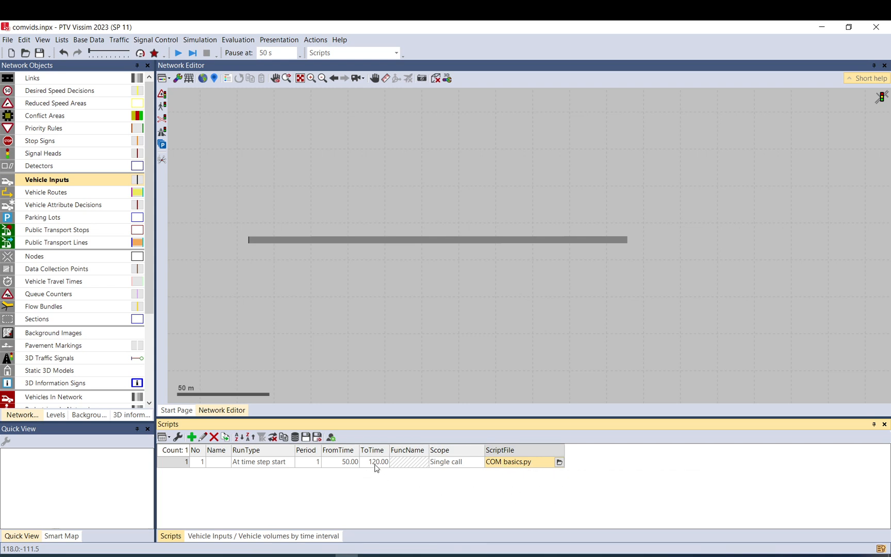
pyautogui.moveTo(375, 477)
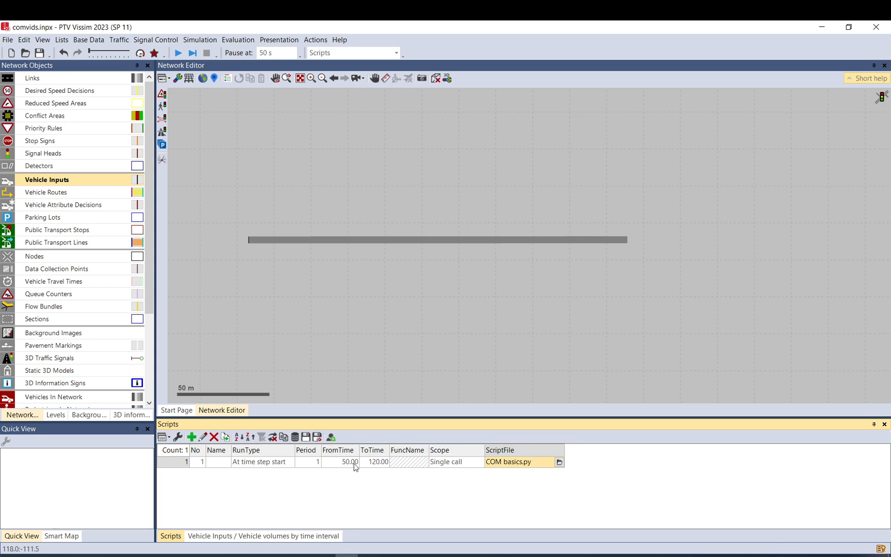
pyautogui.moveTo(341, 462)
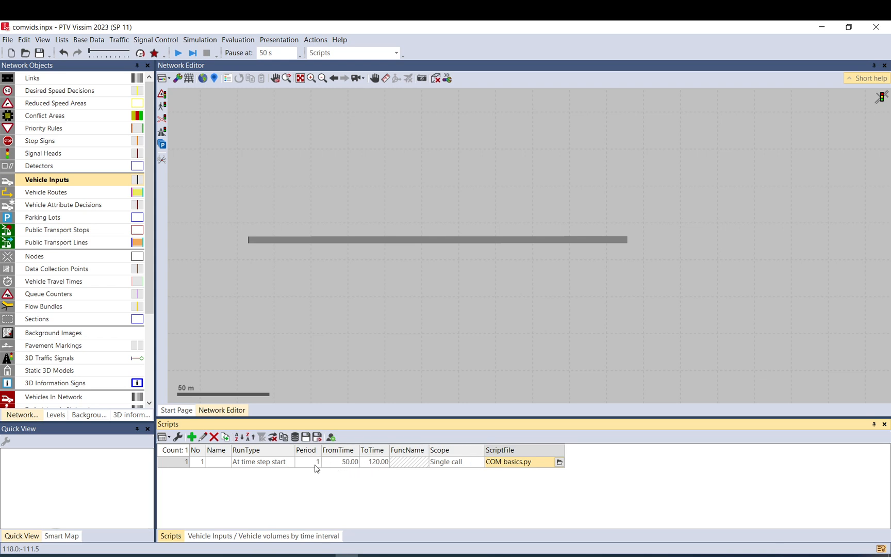
# Set the COM basics.py script's Period to 10 and look at its RunType choices
pyautogui.click(306, 461)
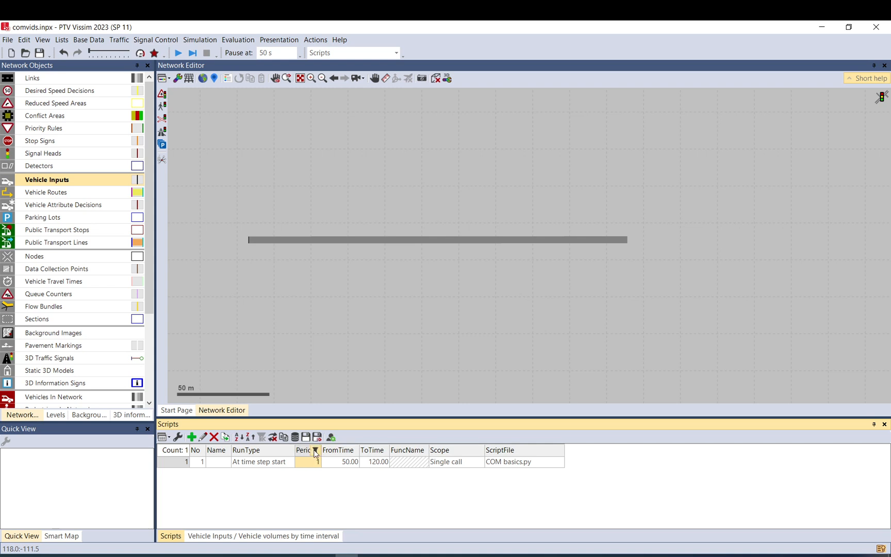
pyautogui.moveTo(304, 449)
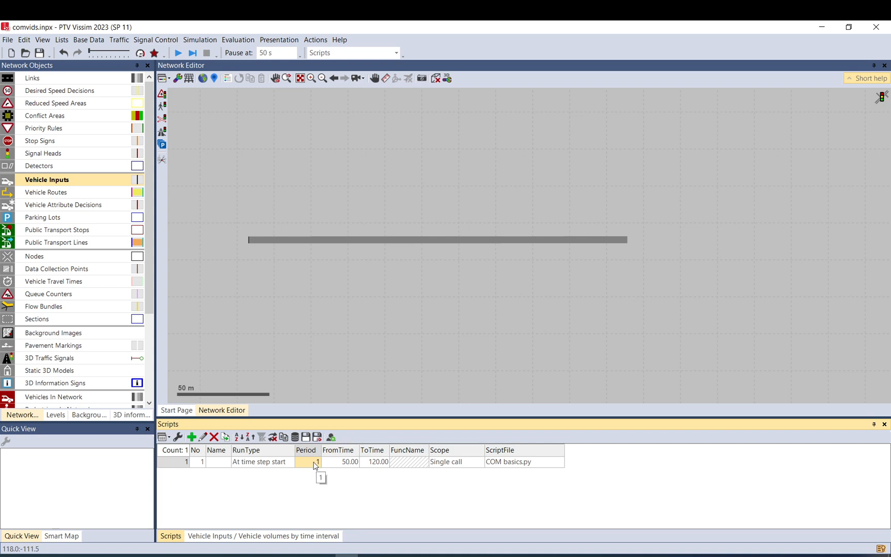
pyautogui.write('10')
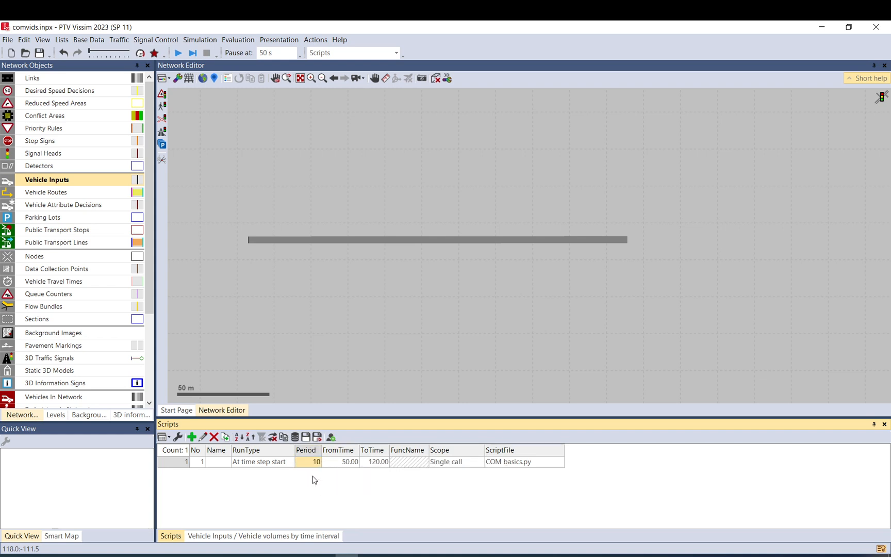
pyautogui.moveTo(303, 476)
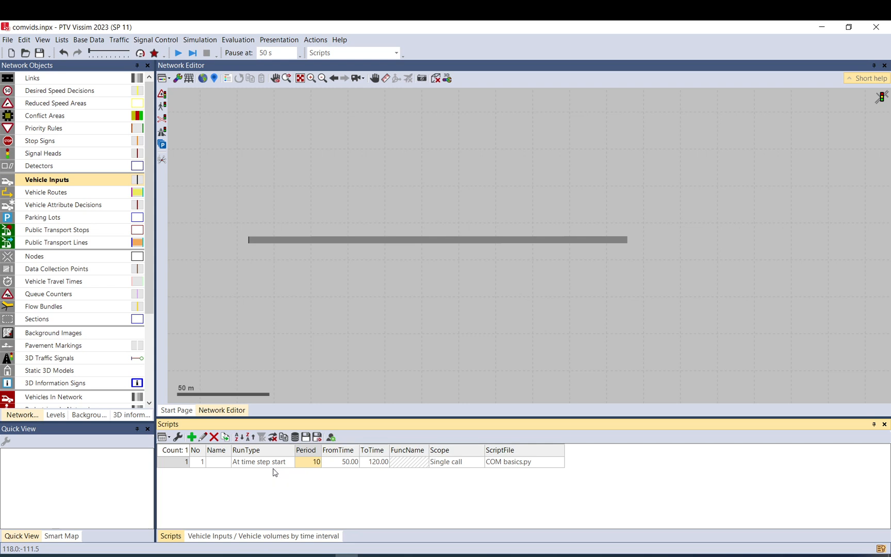
pyautogui.click(261, 461)
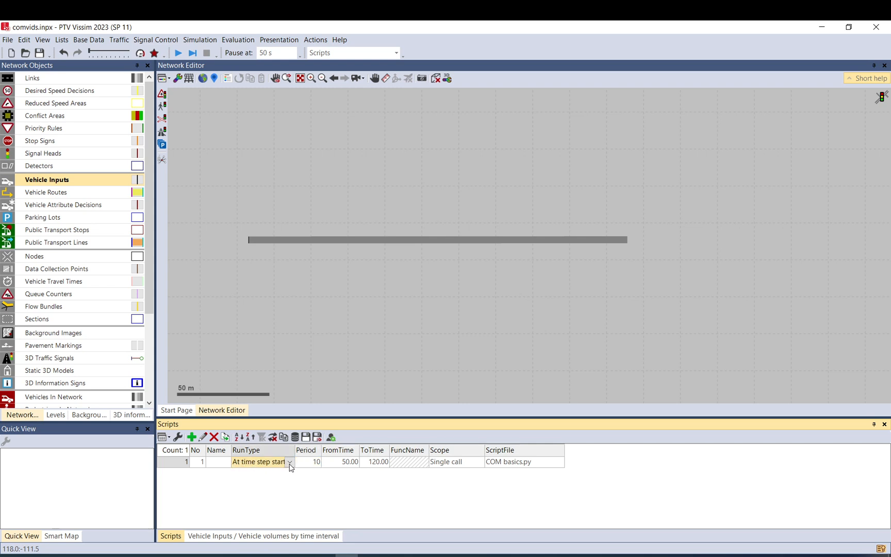
pyautogui.click(289, 462)
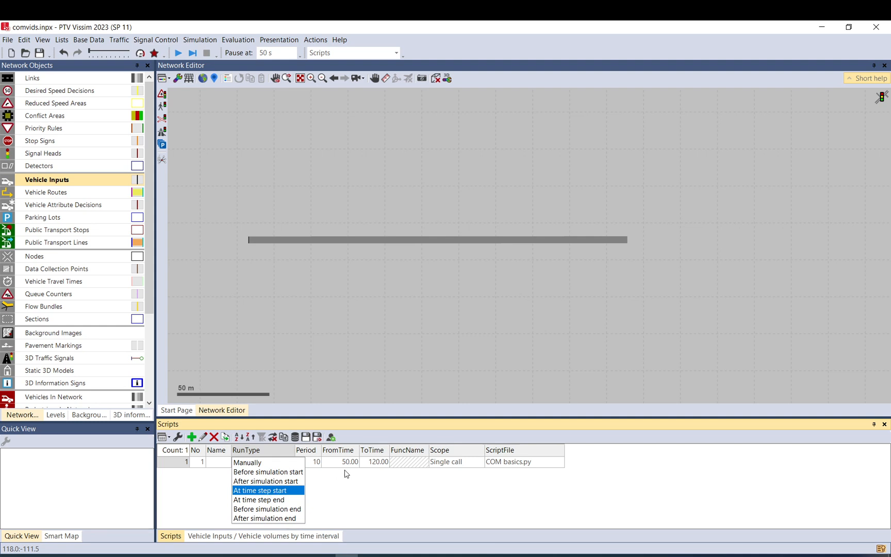
pyautogui.moveTo(275, 495)
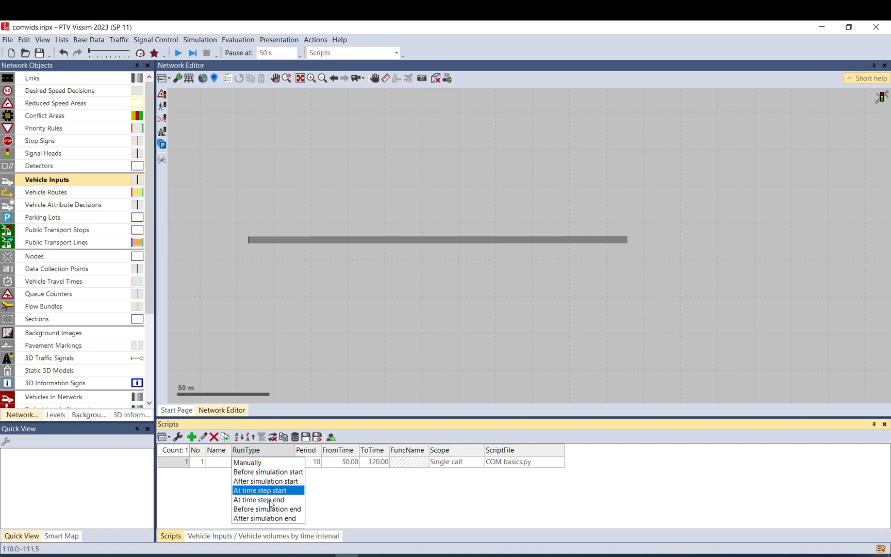
pyautogui.moveTo(250, 522)
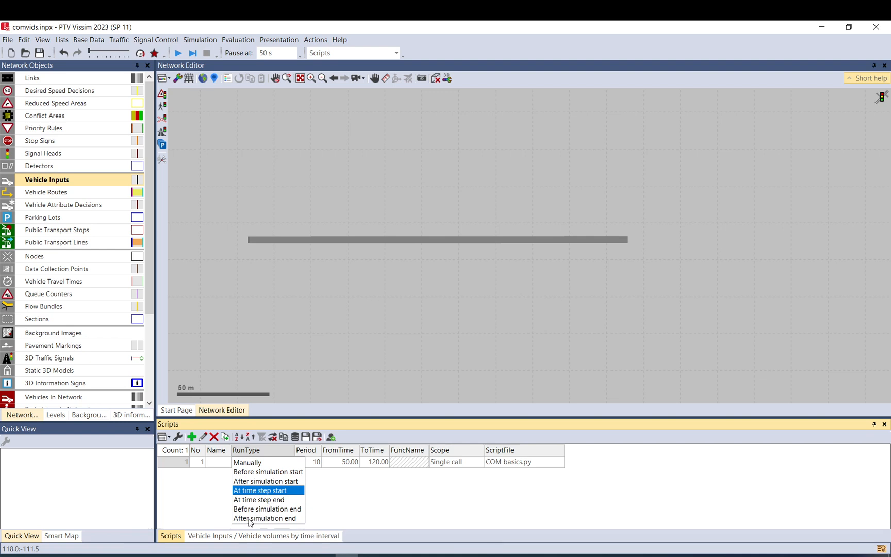
pyautogui.moveTo(339, 494)
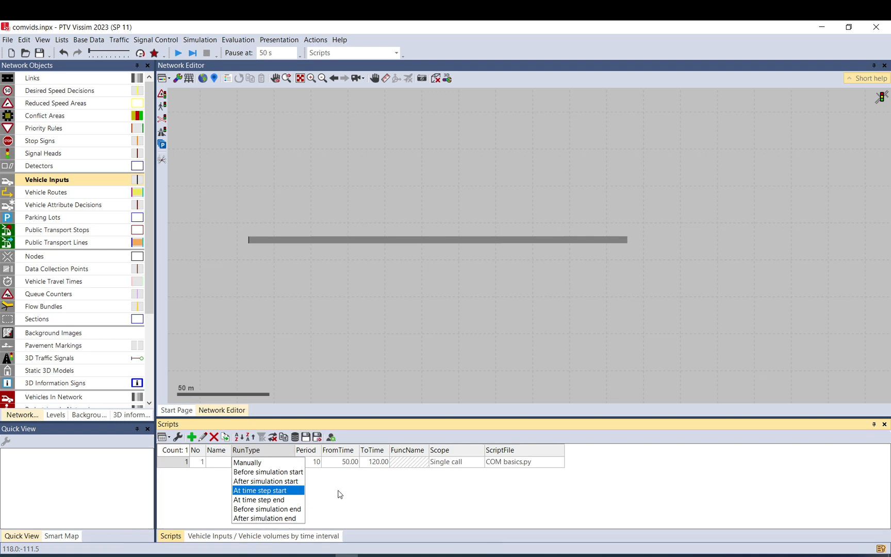
pyautogui.moveTo(335, 489)
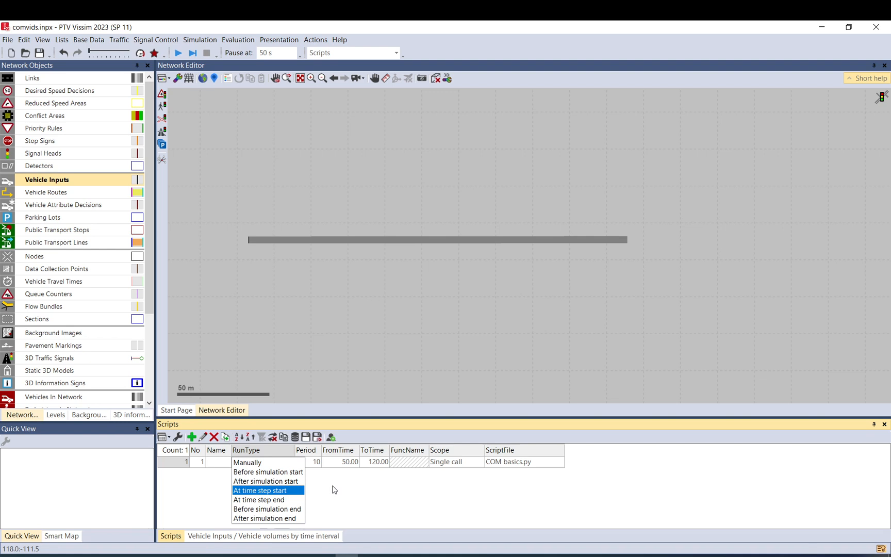
pyautogui.moveTo(268, 462)
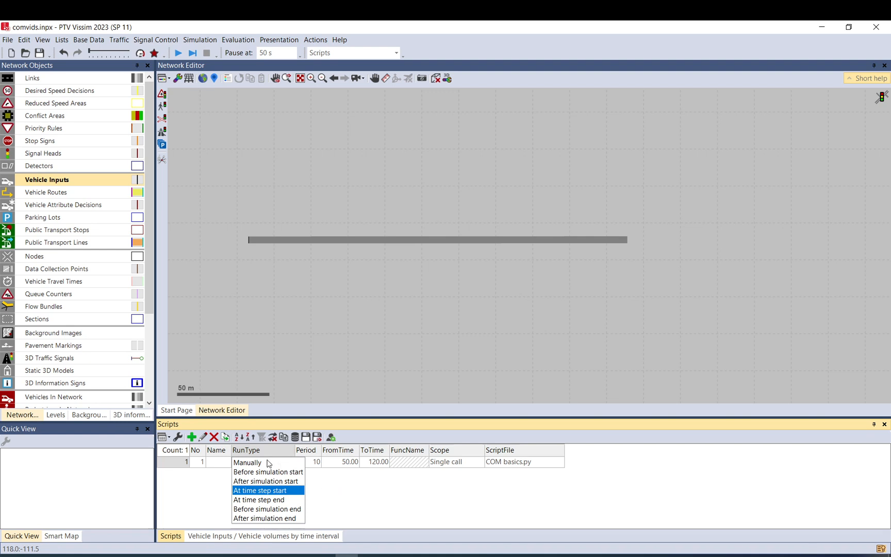
pyautogui.moveTo(287, 484)
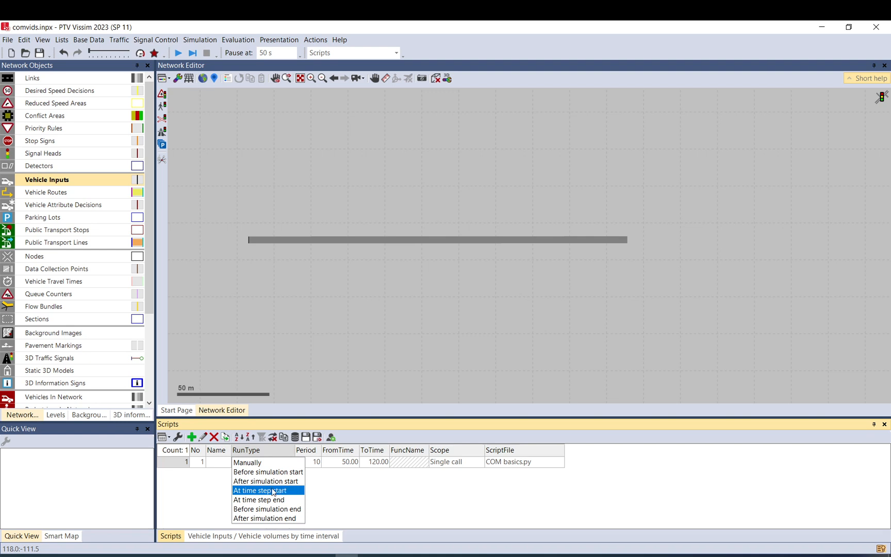
pyautogui.click(261, 489)
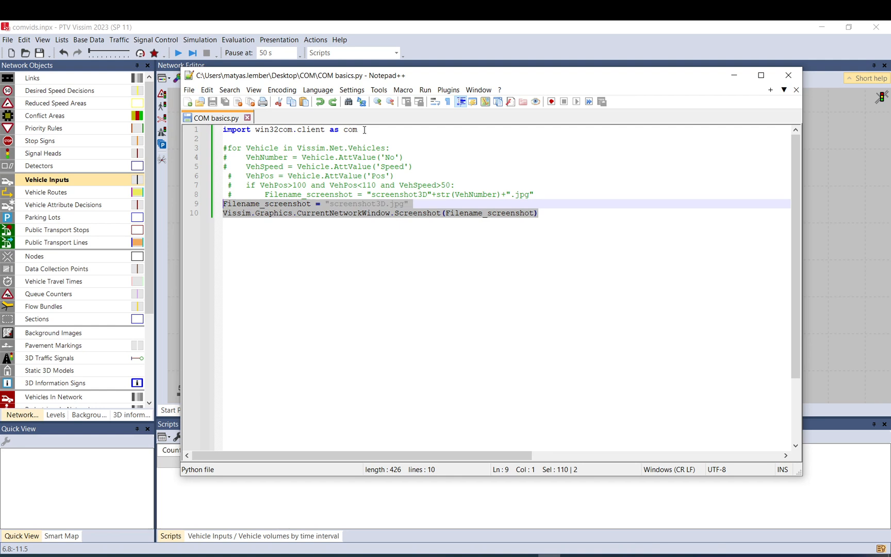
pyautogui.click(223, 130)
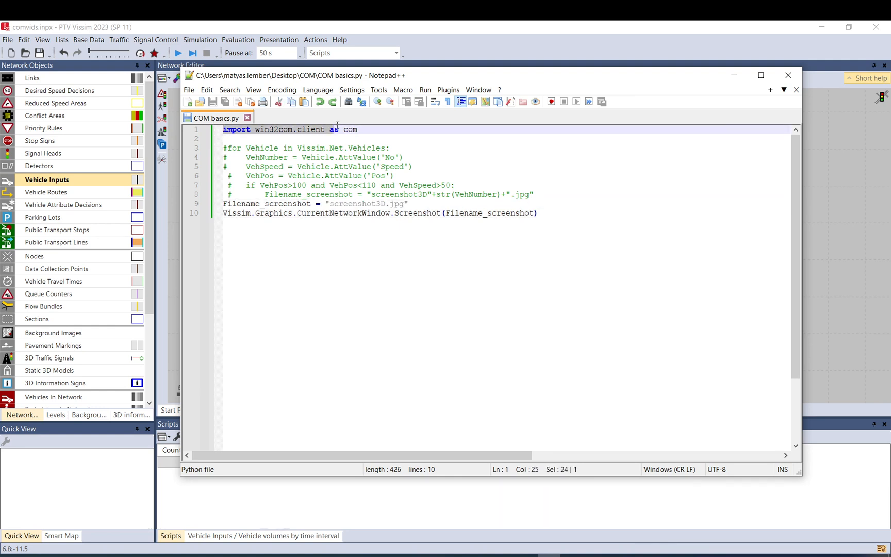
pyautogui.click(238, 203)
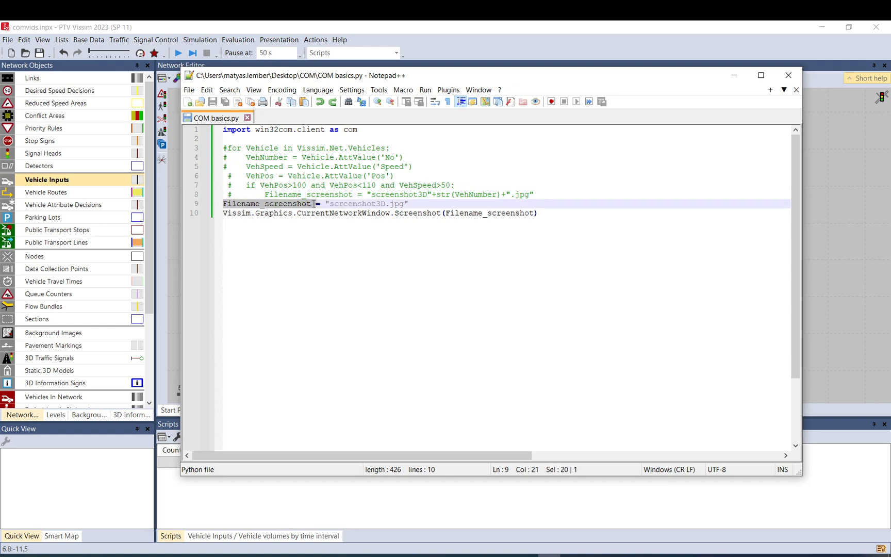
pyautogui.doubleClick(366, 203)
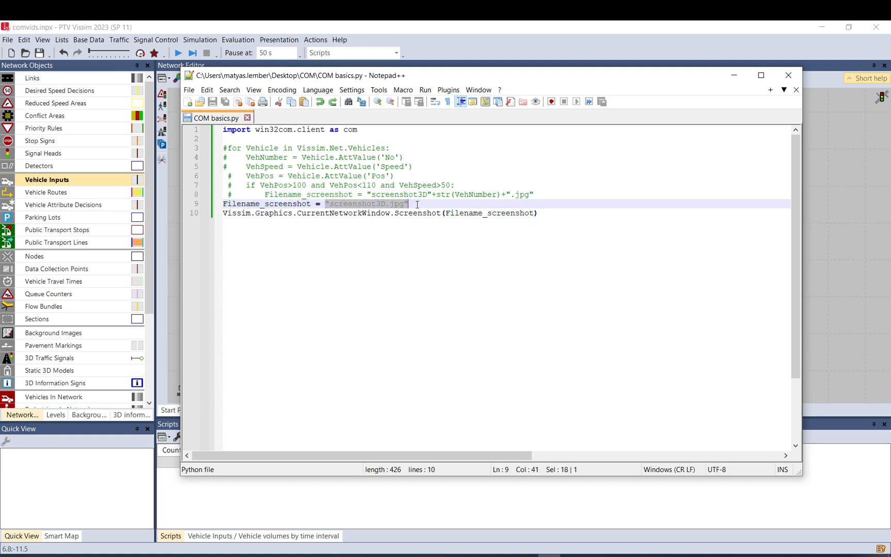
pyautogui.click(224, 212)
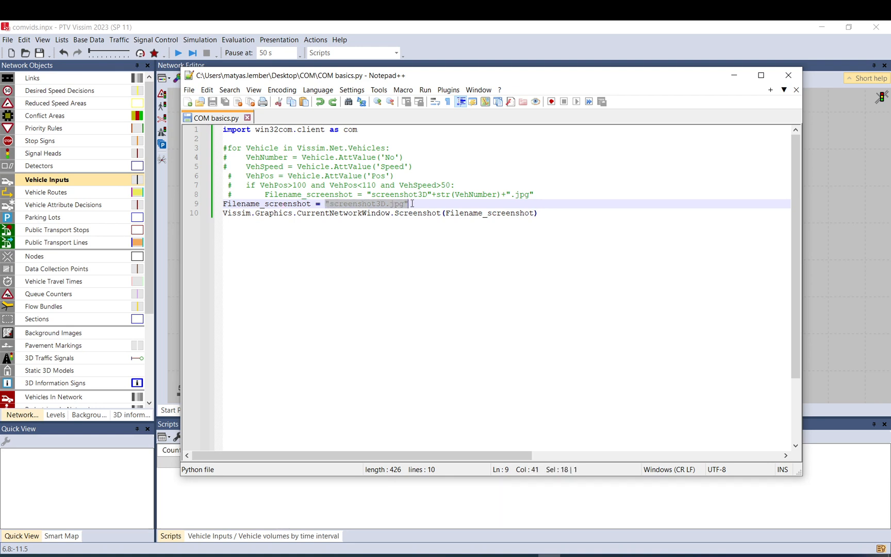
pyautogui.moveTo(327, 204)
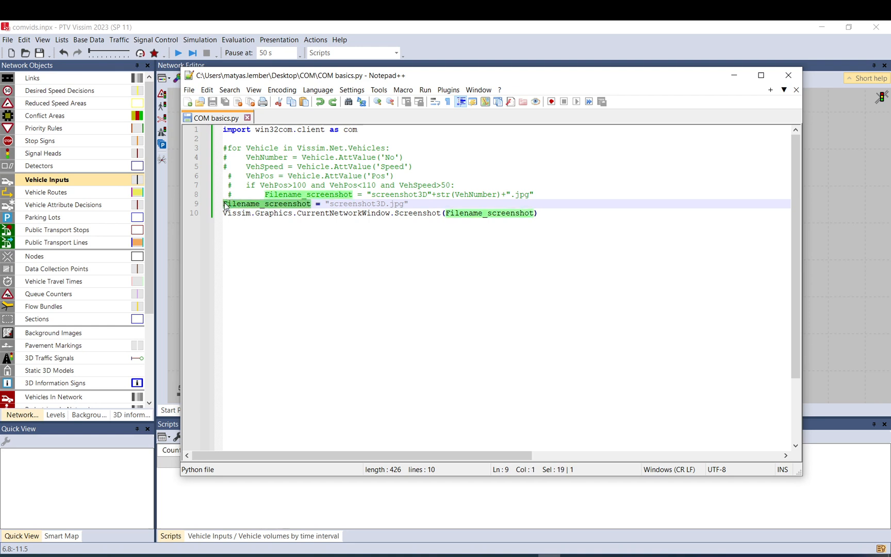
pyautogui.write('fghstrh')
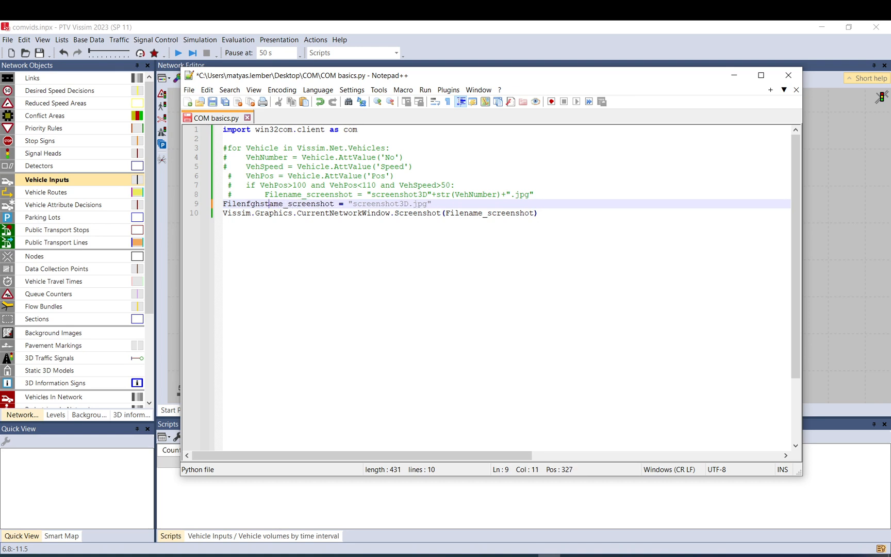
pyautogui.press('BackSpace')
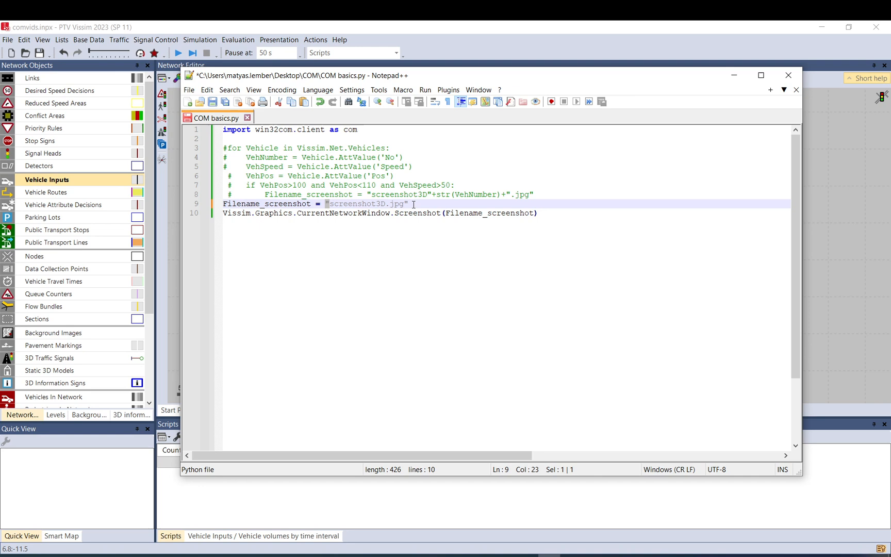
pyautogui.click(404, 203)
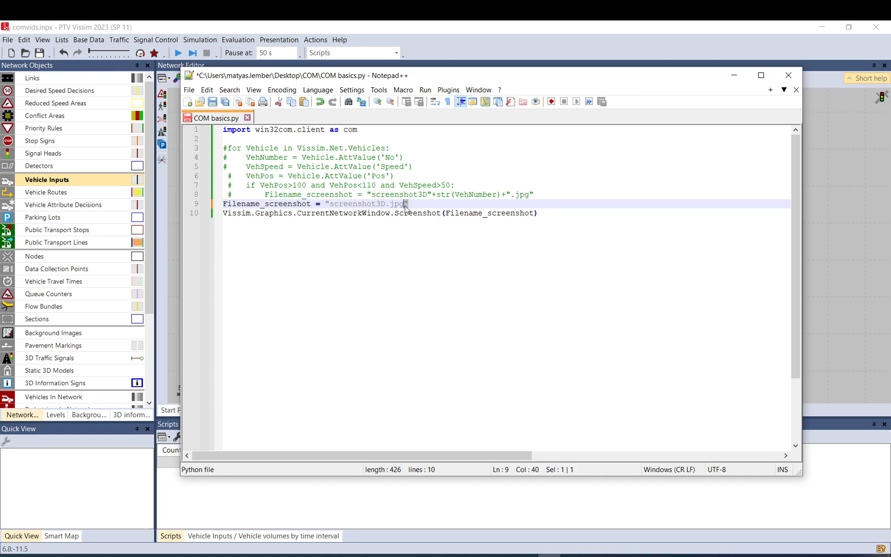
pyautogui.click(444, 212)
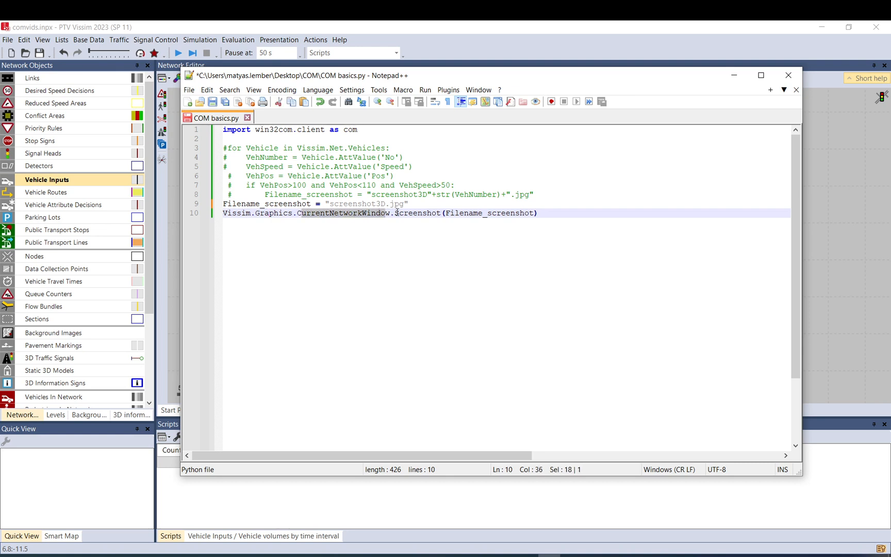
pyautogui.doubleClick(416, 212)
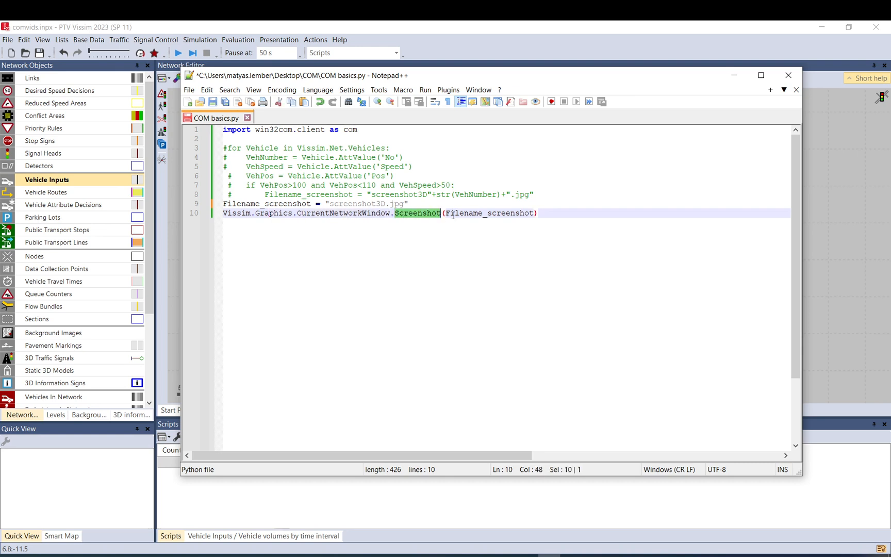
pyautogui.doubleClick(487, 212)
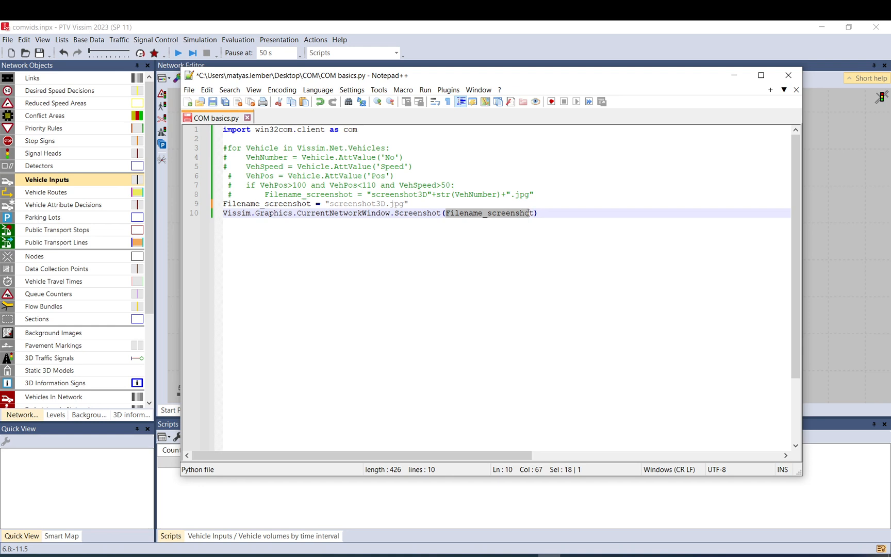
pyautogui.doubleClick(487, 212)
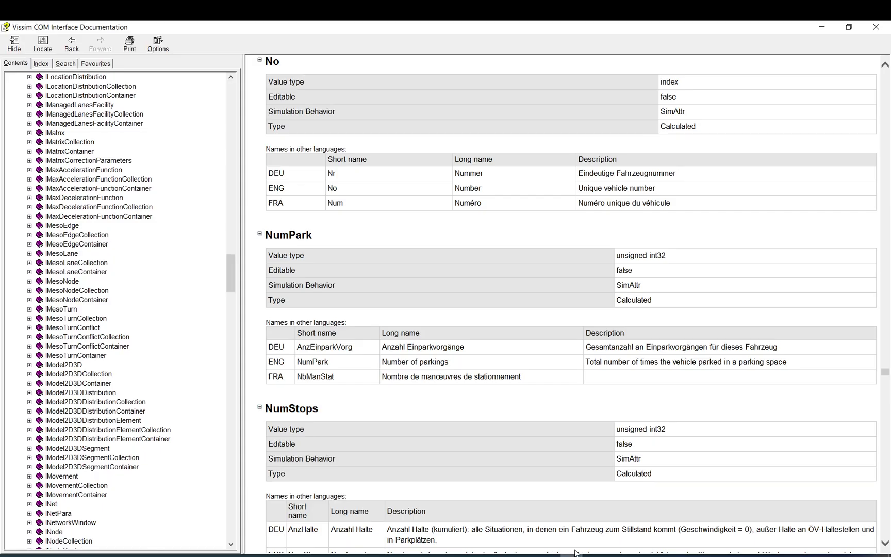
# Search the COM help for 'screenshot' and check the optional Double scaleFactor argument
pyautogui.click(65, 62)
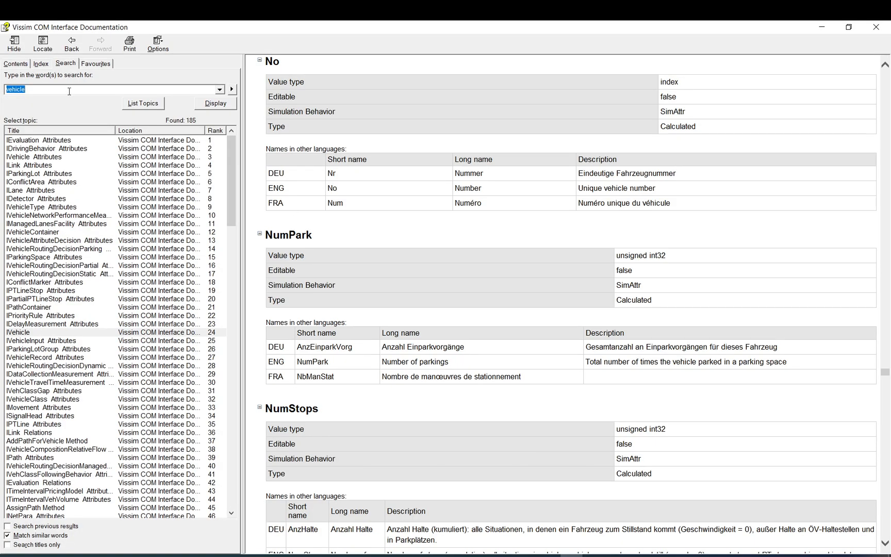
pyautogui.write('screenshot')
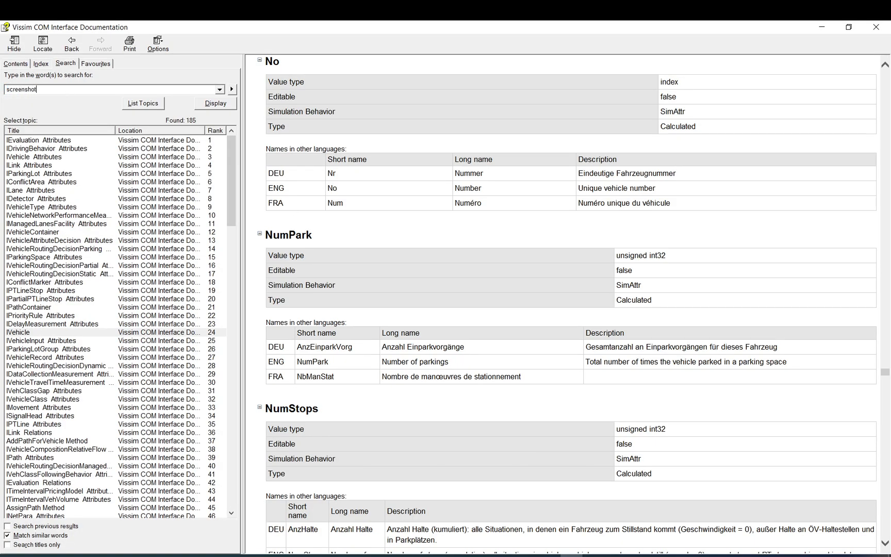
pyautogui.click(143, 103)
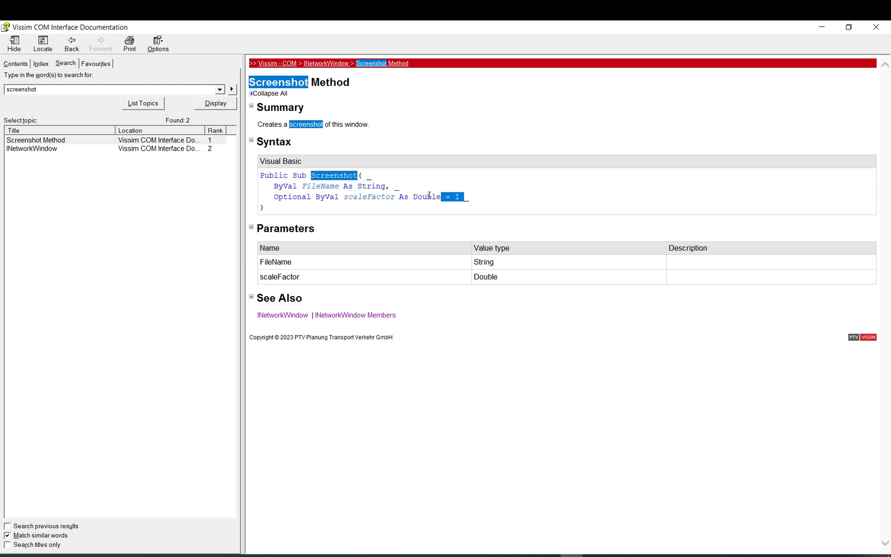
pyautogui.doubleClick(369, 197)
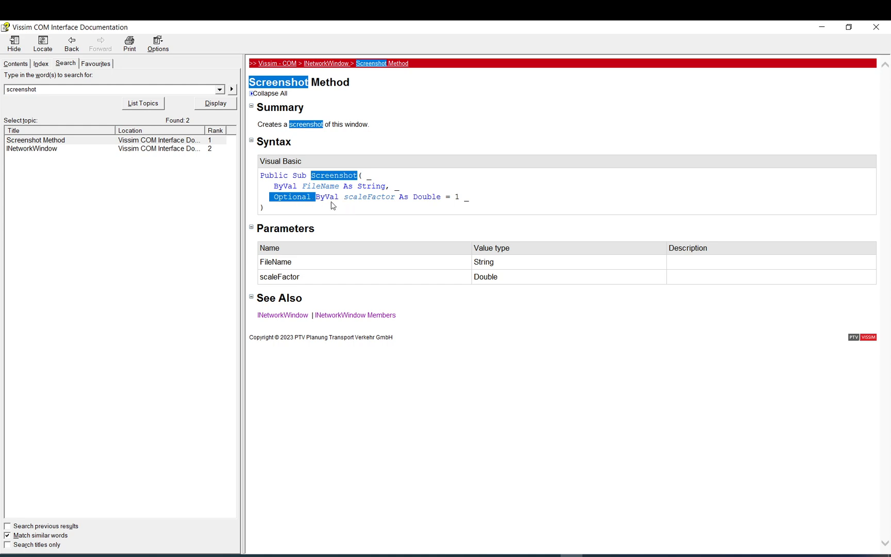
pyautogui.moveTo(307, 244)
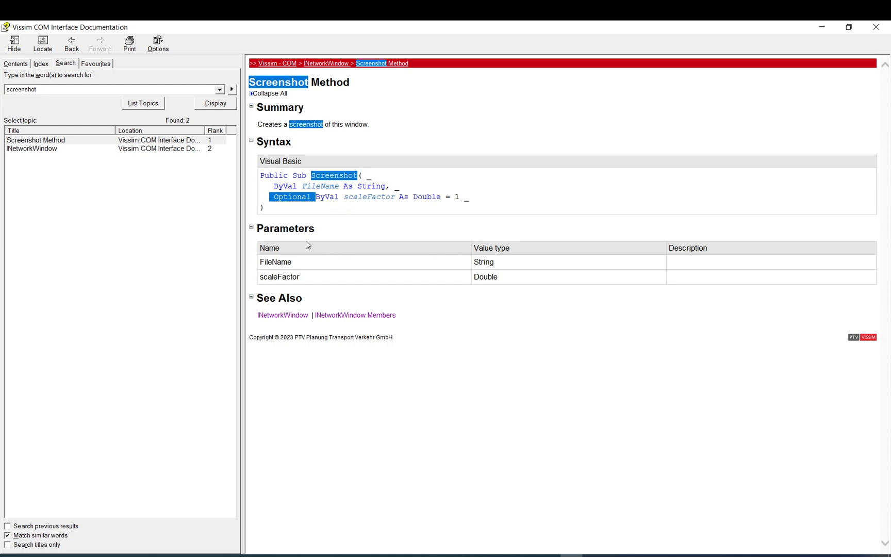
pyautogui.doubleClick(486, 277)
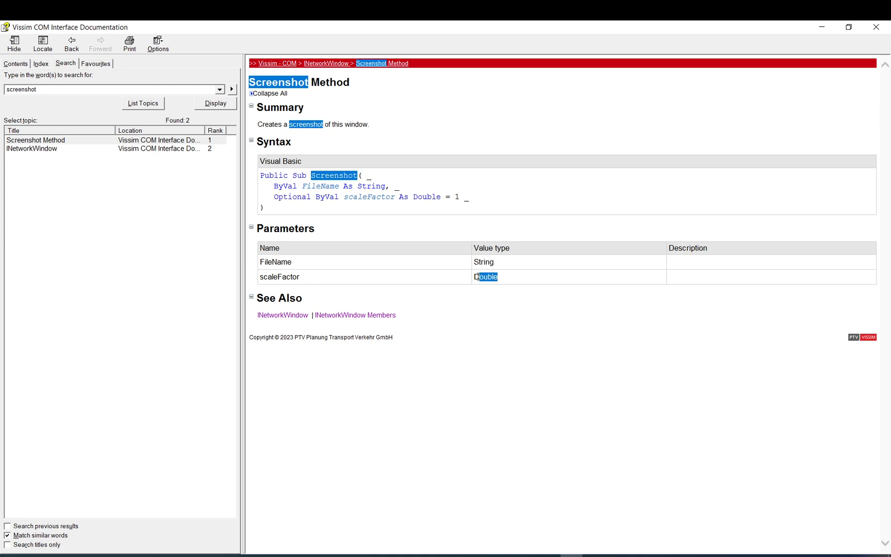
pyautogui.moveTo(355, 315)
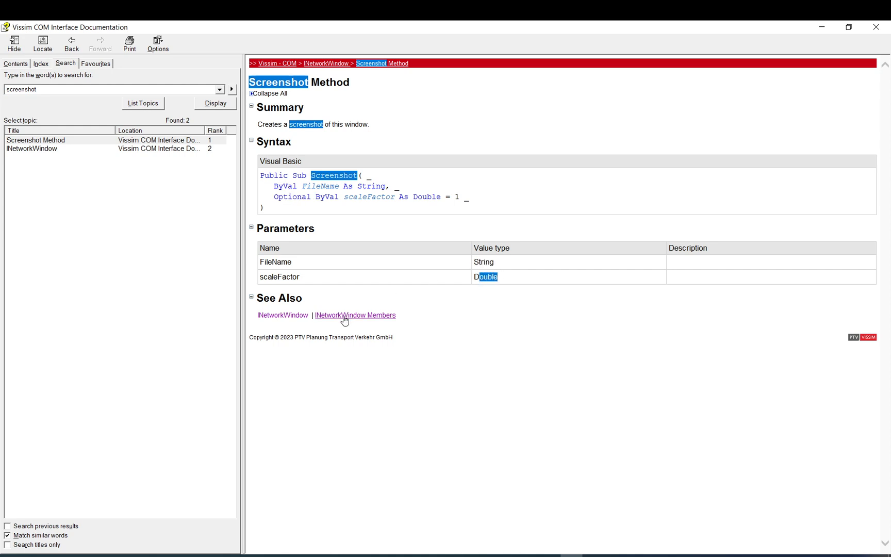
# Follow INetworkWindow and IGraphics ReferencedBy pages to IPreviewer and its Graphics reference
pyautogui.click(356, 315)
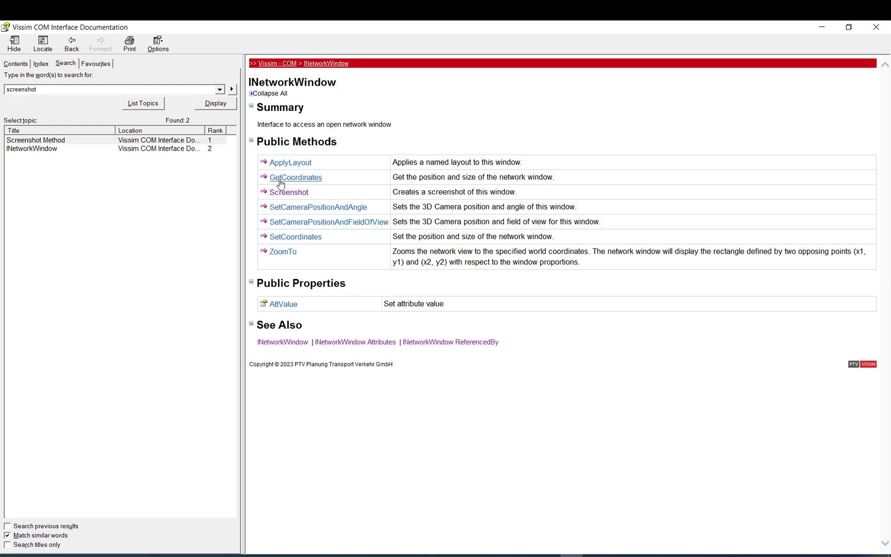
pyautogui.moveTo(287, 192)
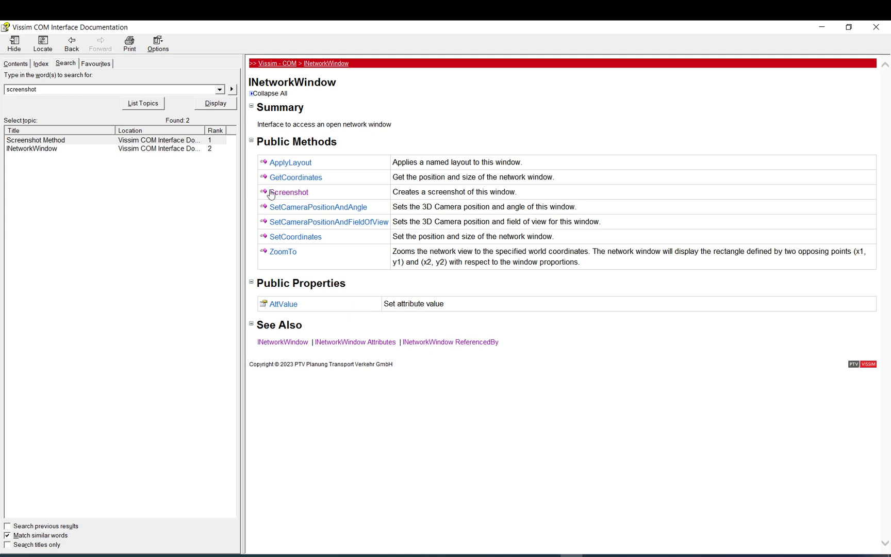
pyautogui.moveTo(404, 266)
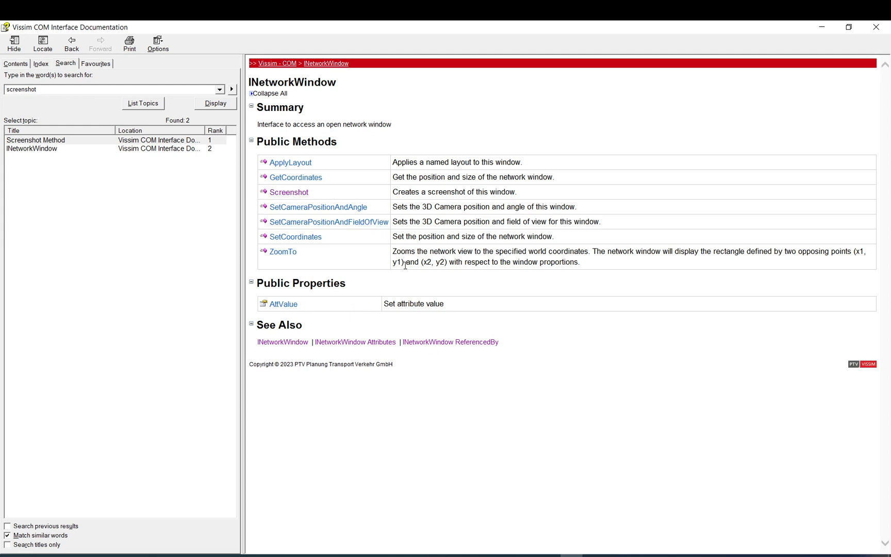
pyautogui.moveTo(469, 346)
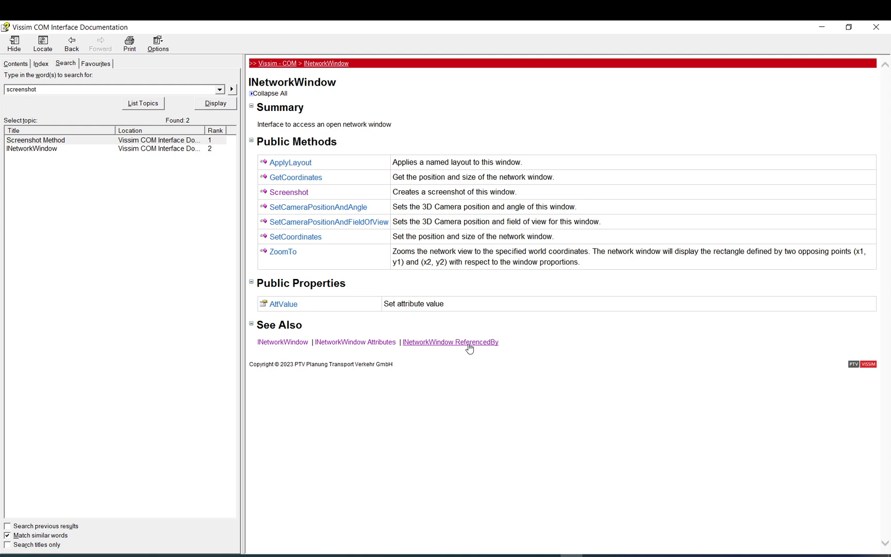
pyautogui.click(450, 342)
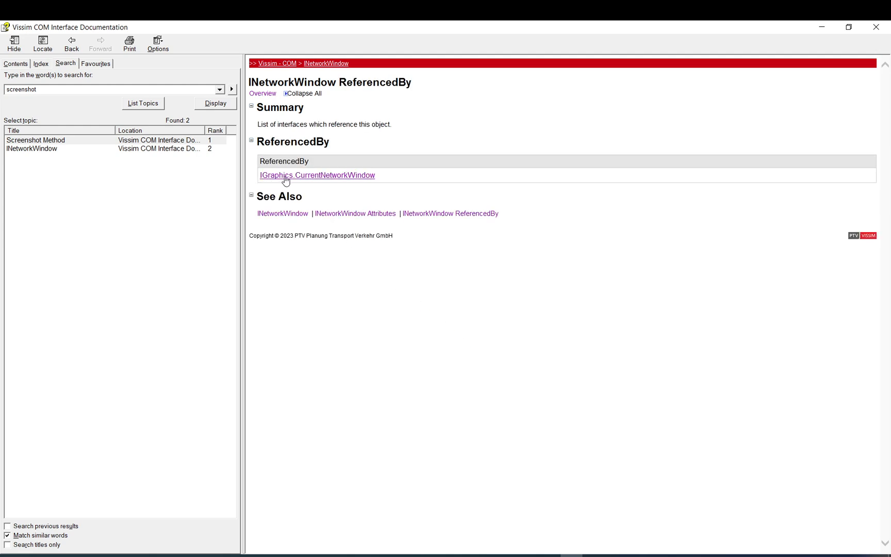
pyautogui.moveTo(336, 183)
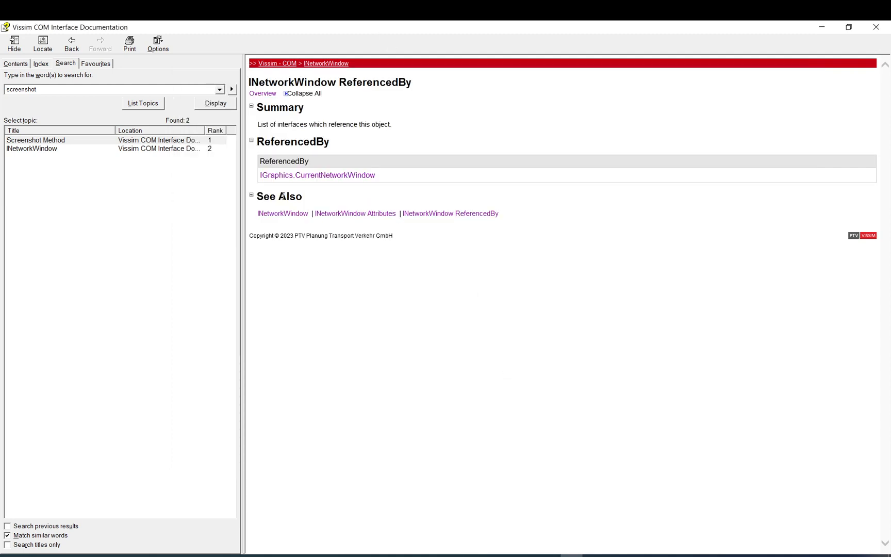
pyautogui.moveTo(259, 186)
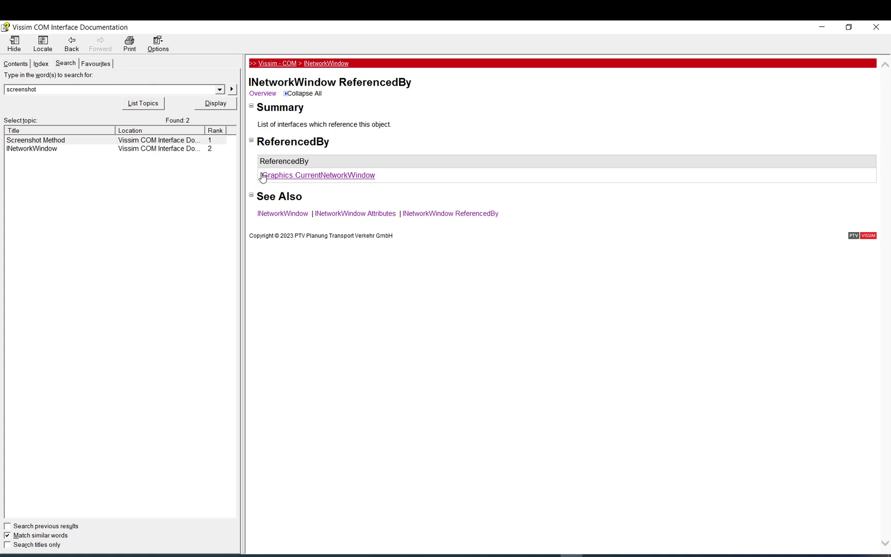
pyautogui.moveTo(260, 182)
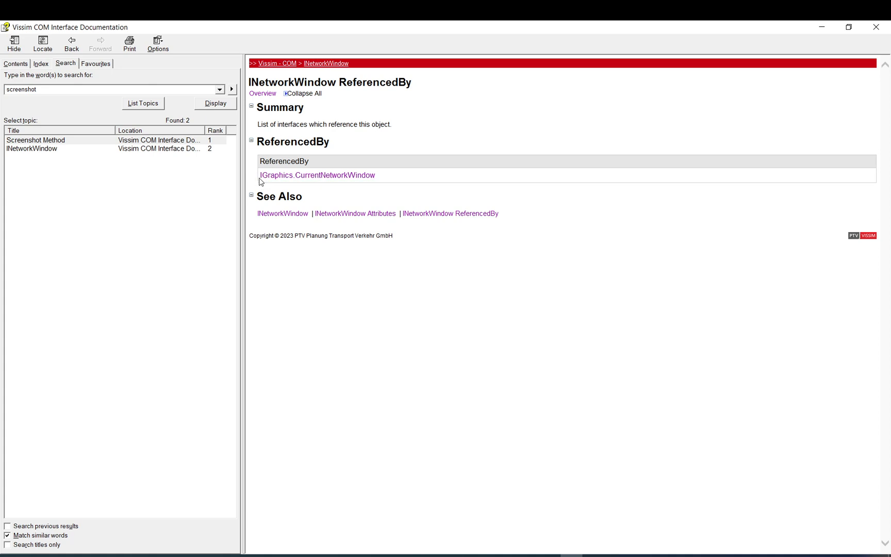
pyautogui.click(316, 175)
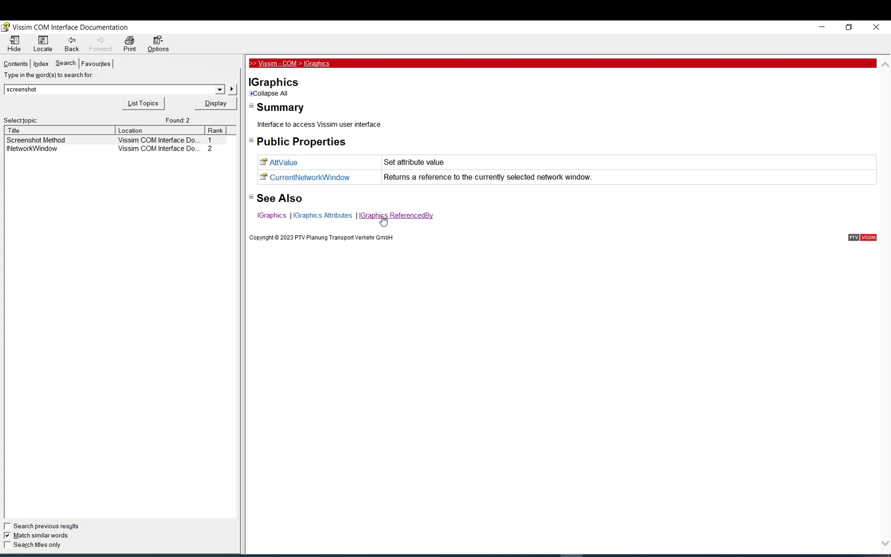
pyautogui.click(395, 215)
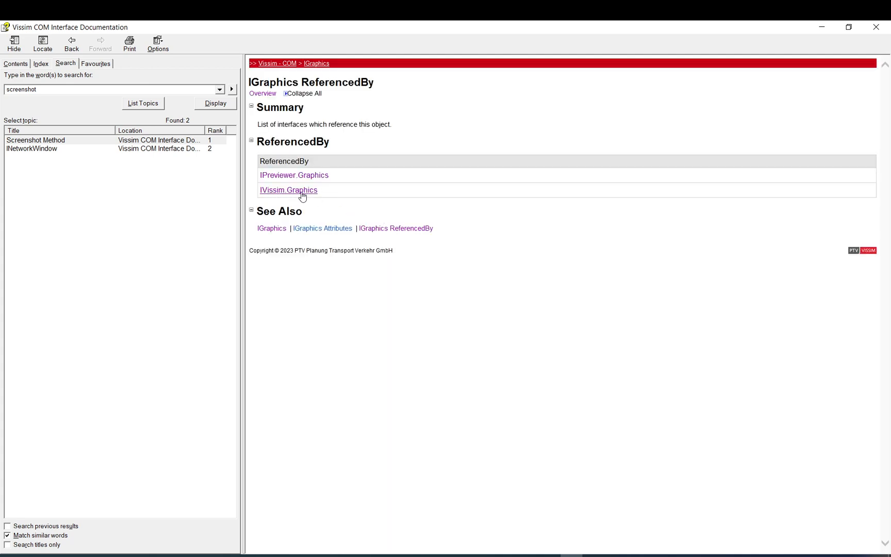
pyautogui.moveTo(294, 175)
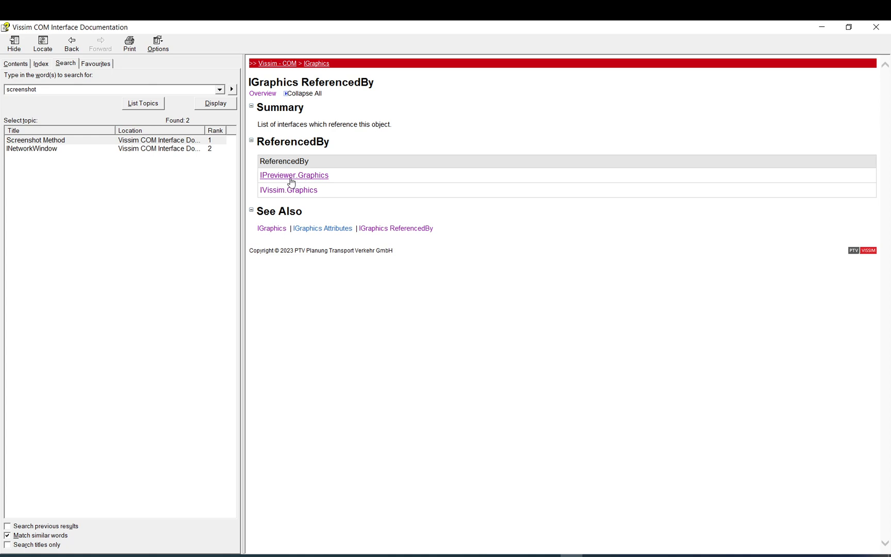
pyautogui.moveTo(293, 190)
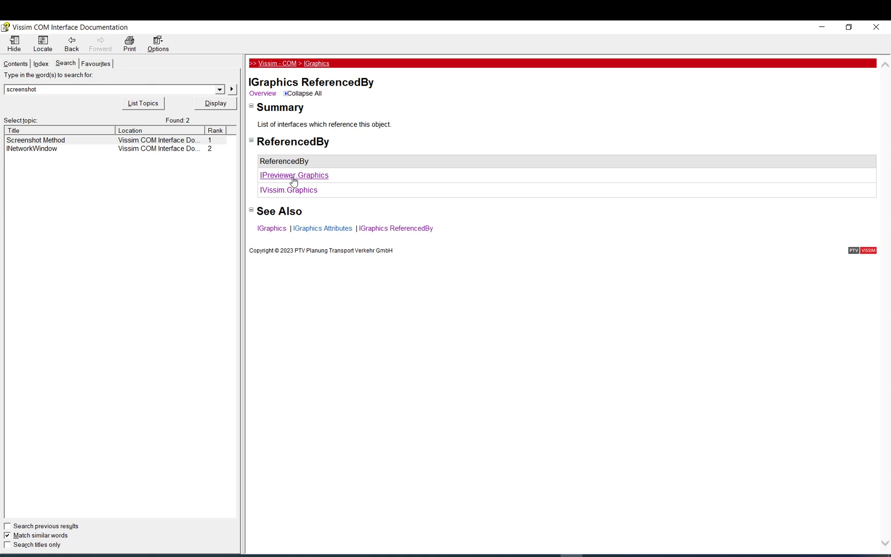
pyautogui.click(294, 175)
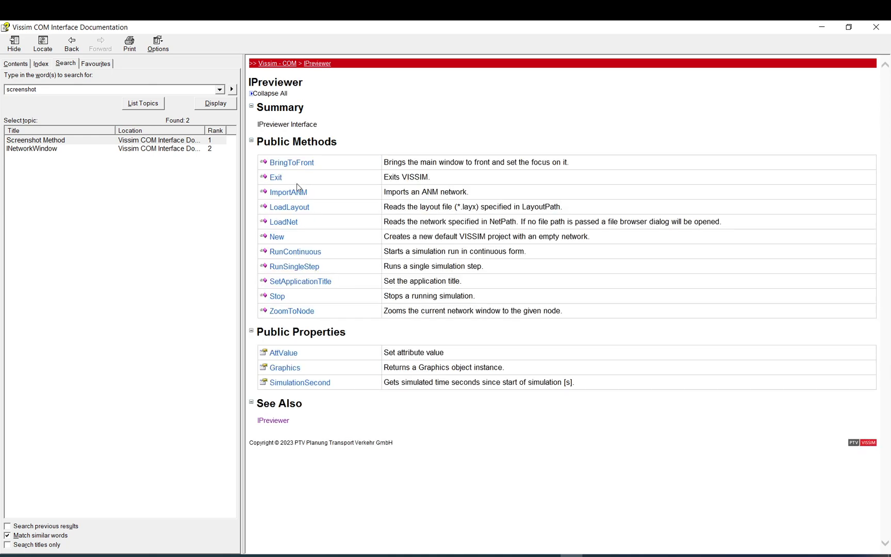
pyautogui.moveTo(264, 76)
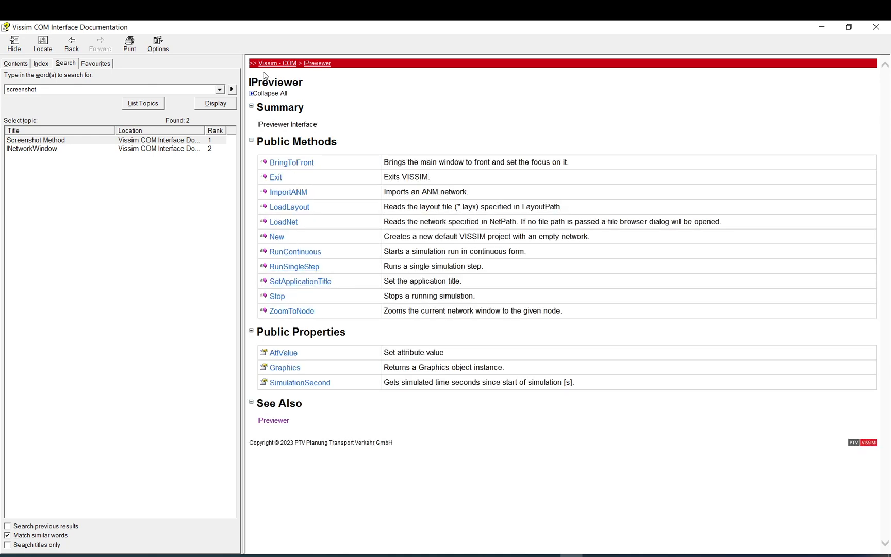
pyautogui.click(285, 367)
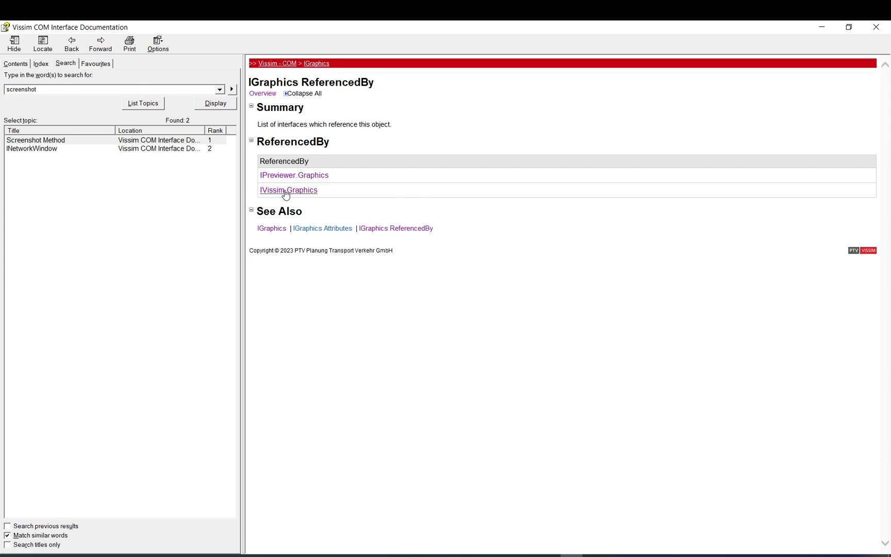
pyautogui.moveTo(313, 172)
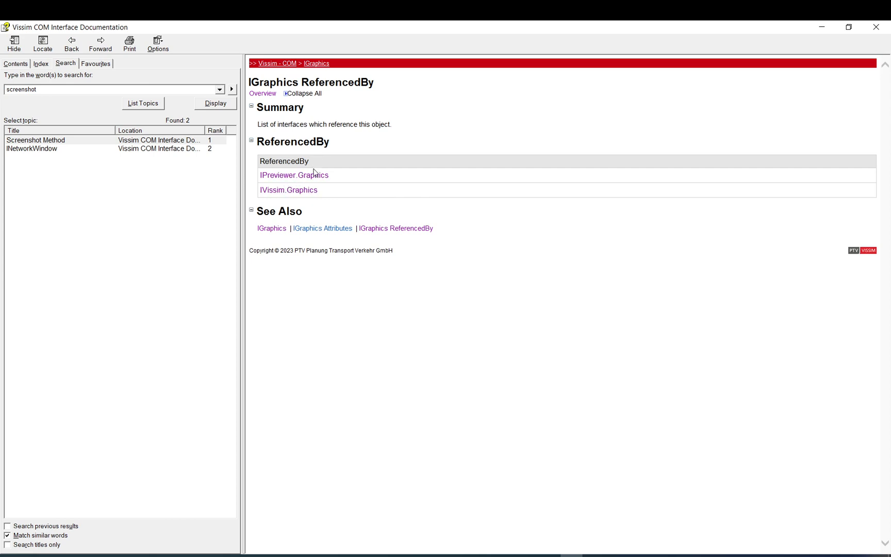
pyautogui.moveTo(299, 200)
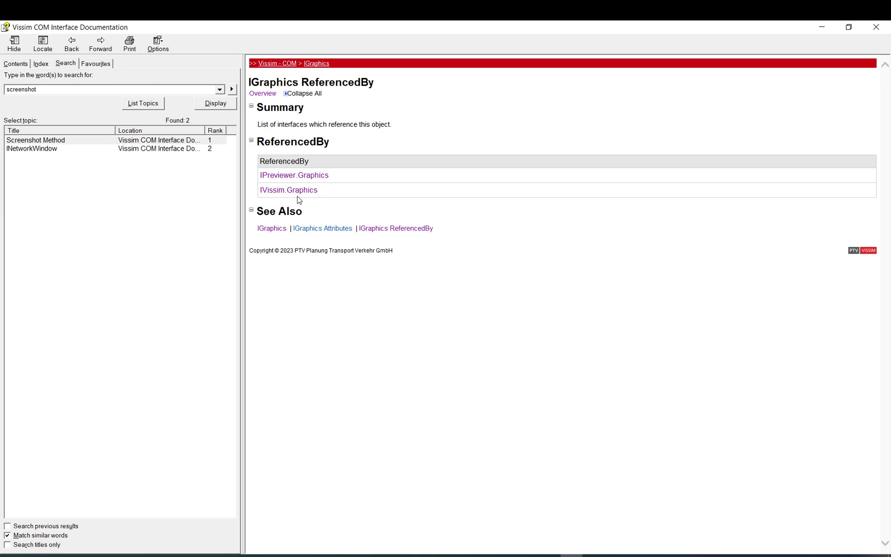
pyautogui.moveTo(352, 202)
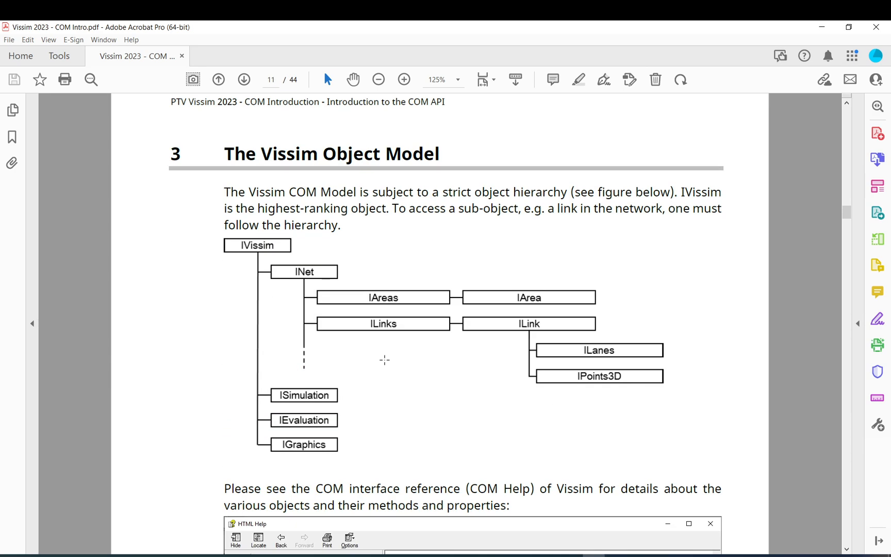
# Scroll the COM Intro PDF from the object model diagram to section 4.2.1 on collections versus containers
pyautogui.scroll(-3)
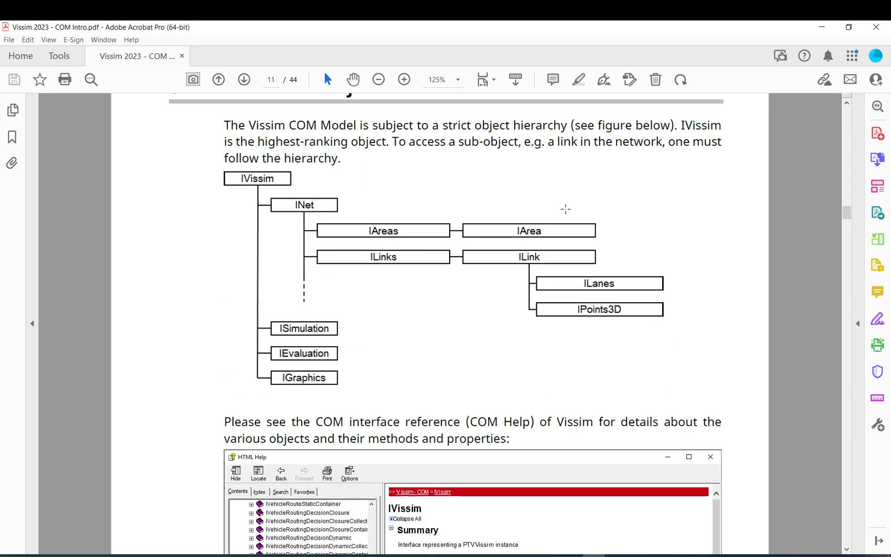
pyautogui.moveTo(594, 310)
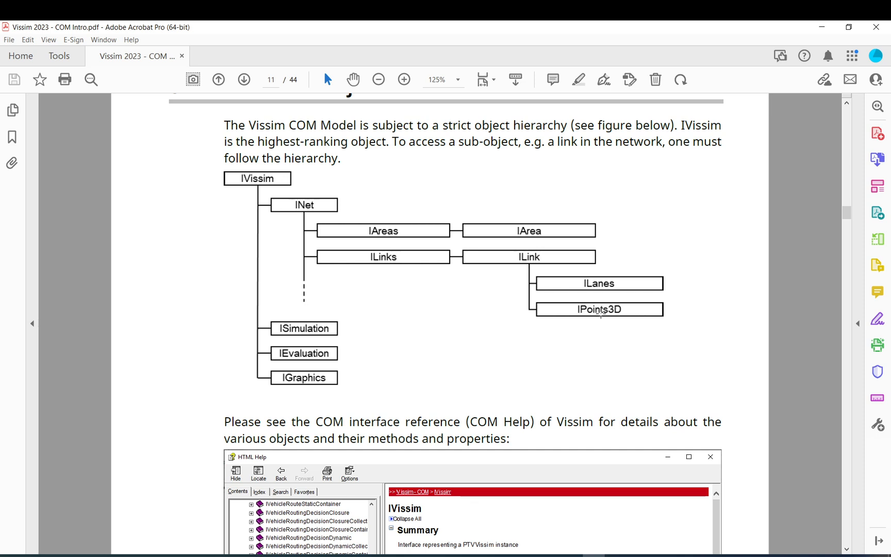
pyautogui.moveTo(346, 218)
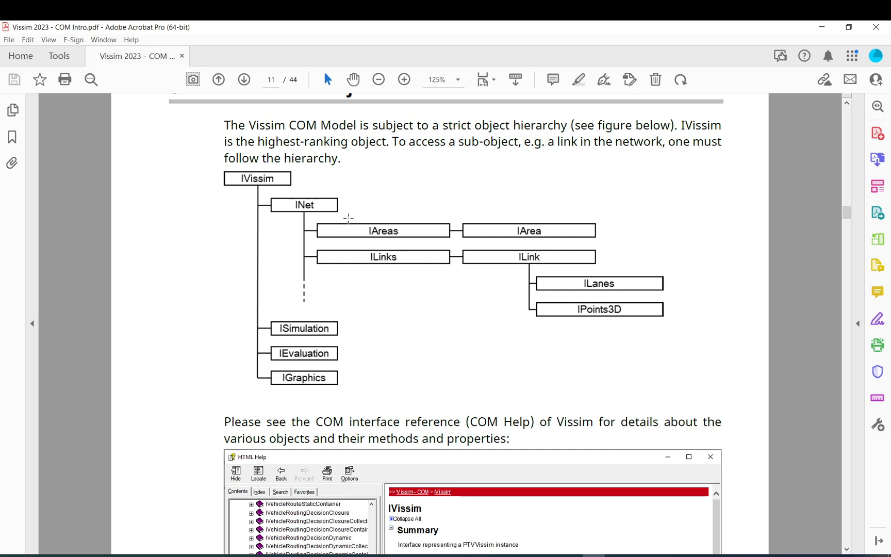
pyautogui.moveTo(399, 283)
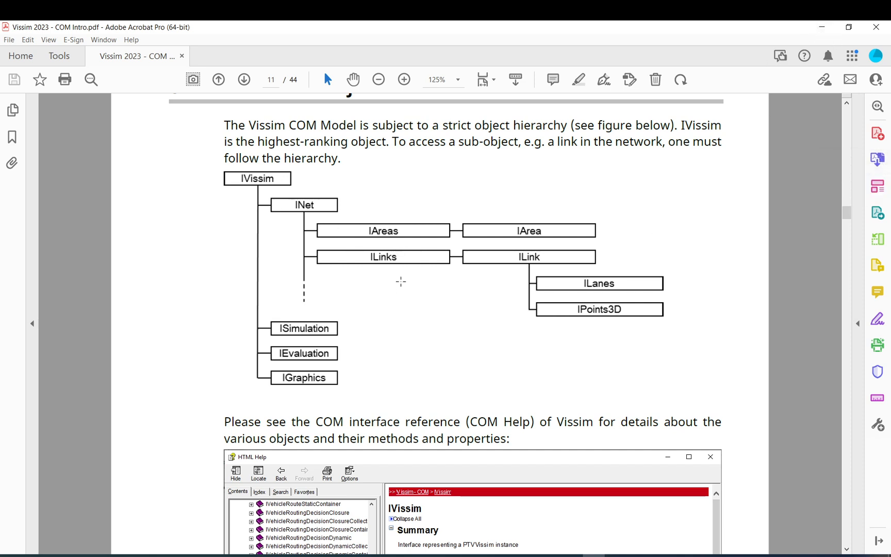
pyautogui.moveTo(410, 257)
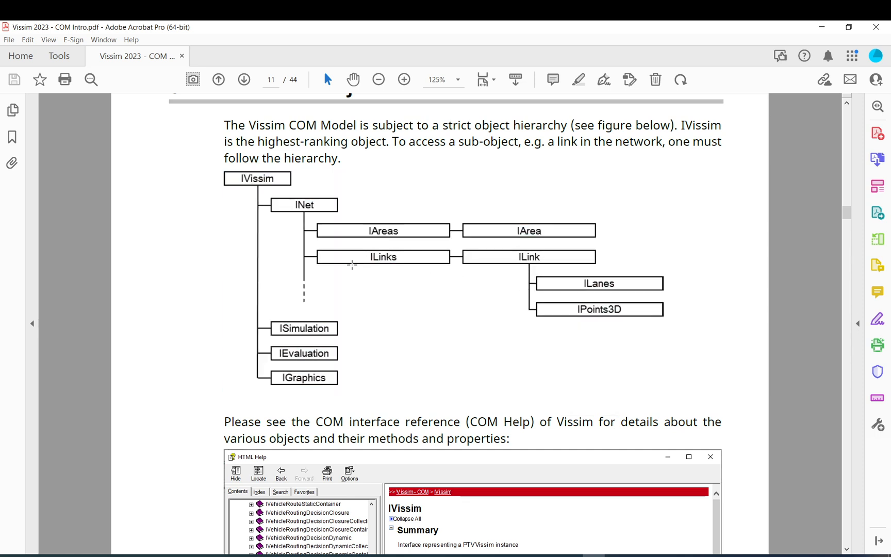
pyautogui.scroll(-3)
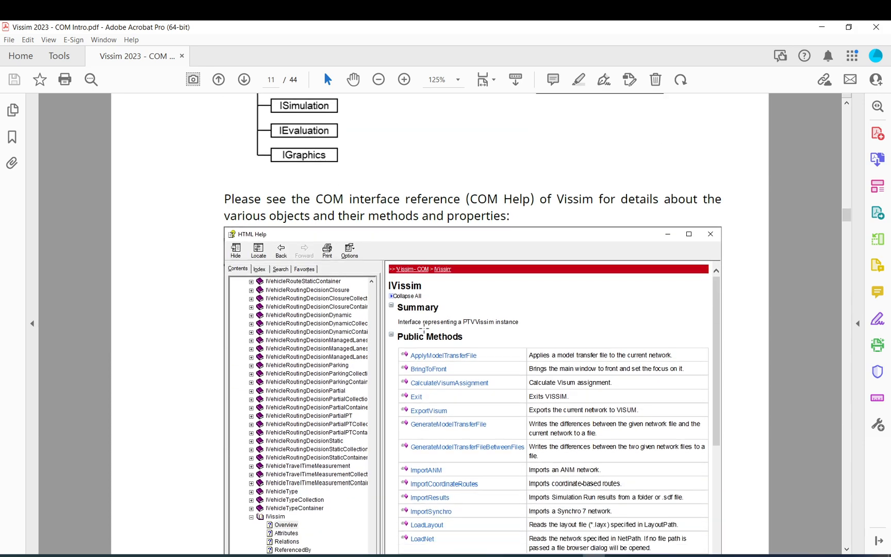
pyautogui.scroll(-3)
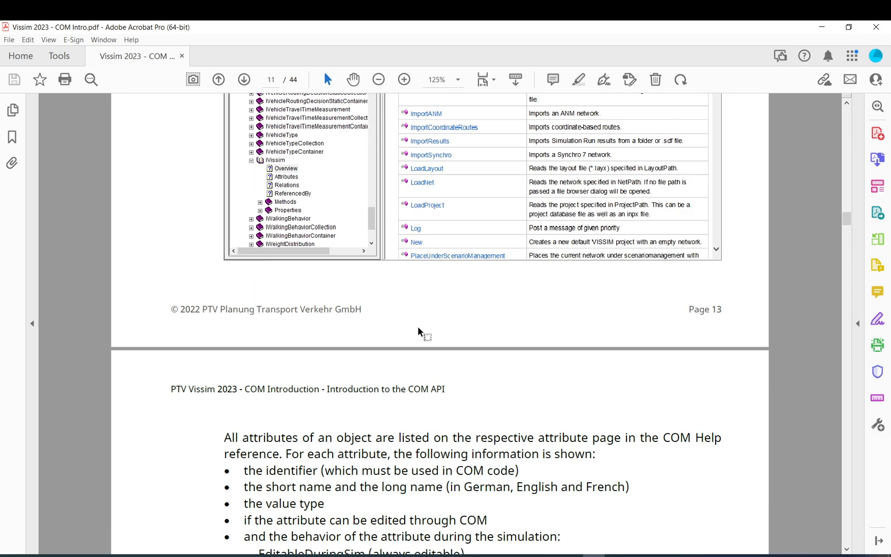
pyautogui.scroll(-3)
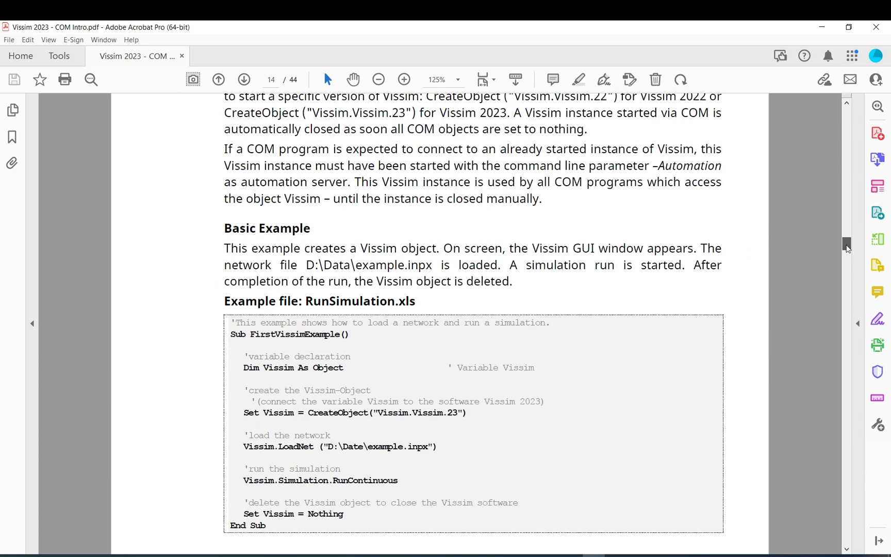
pyautogui.scroll(-3)
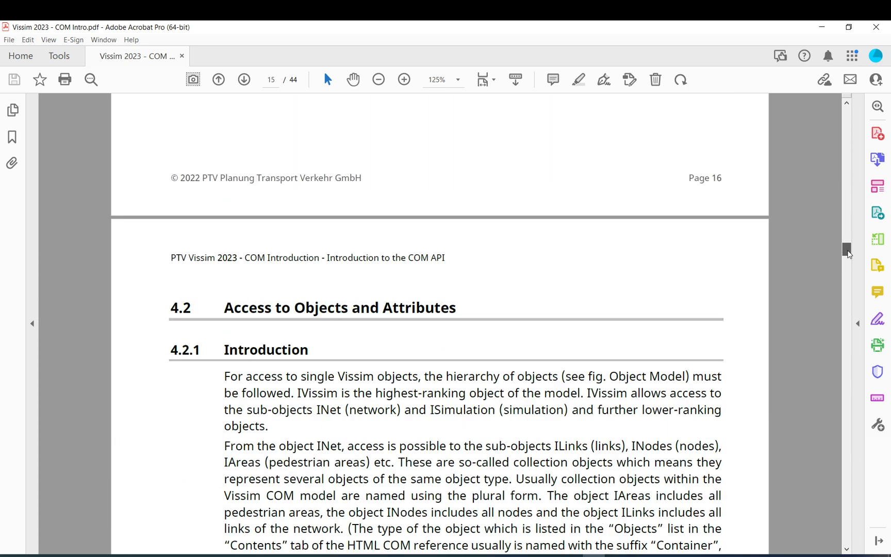
pyautogui.scroll(-3)
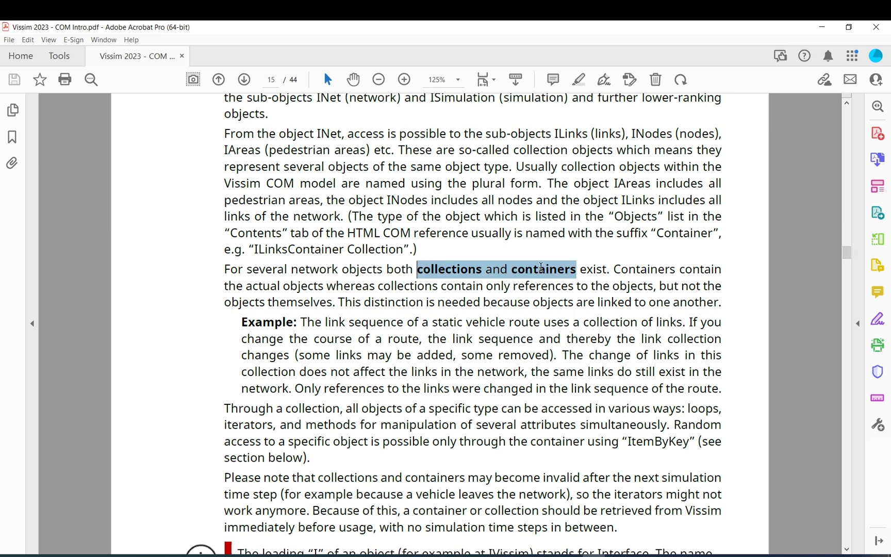
pyautogui.moveTo(571, 267)
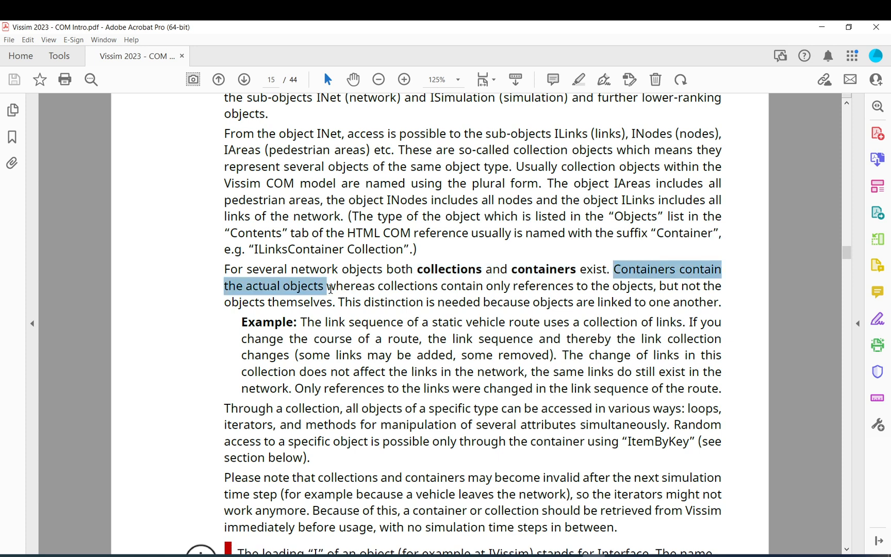
pyautogui.click(379, 286)
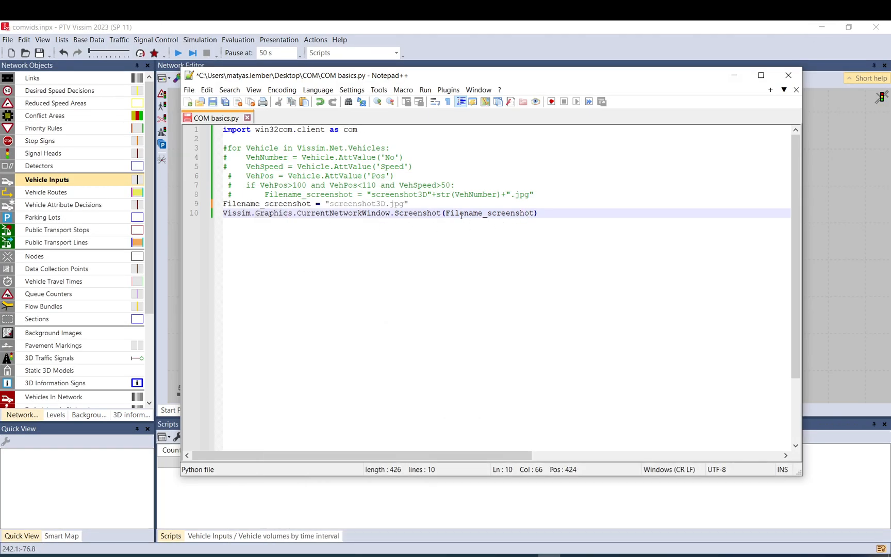
# Select Filename_screenshot in the screenshot call, then show the COM folder with the earlier screenshot3D JPGs
pyautogui.doubleClick(493, 213)
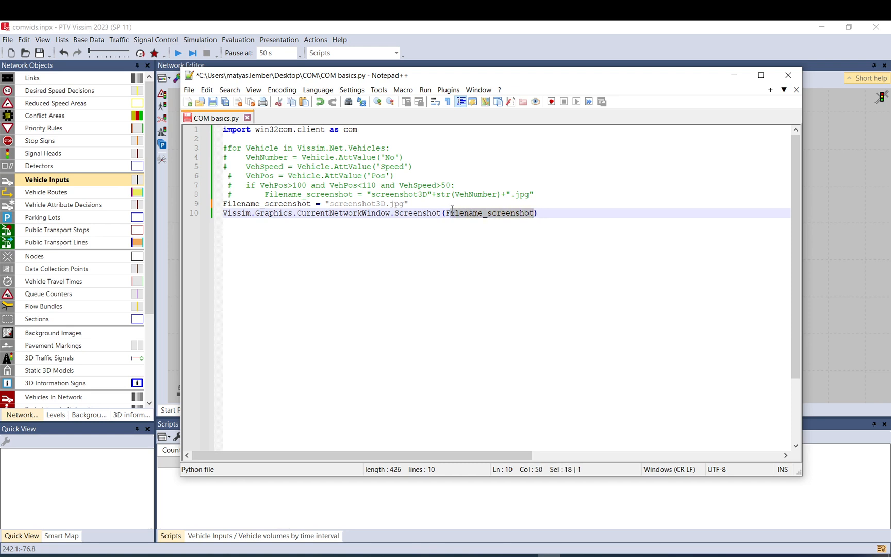
pyautogui.doubleClick(490, 212)
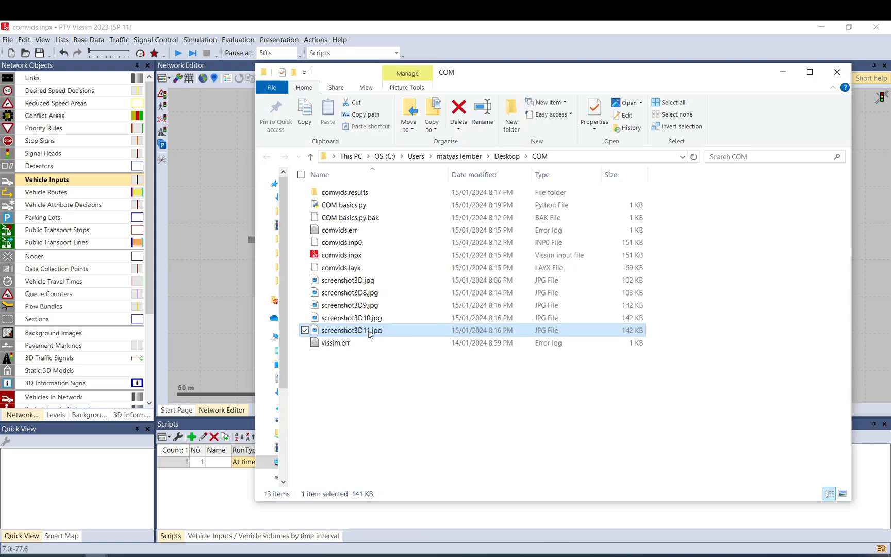
pyautogui.click(347, 280)
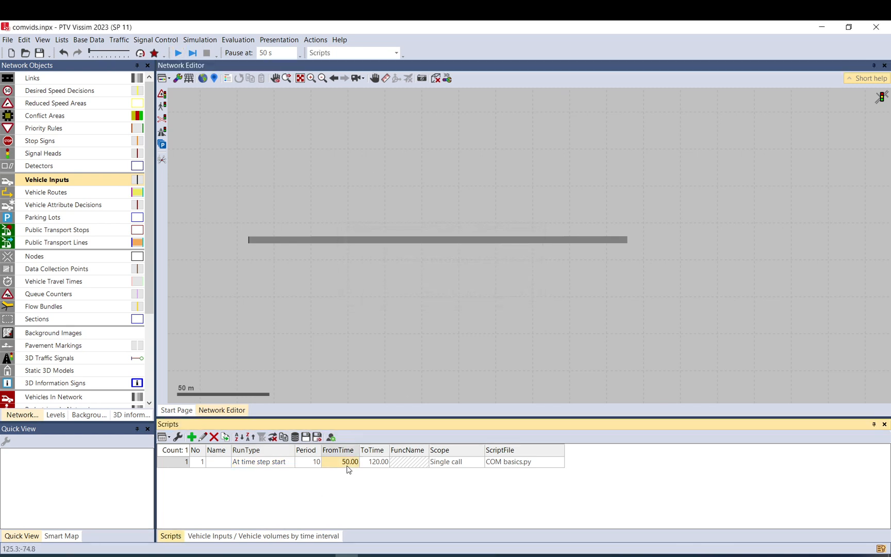
# Set the script to fire from 100 to 110 s and run the simulation continuously past the pause
pyautogui.click(376, 461)
pyautogui.write('110')
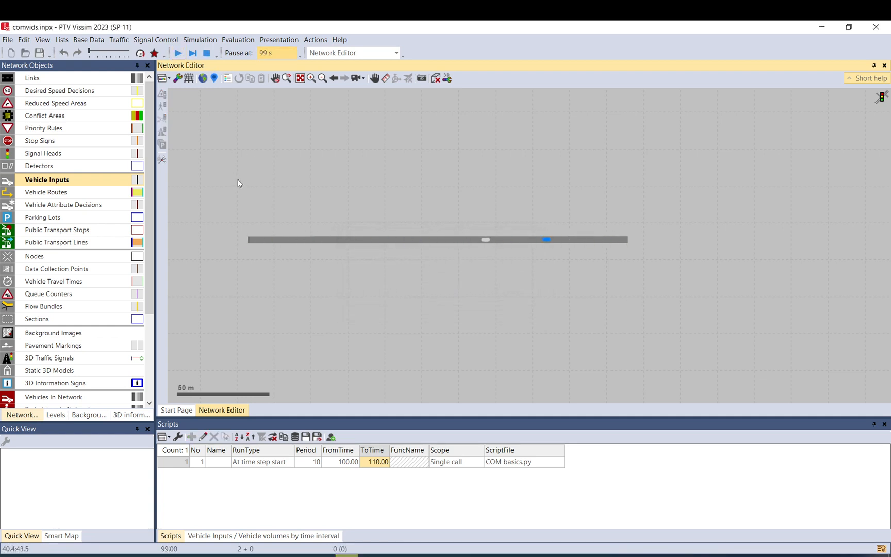
pyautogui.moveTo(301, 137)
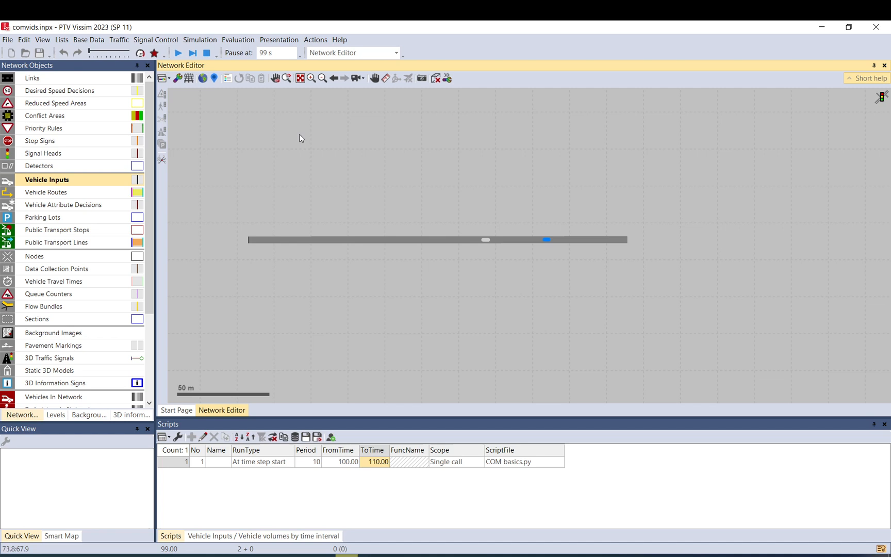
pyautogui.click(179, 52)
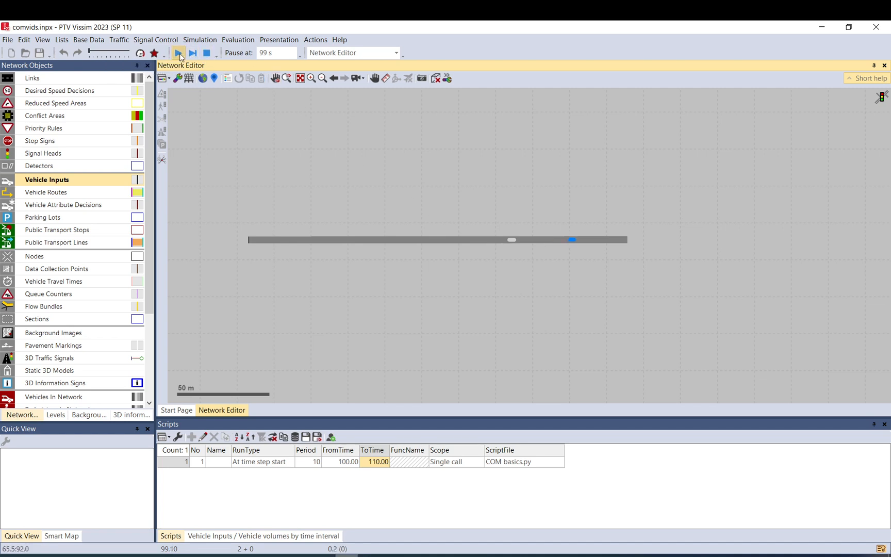
pyautogui.click(178, 52)
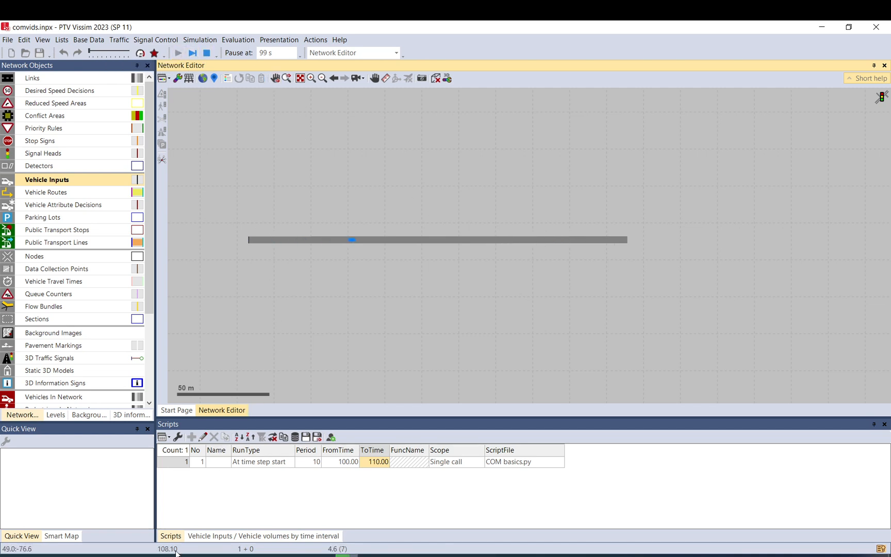
# Bring up the COM folder and view the newly written screenshot3D.jpg
pyautogui.click(208, 53)
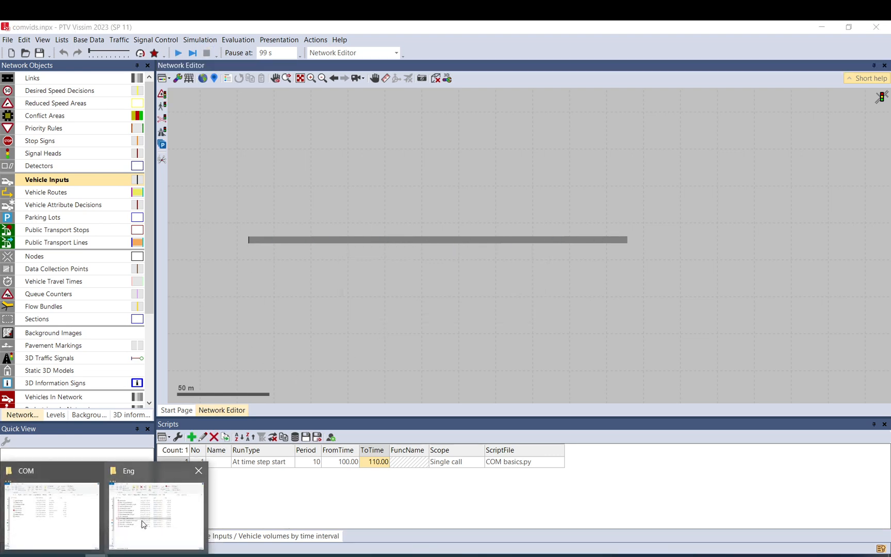
pyautogui.click(51, 514)
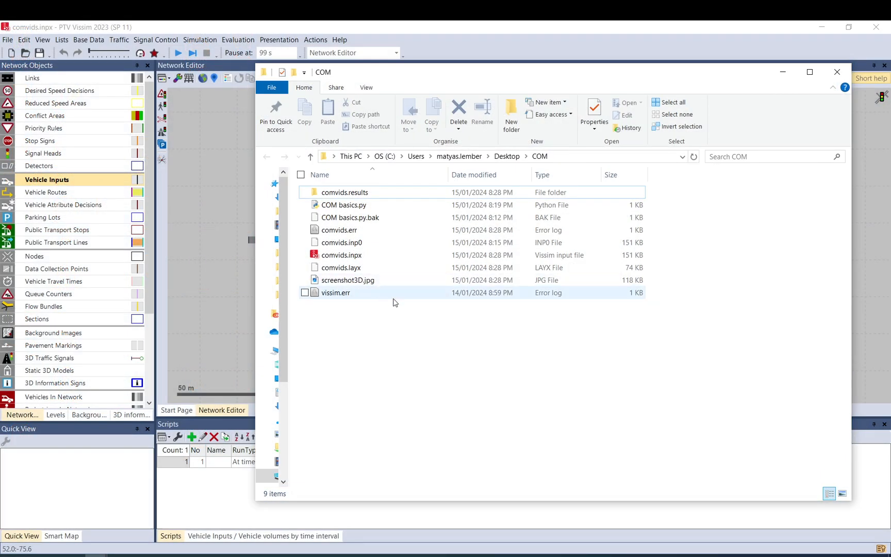
pyautogui.moveTo(347, 279)
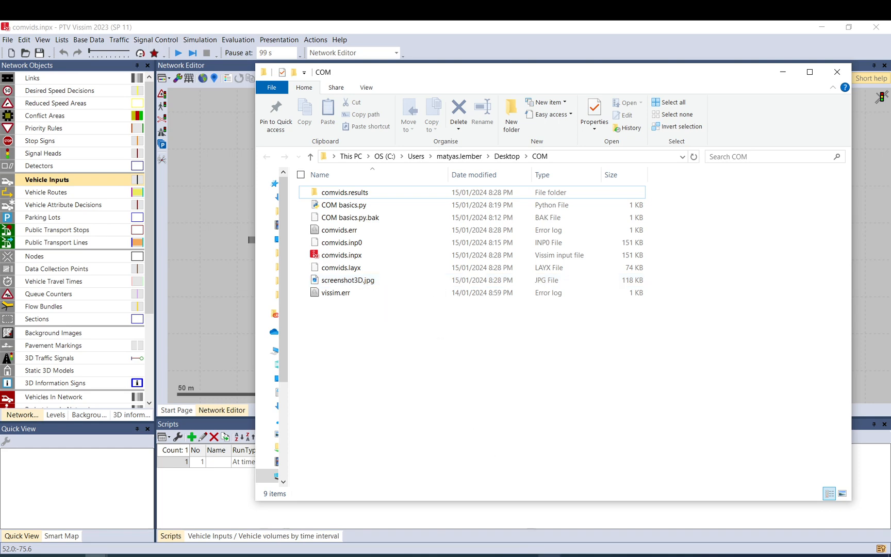
pyautogui.doubleClick(344, 204)
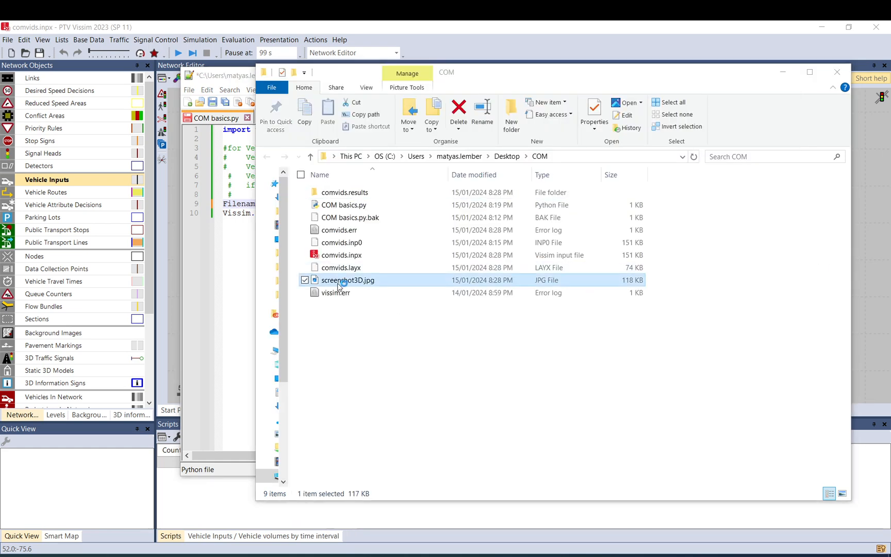
pyautogui.doubleClick(347, 280)
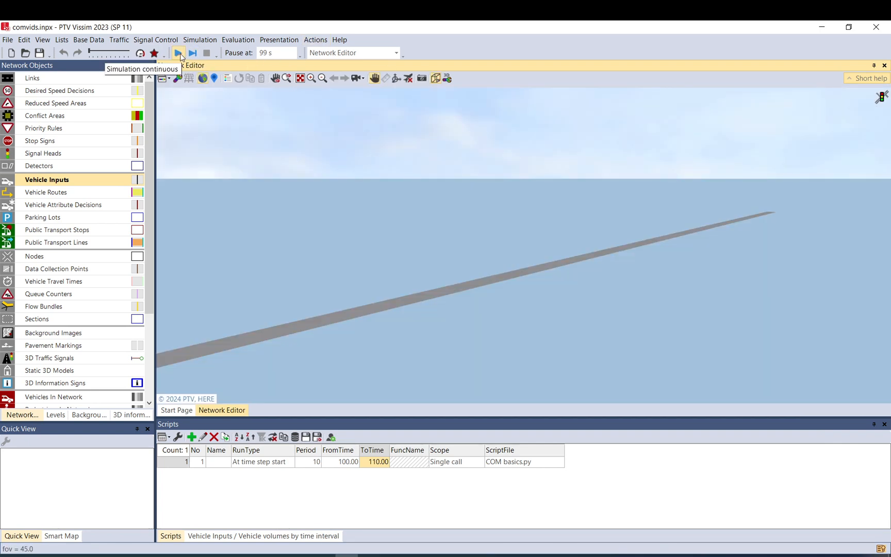
pyautogui.moveTo(511, 416)
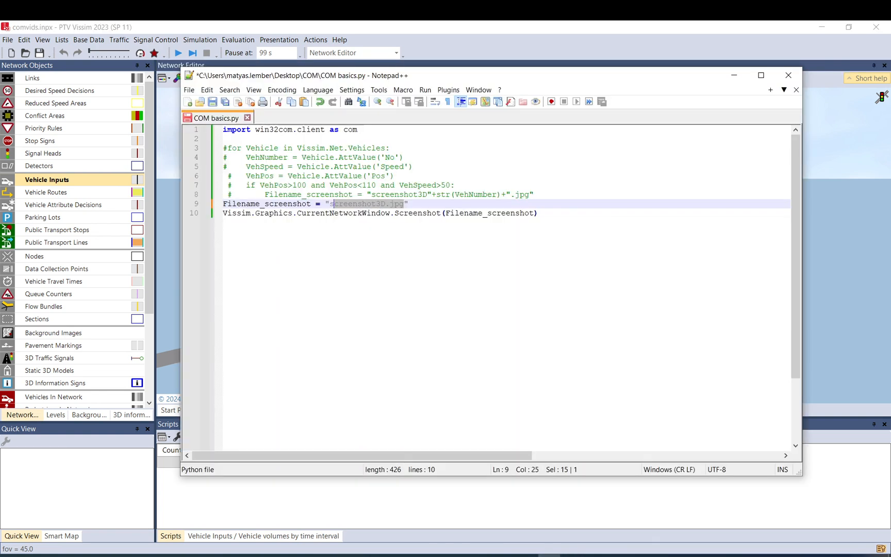
# Uncomment the 'for Vehicle in ... Vehicles' loop line and review its keyword, variable and collection
pyautogui.click(407, 203)
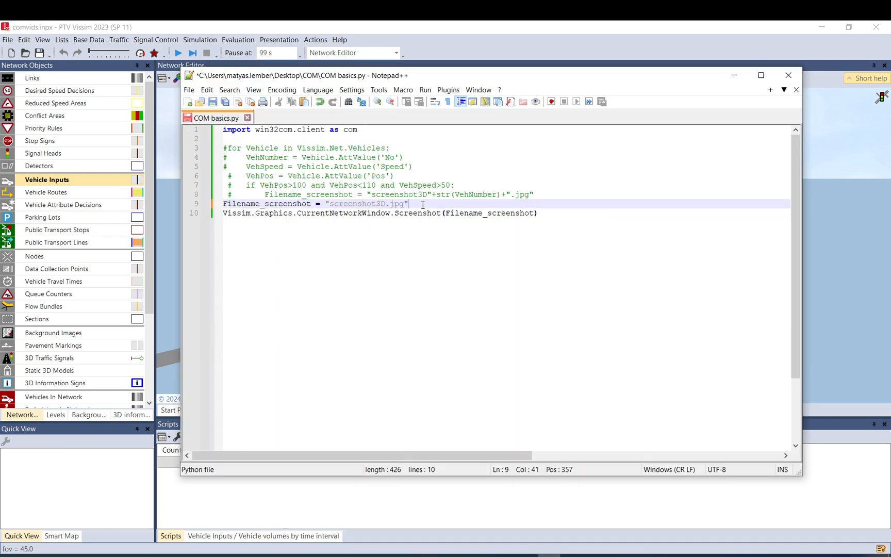
pyautogui.click(227, 148)
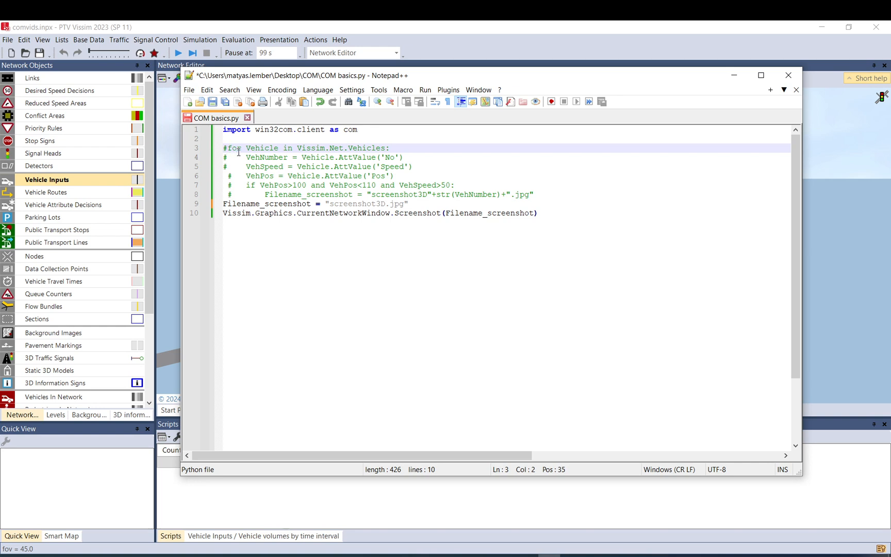
pyautogui.press('Backspace')
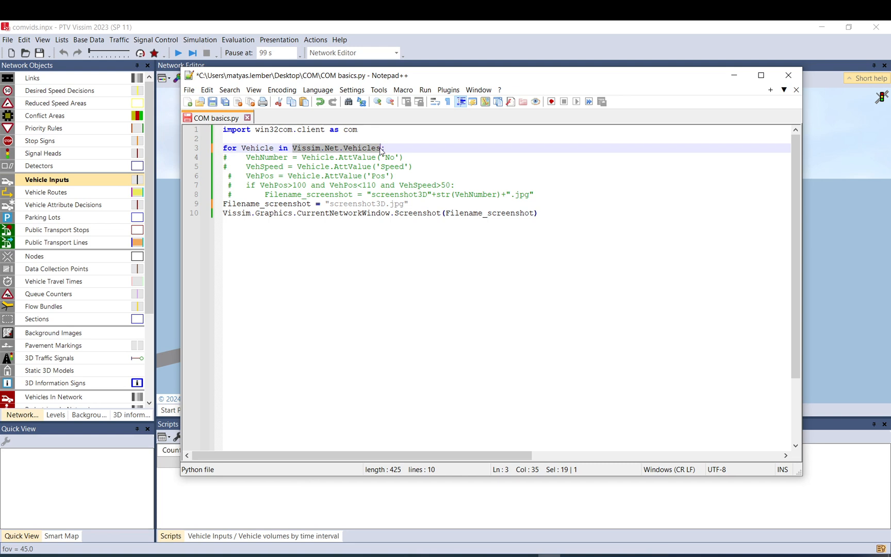
pyautogui.doubleClick(228, 148)
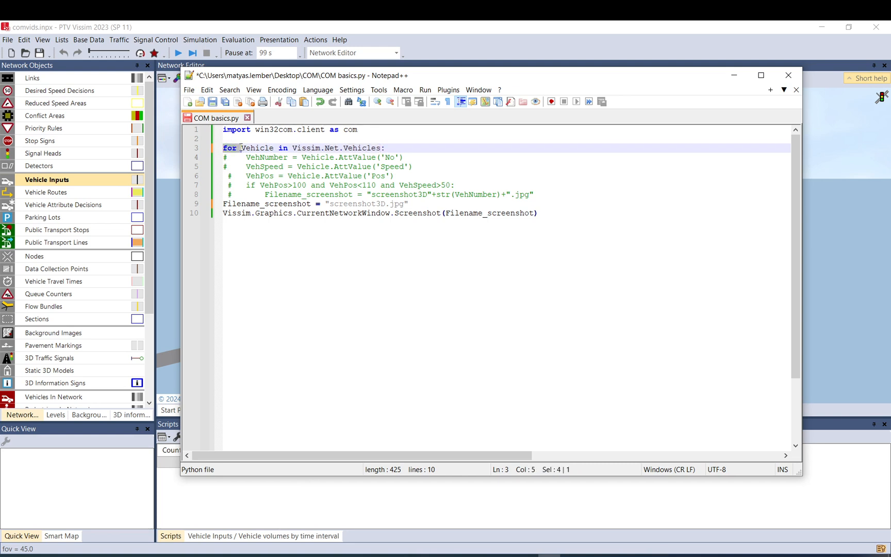
pyautogui.doubleClick(257, 148)
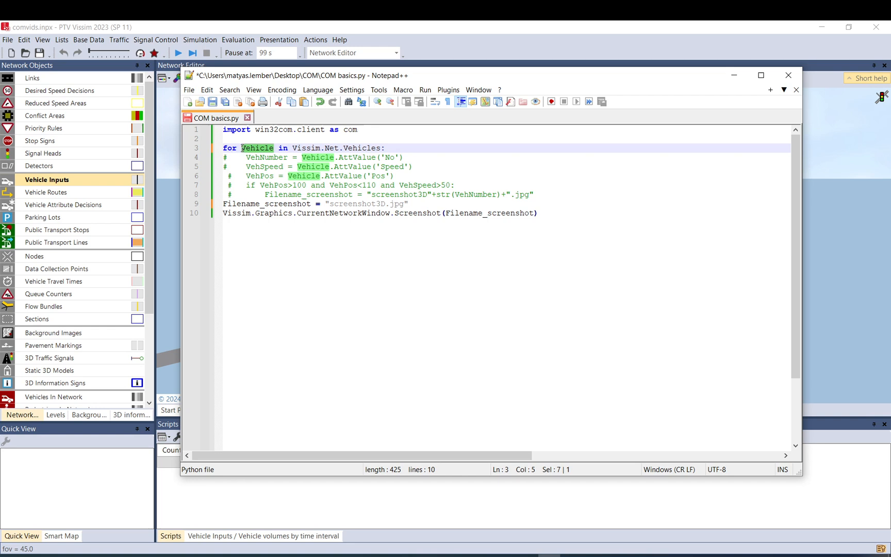
pyautogui.click(241, 148)
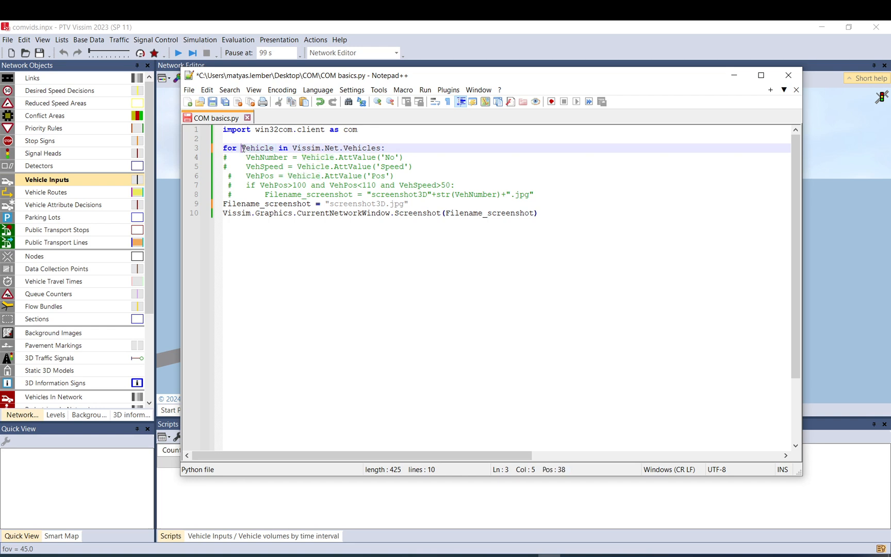
pyautogui.doubleClick(256, 148)
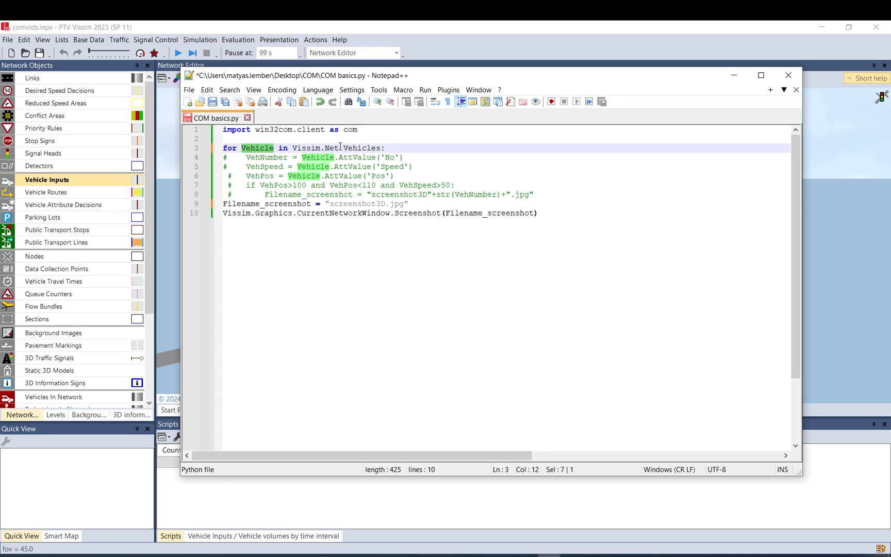
pyautogui.doubleClick(360, 148)
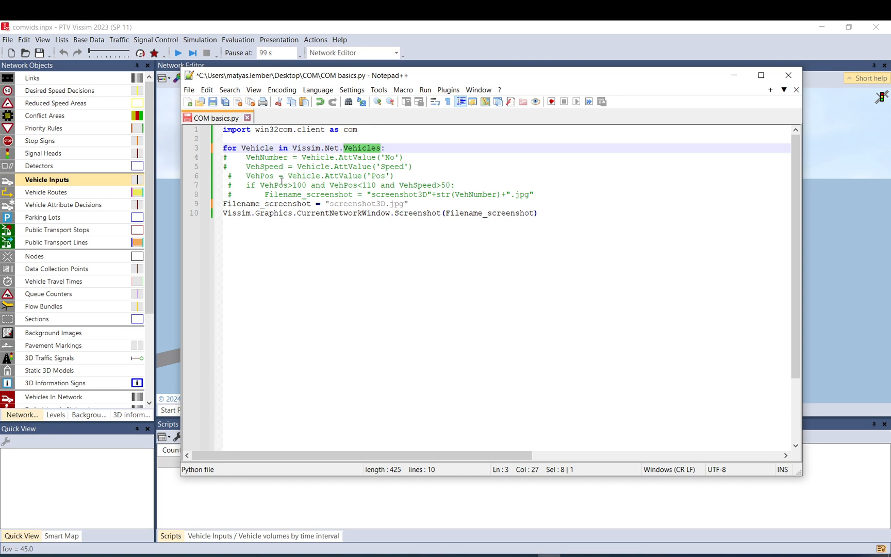
# Uncomment the VehNumber = Vehicle.AttValue('No') line and review VehNumber, Vehicle and 'No'
pyautogui.click(245, 158)
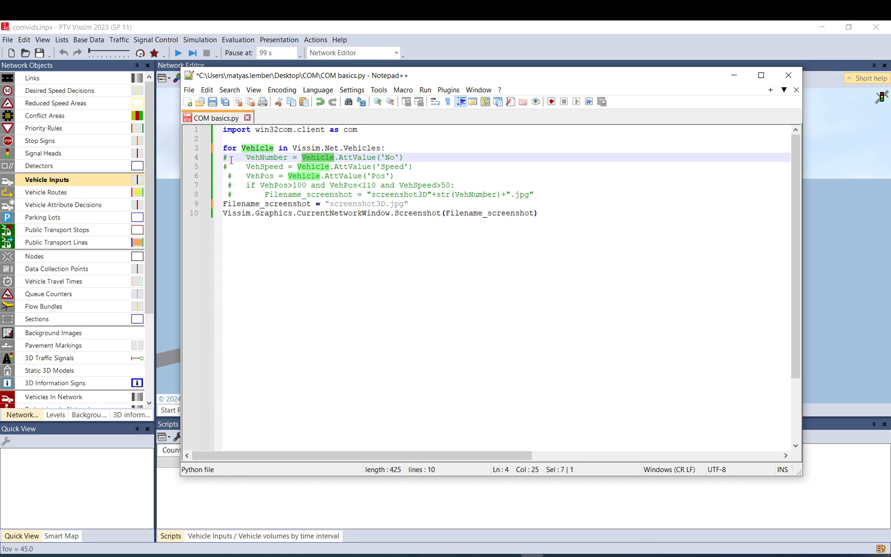
pyautogui.click(227, 157)
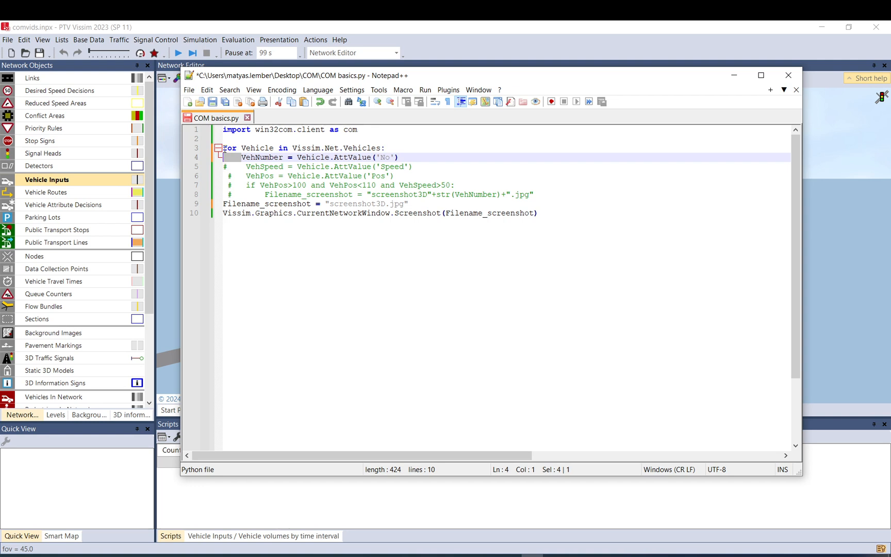
pyautogui.click(278, 167)
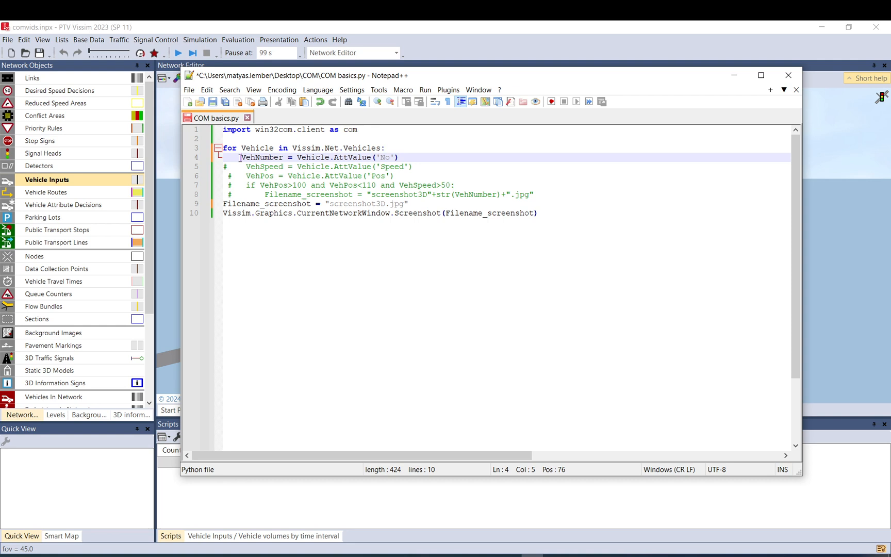
pyautogui.doubleClick(262, 158)
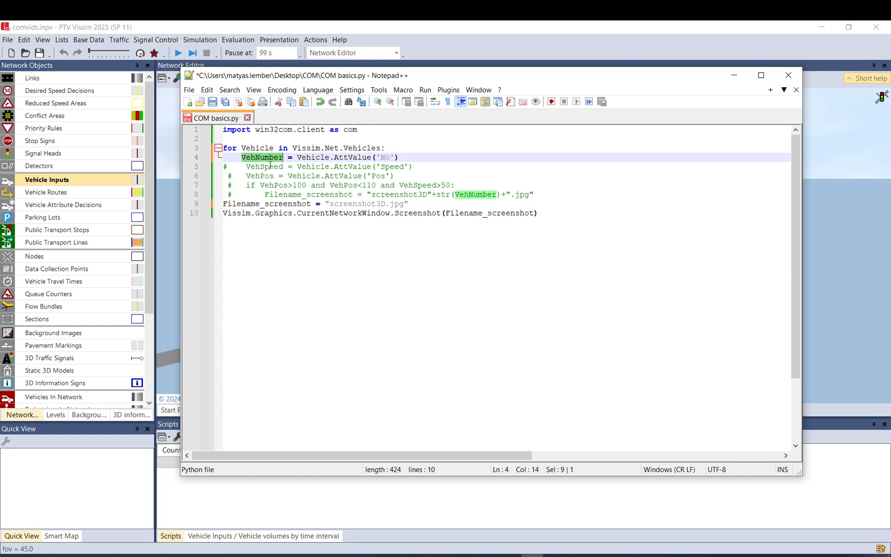
pyautogui.moveTo(259, 164)
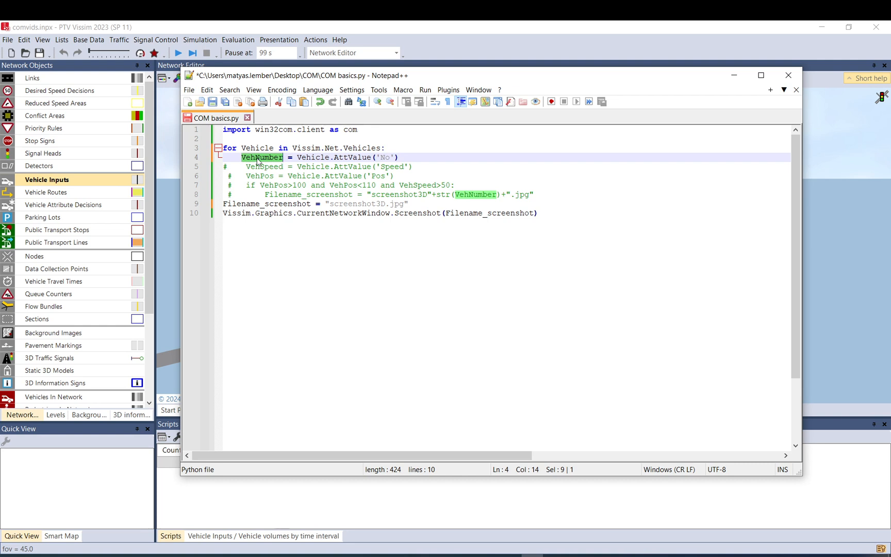
pyautogui.click(258, 157)
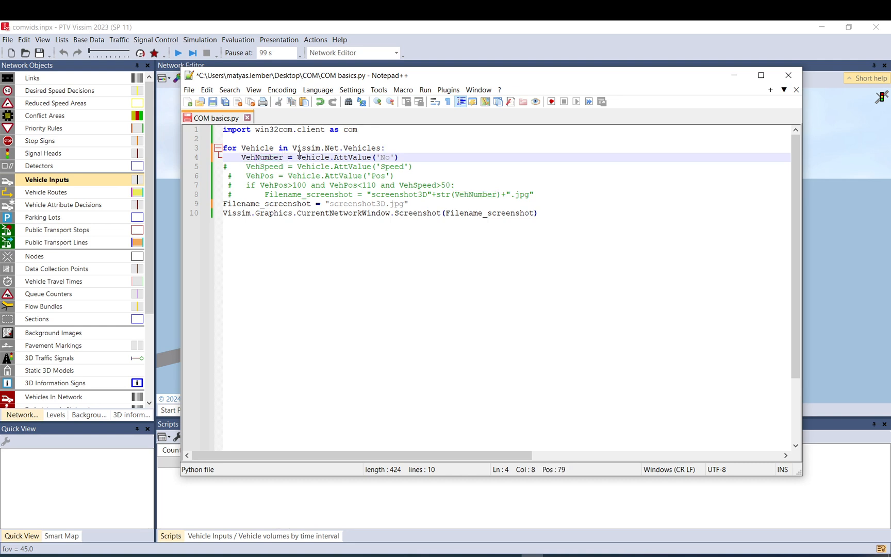
pyautogui.doubleClick(312, 157)
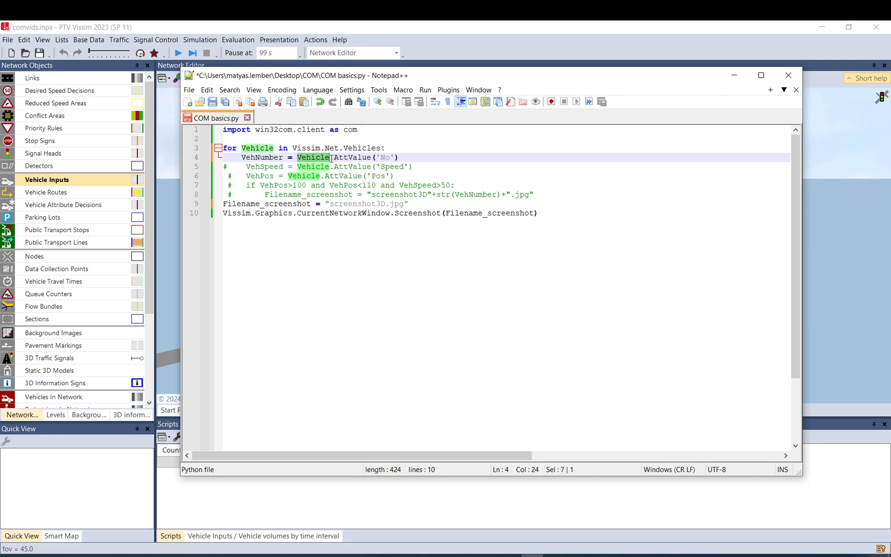
pyautogui.click(339, 157)
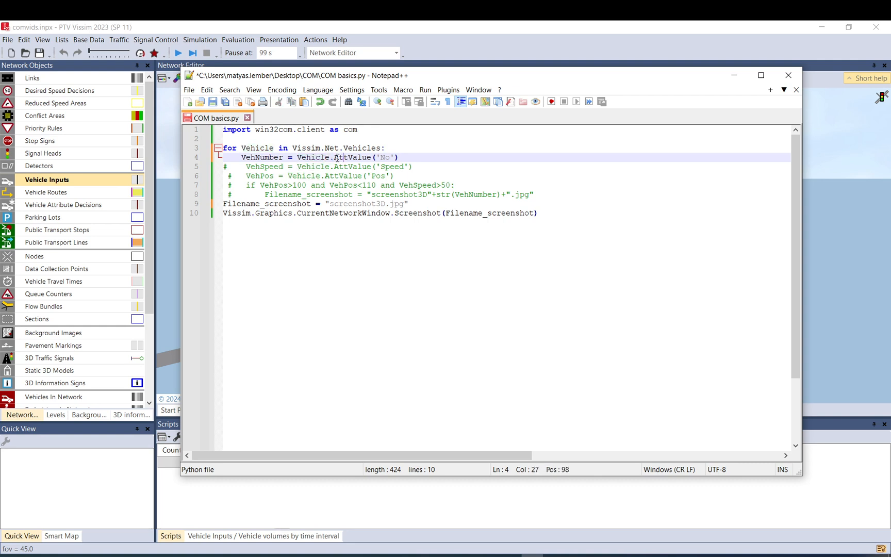
pyautogui.doubleClick(352, 157)
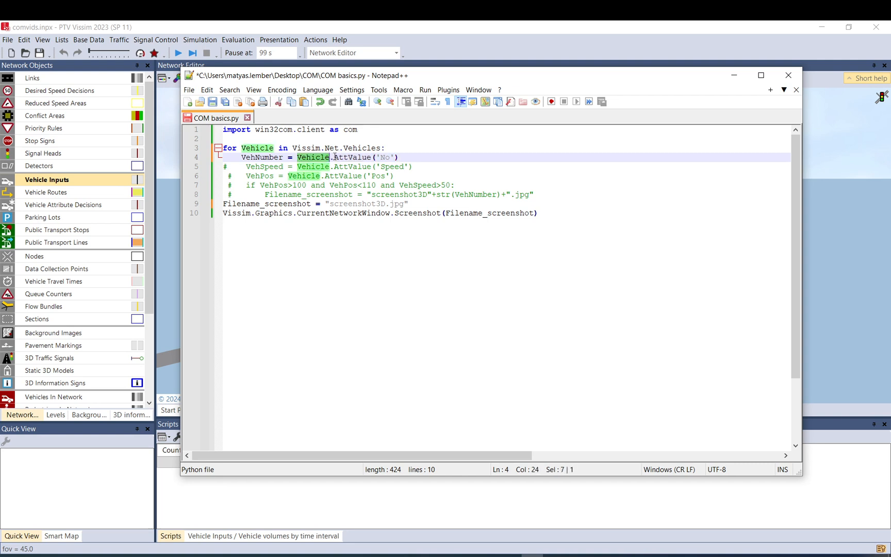
pyautogui.doubleClick(352, 157)
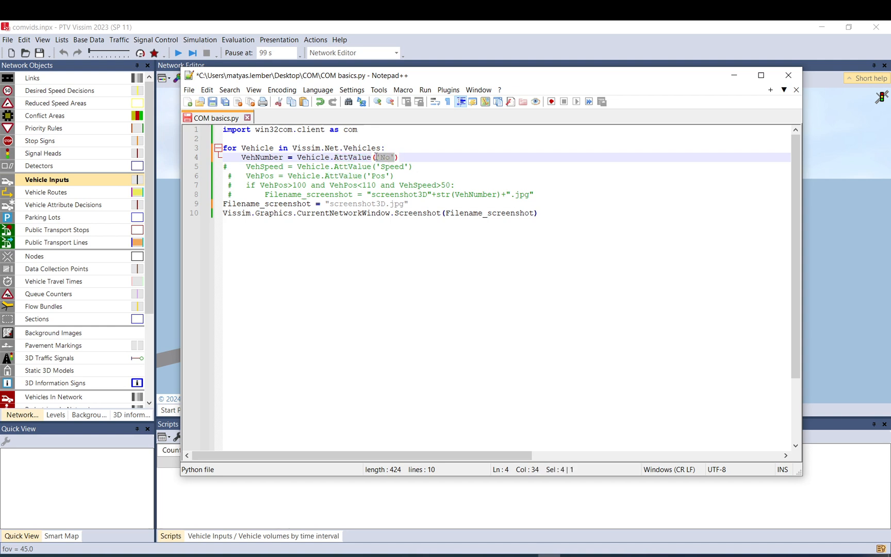
pyautogui.moveTo(581, 545)
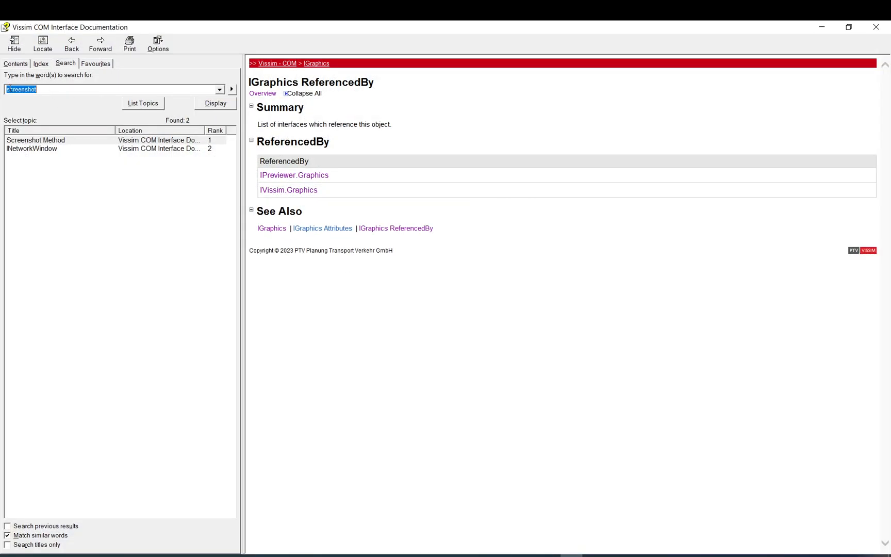
# Search the help for 'vehi', scroll the IVehicle attributes and check No as the unique vehicle number
pyautogui.write('vehicle')
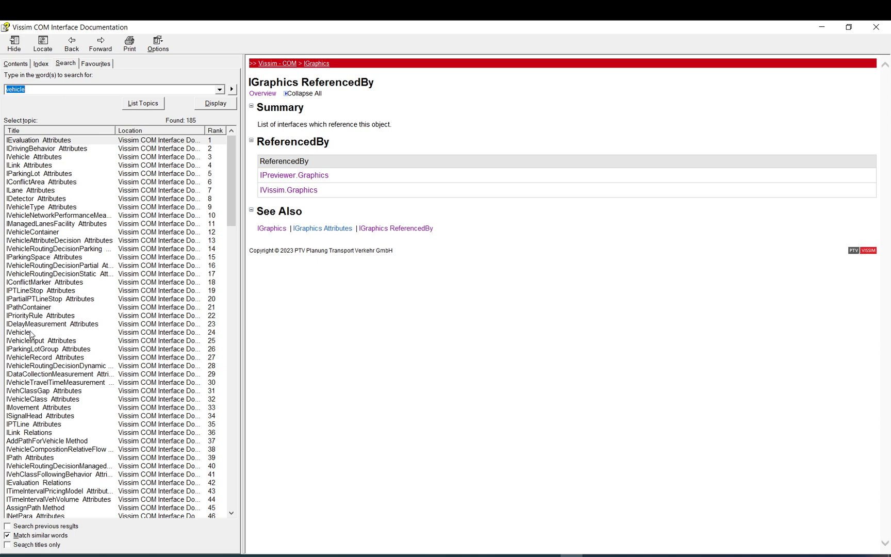
pyautogui.click(19, 332)
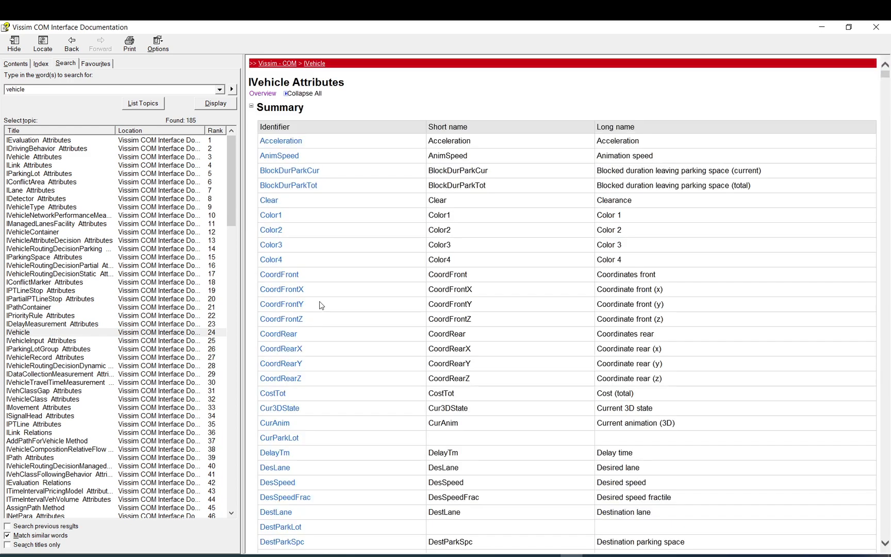
pyautogui.moveTo(356, 191)
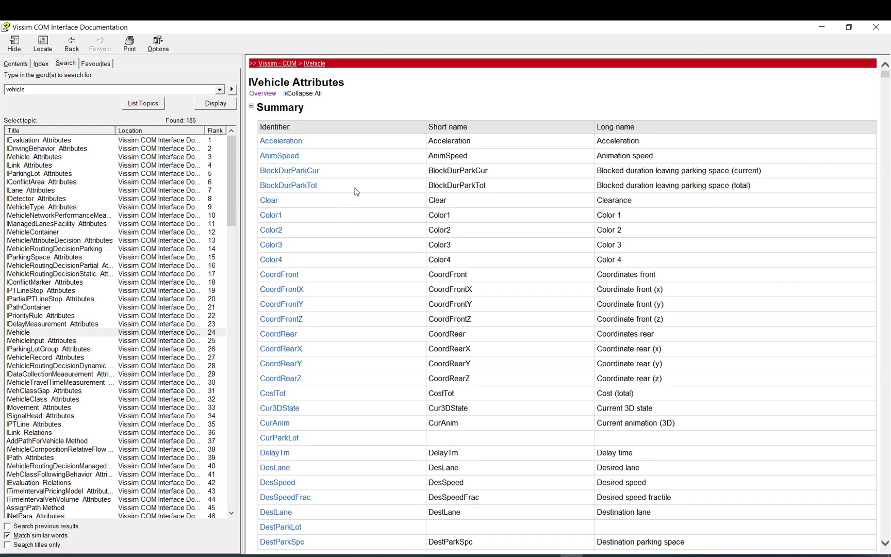
pyautogui.scroll(-3)
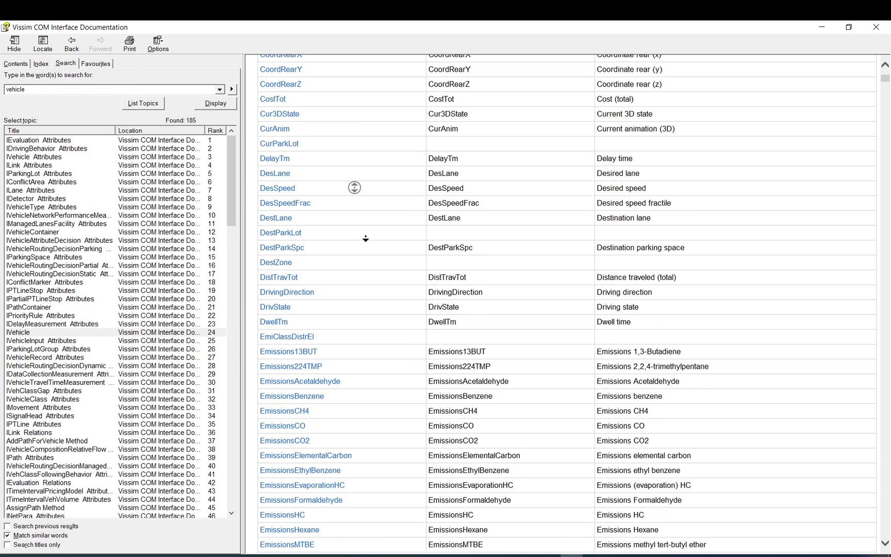
pyautogui.scroll(-3)
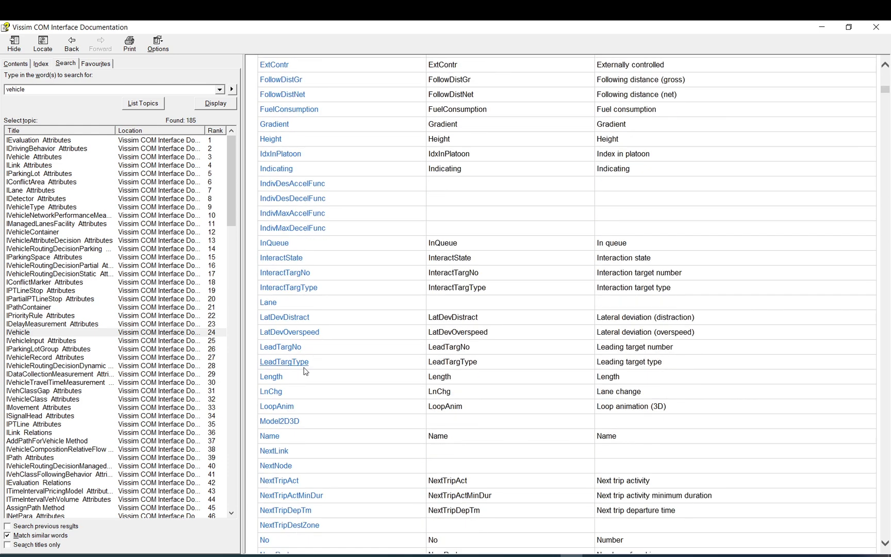
pyautogui.scroll(-3)
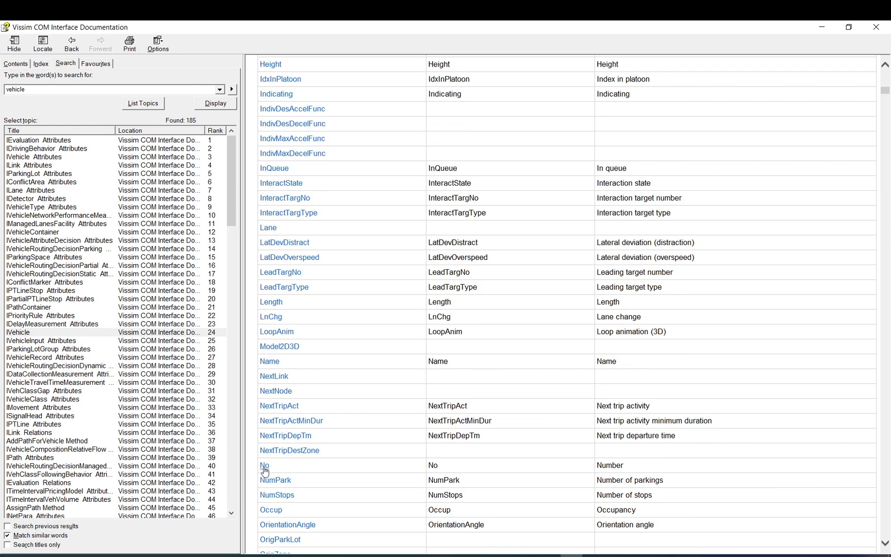
pyautogui.click(264, 464)
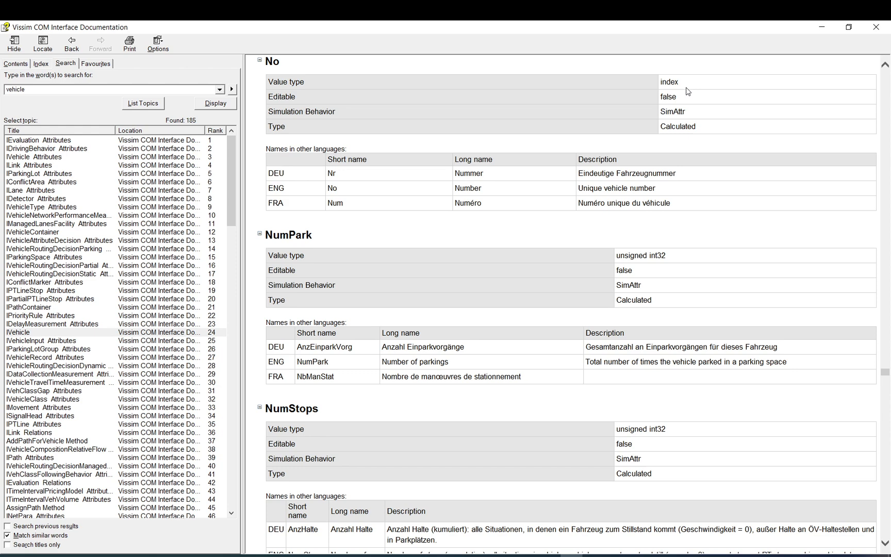
pyautogui.doubleClick(668, 97)
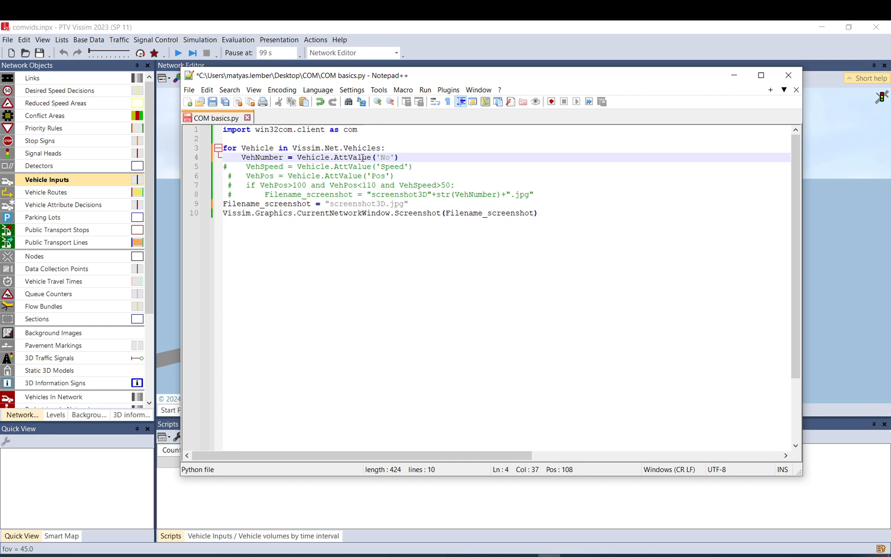
pyautogui.doubleClick(352, 157)
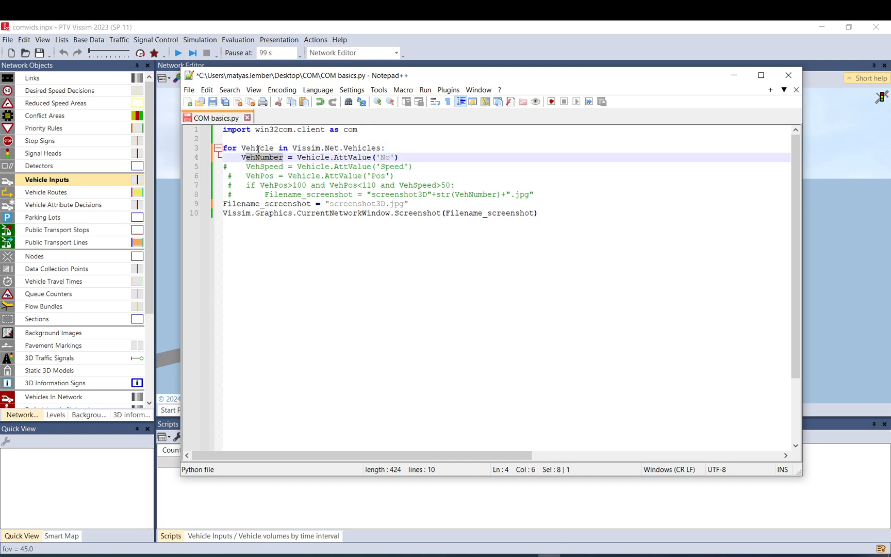
pyautogui.click(283, 157)
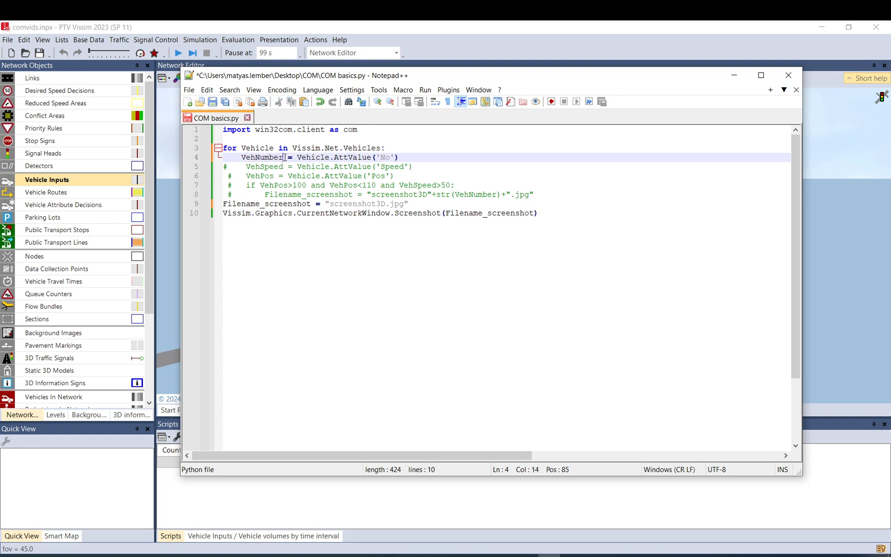
pyautogui.doubleClick(261, 157)
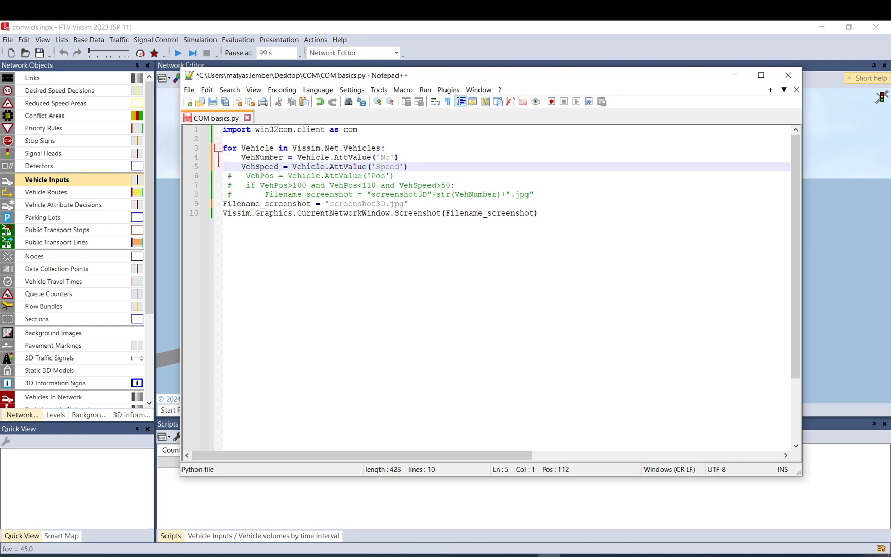
pyautogui.doubleClick(386, 167)
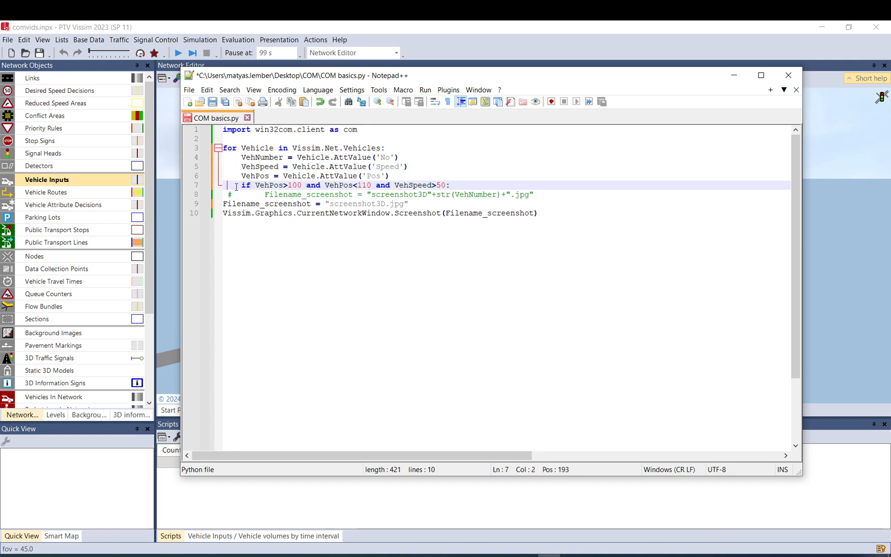
pyautogui.click(244, 185)
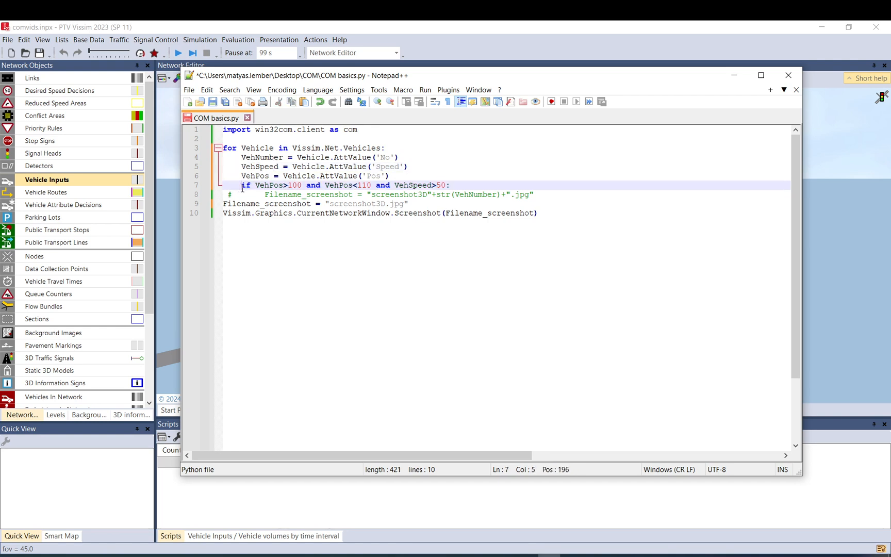
pyautogui.click(240, 157)
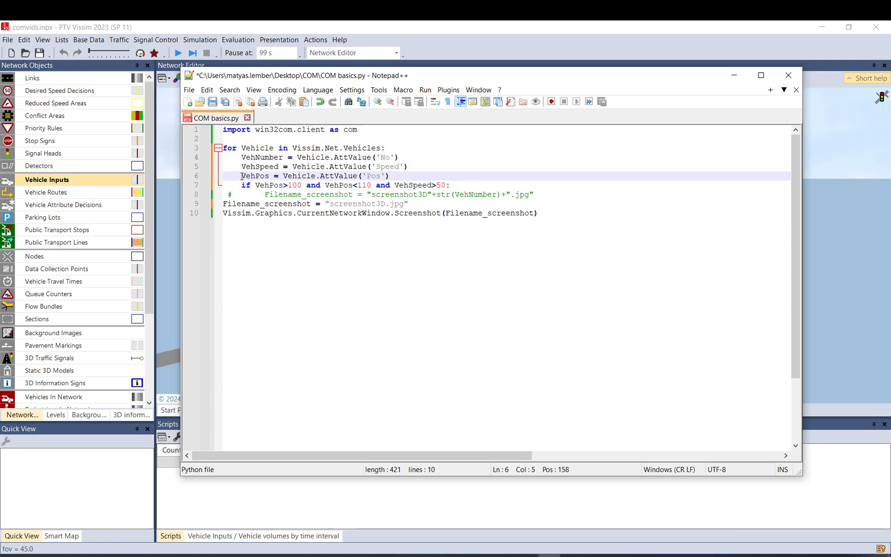
pyautogui.click(284, 185)
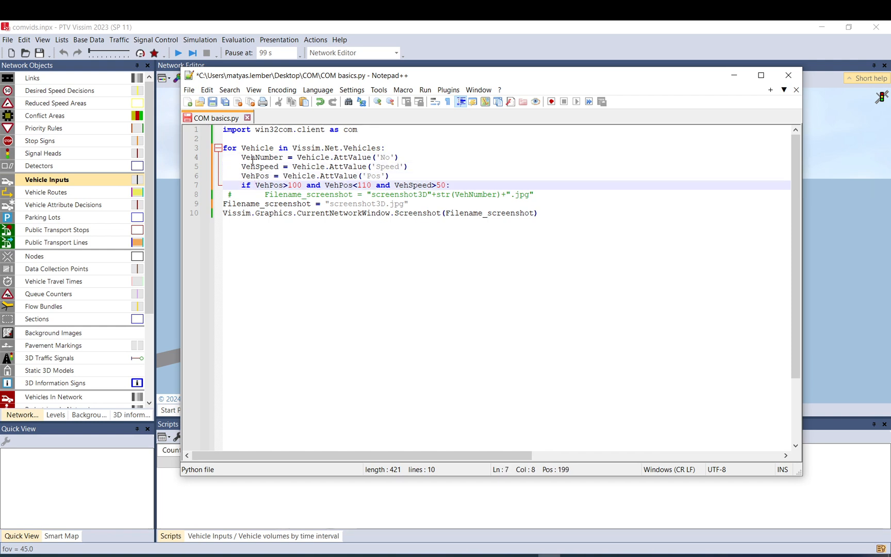
pyautogui.click(241, 148)
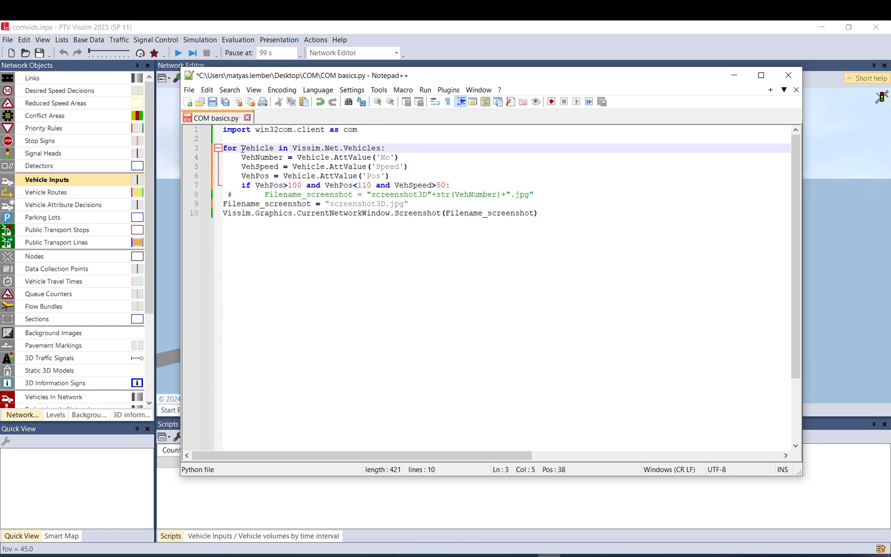
pyautogui.click(241, 157)
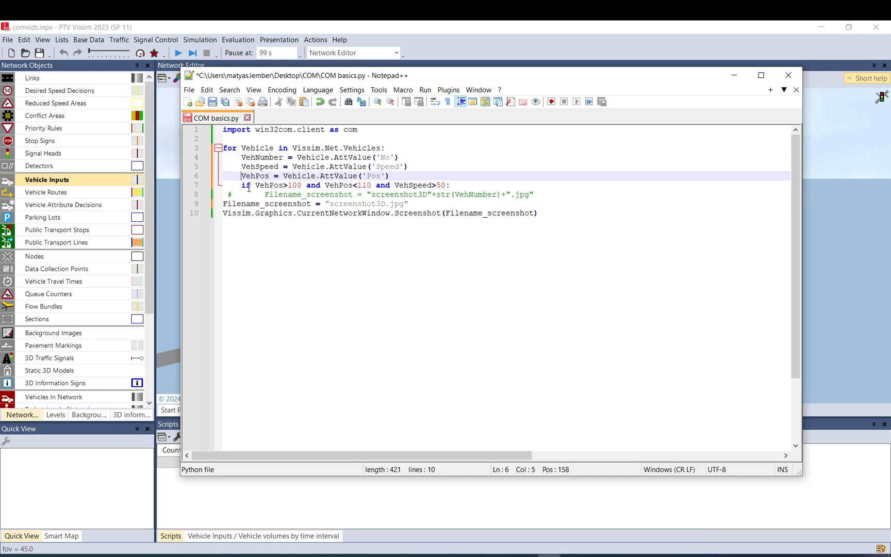
pyautogui.doubleClick(245, 185)
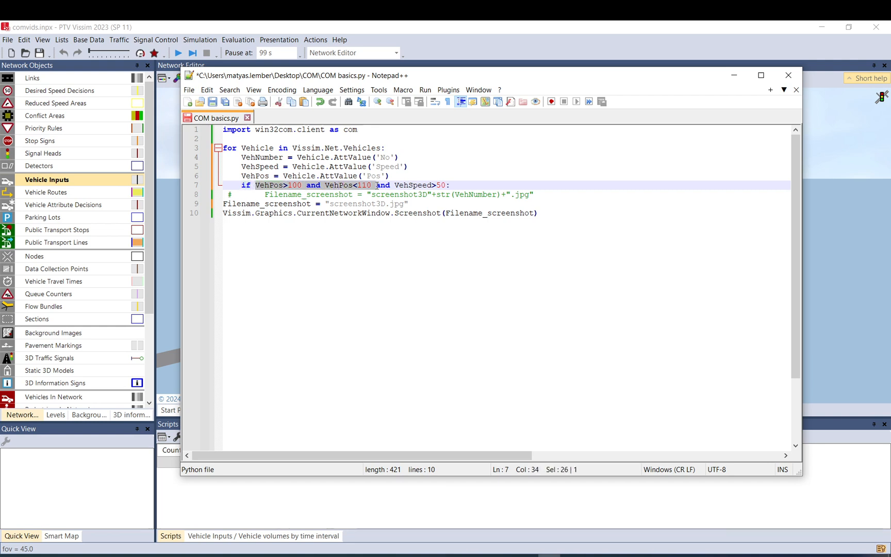
pyautogui.click(448, 185)
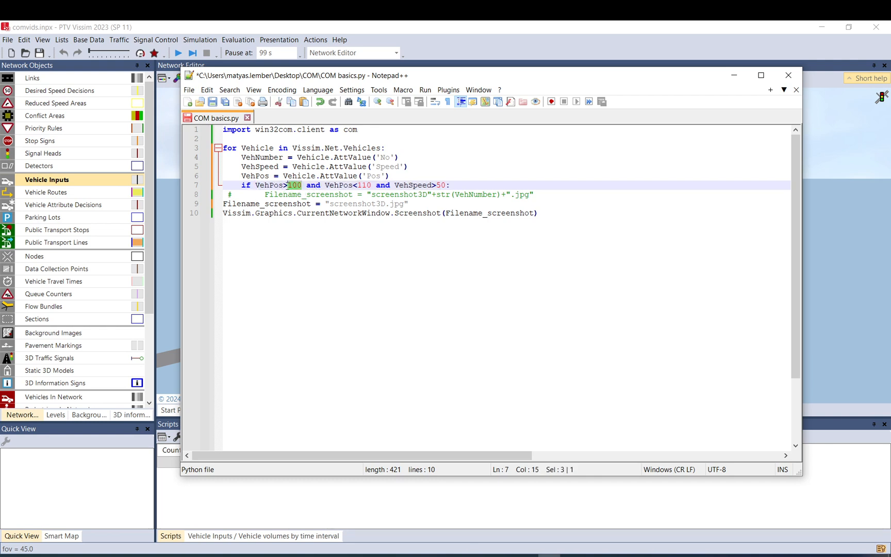
pyautogui.doubleClick(357, 185)
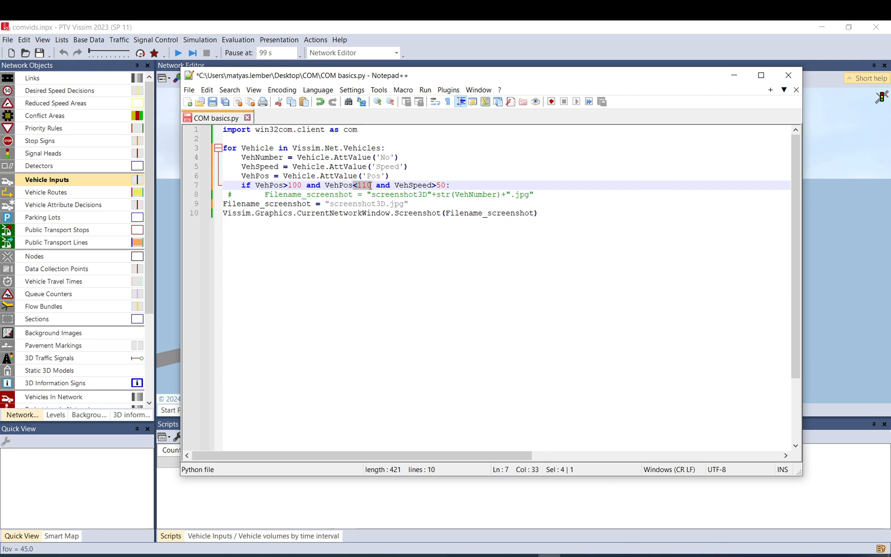
pyautogui.click(364, 185)
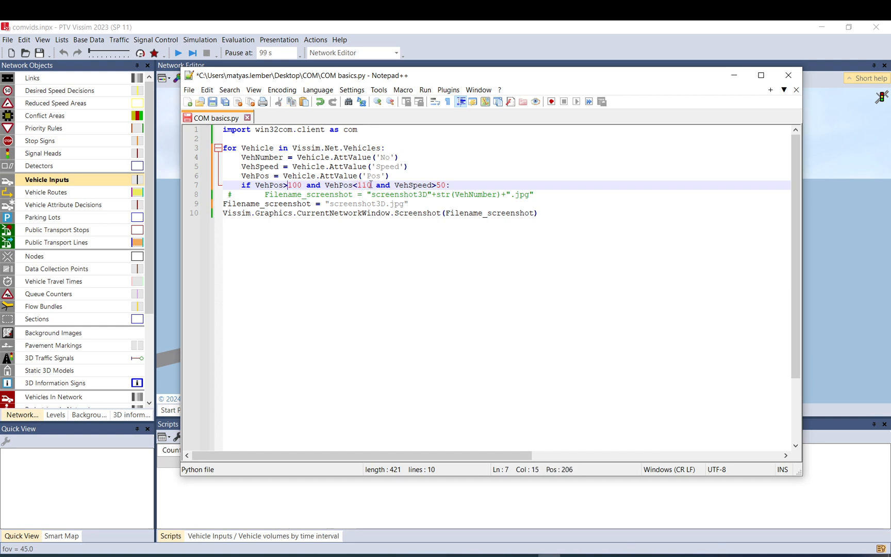
pyautogui.doubleClick(441, 185)
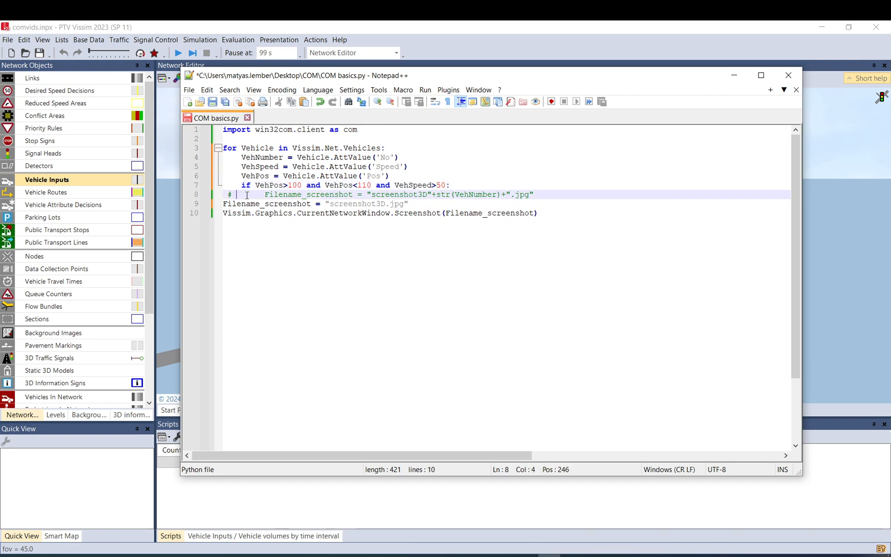
# Uncomment the per-vehicle filename line, fix its indentation and delete the fixed screenshot3D.jpg line
pyautogui.press('BackSpace')
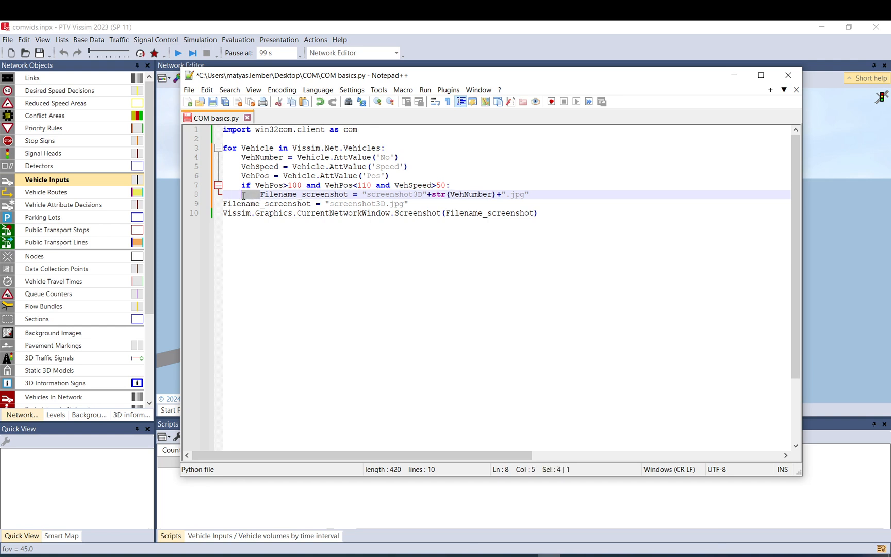
pyautogui.click(259, 194)
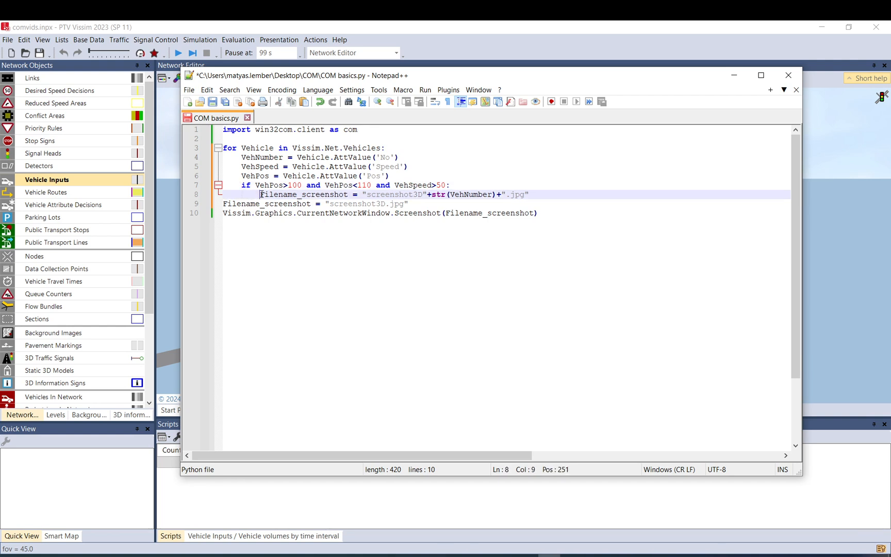
pyautogui.click(449, 184)
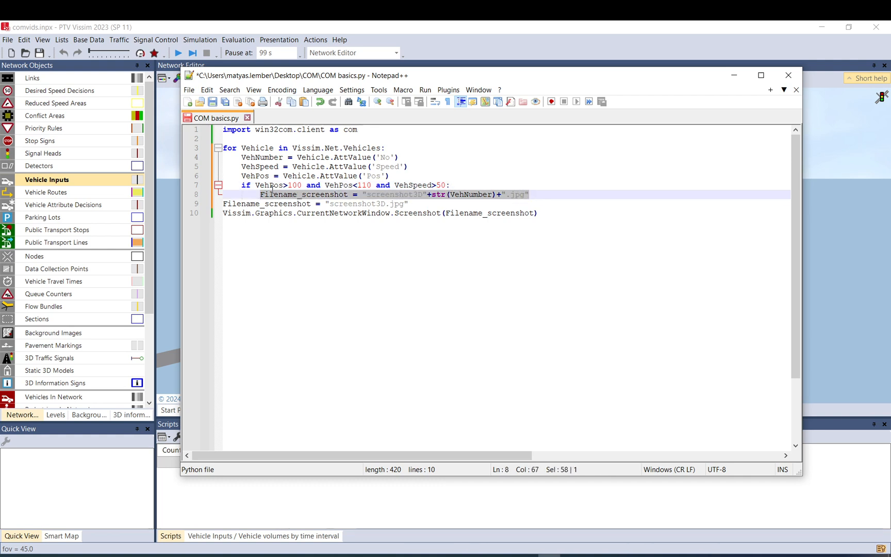
pyautogui.doubleClick(304, 195)
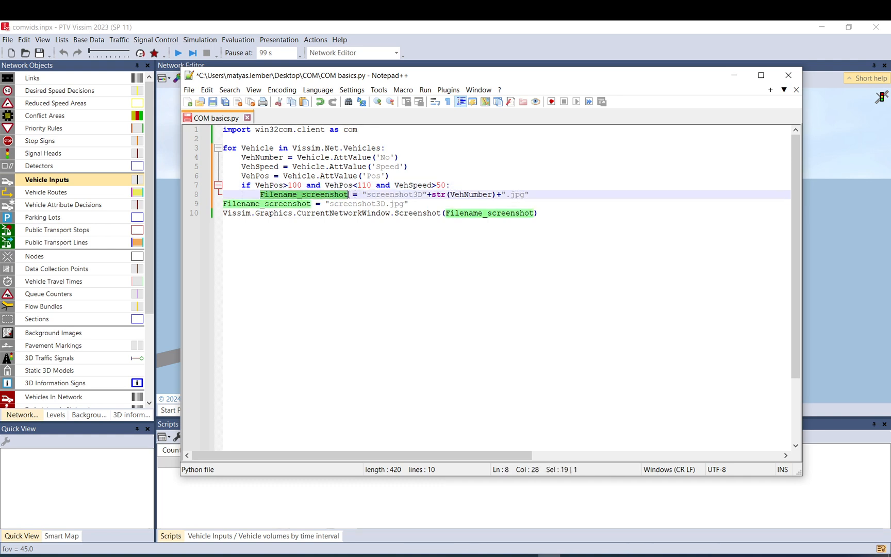
pyautogui.click(223, 204)
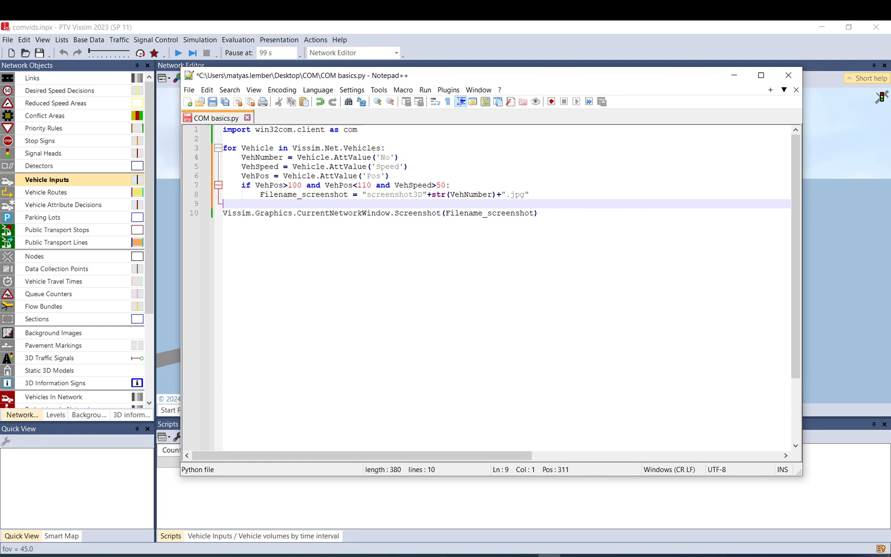
pyautogui.doubleClick(303, 194)
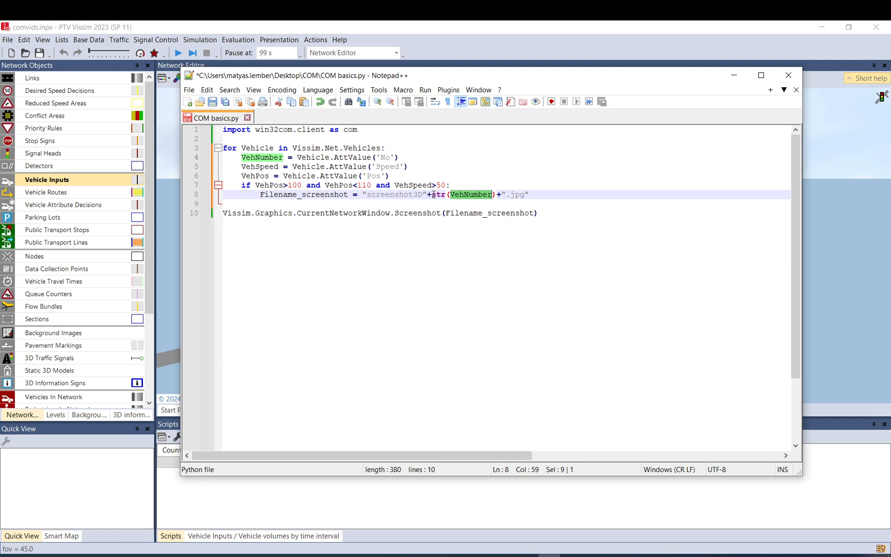
# Highlight the vehicle number in the filename and the Filename_screenshot passed to the Screenshot call
pyautogui.click(367, 194)
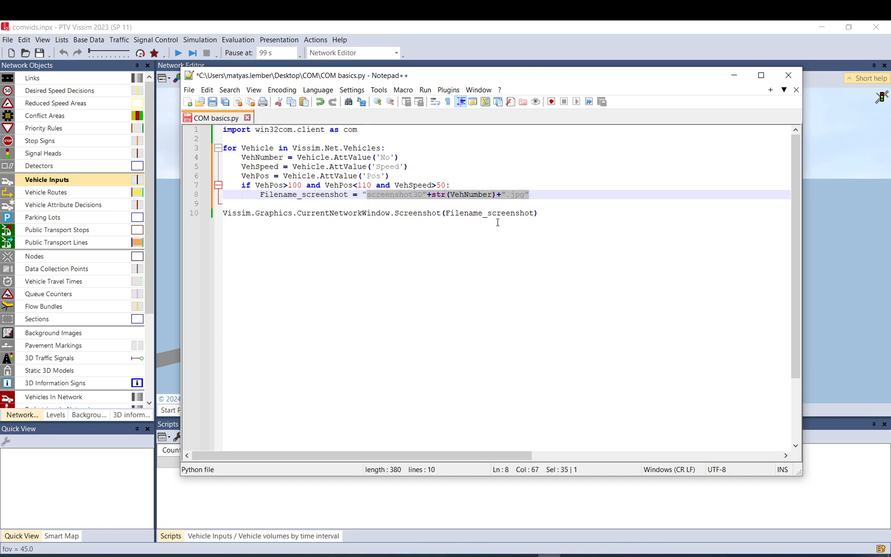
pyautogui.click(490, 212)
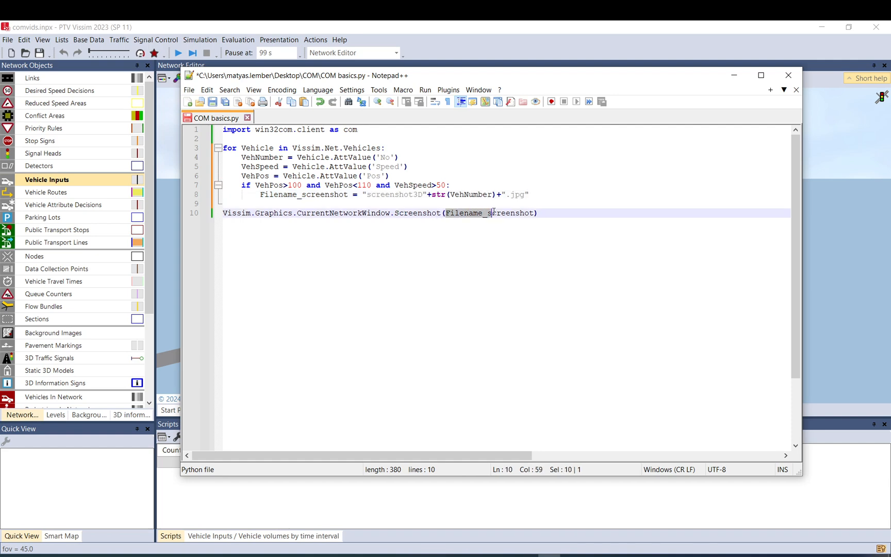
pyautogui.doubleClick(489, 213)
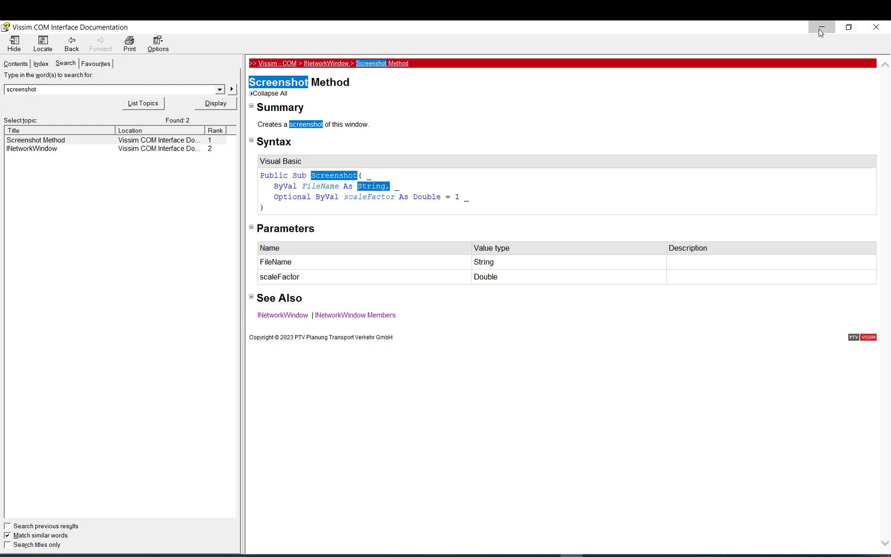
# Minimize the COM Interface Documentation window after reading the Screenshot method parameters
pyautogui.click(819, 27)
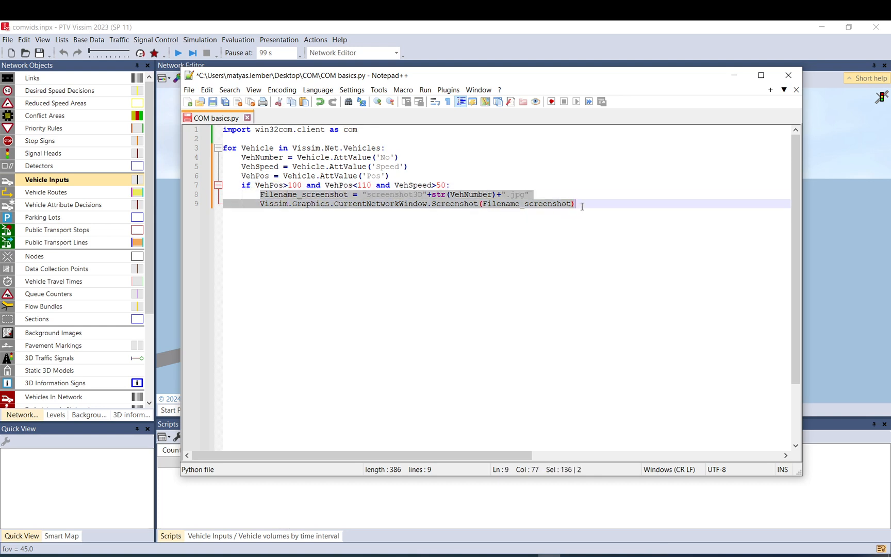
# Indent the Screenshot call into the if block so it runs for each speeding vehicle
pyautogui.click(575, 204)
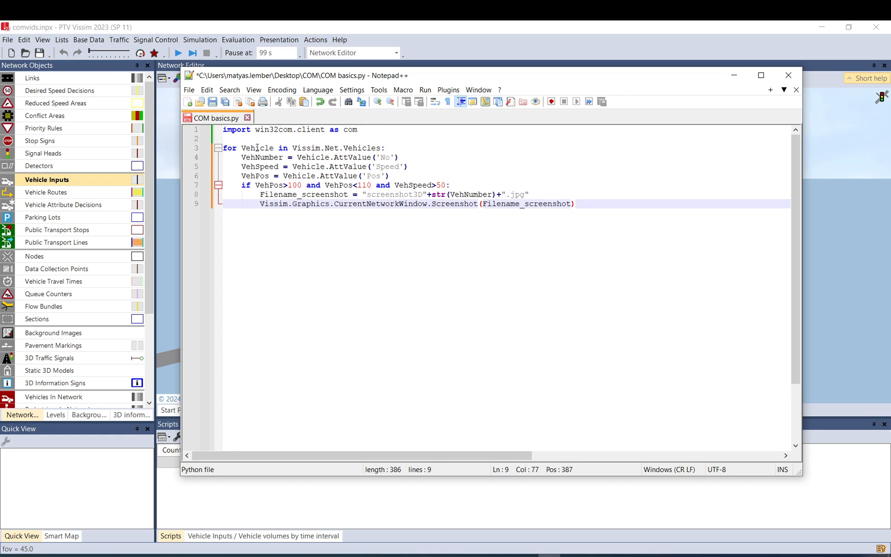
pyautogui.doubleClick(257, 148)
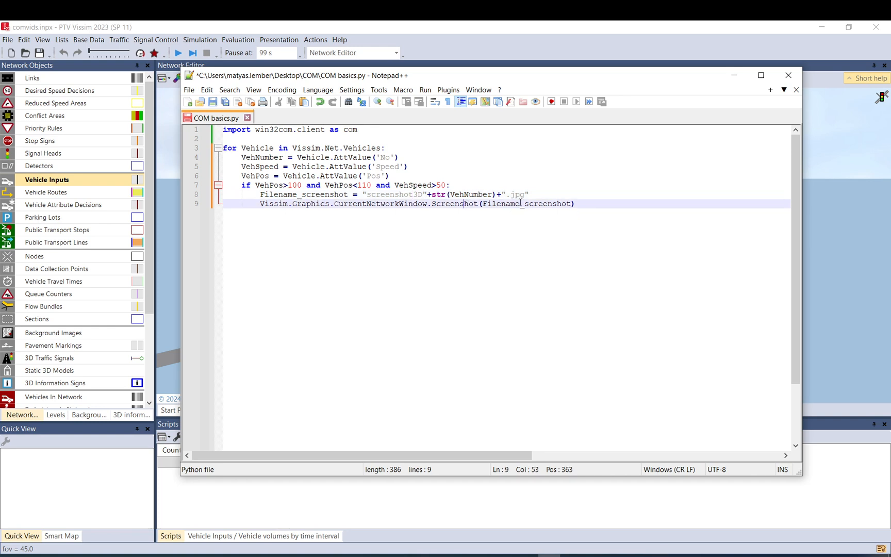
pyautogui.moveTo(432, 204)
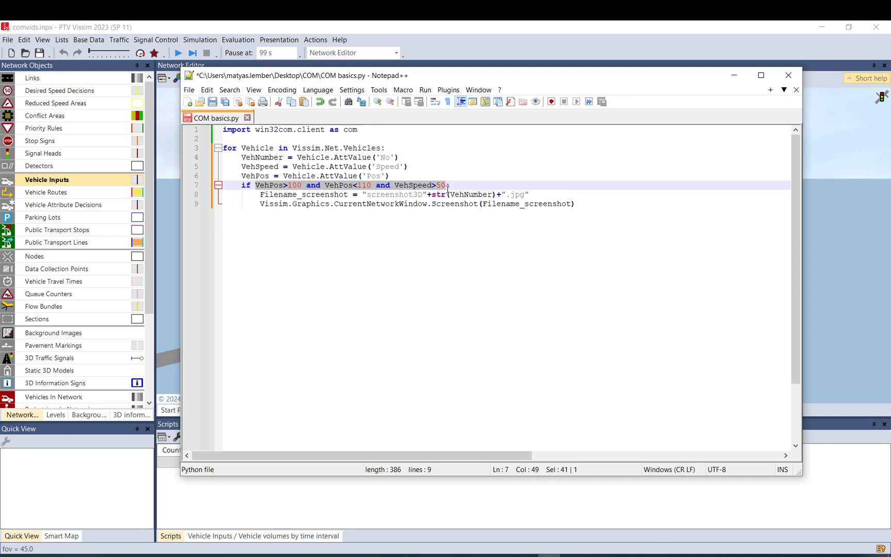
pyautogui.click(484, 203)
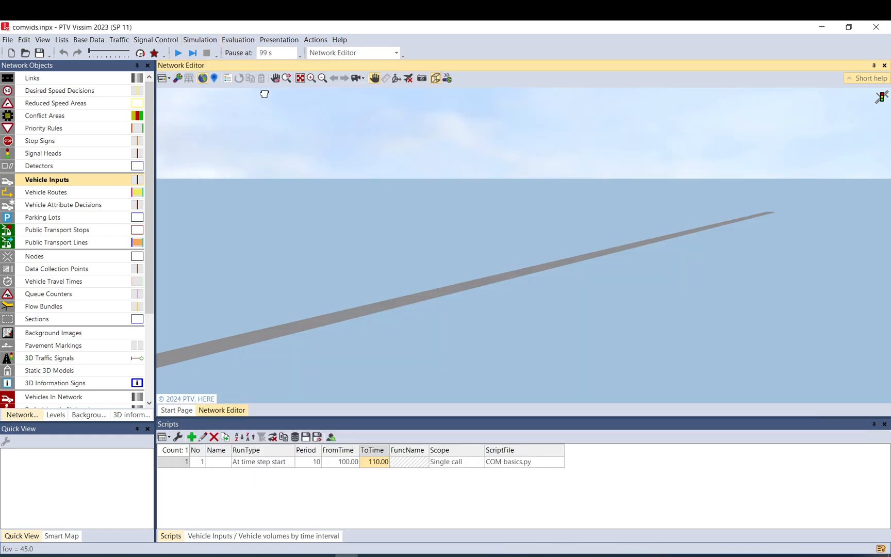
pyautogui.moveTo(62, 205)
pyautogui.write('60')
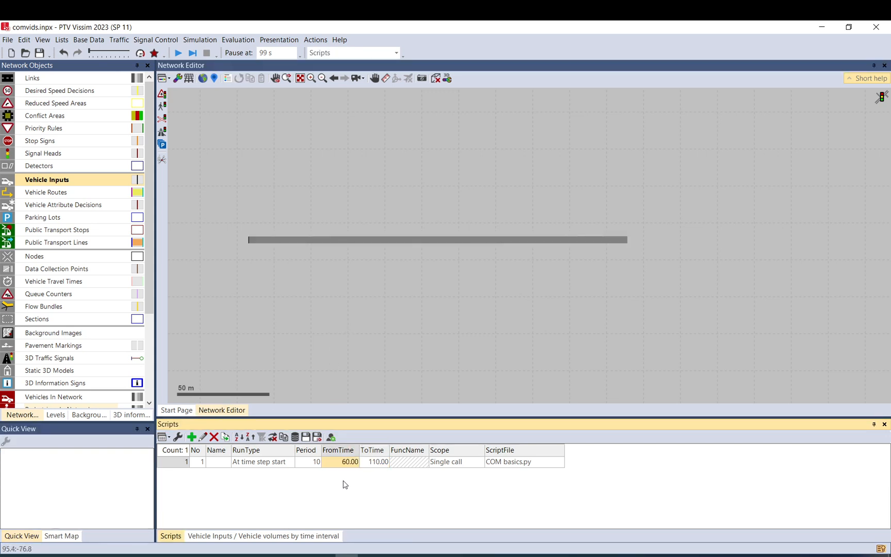
pyautogui.moveTo(308, 468)
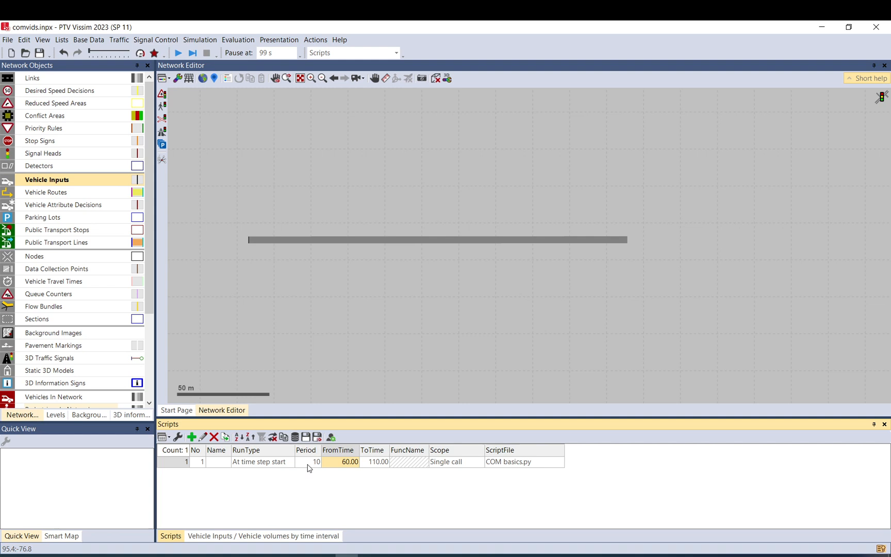
# Set the script's FromTime to 60 s and dismiss the save-changes prompt when starting the run
pyautogui.click(309, 461)
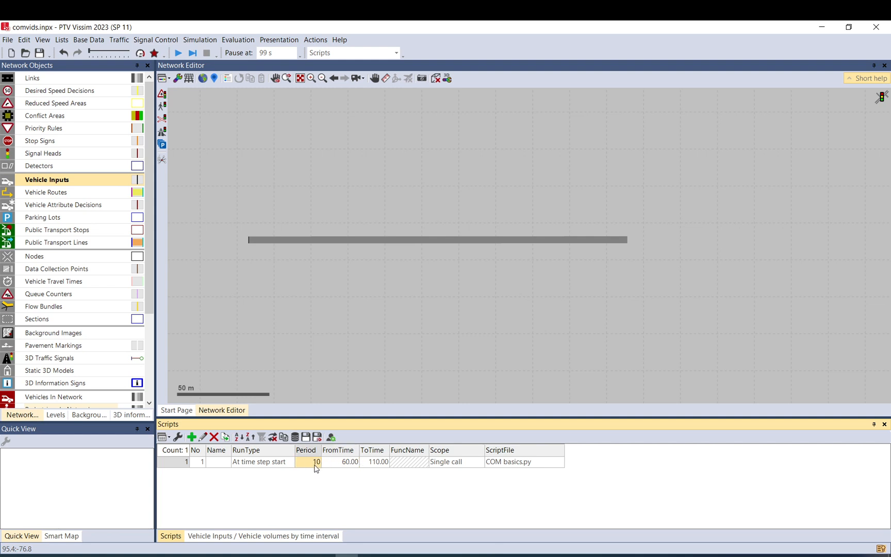
pyautogui.moveTo(178, 52)
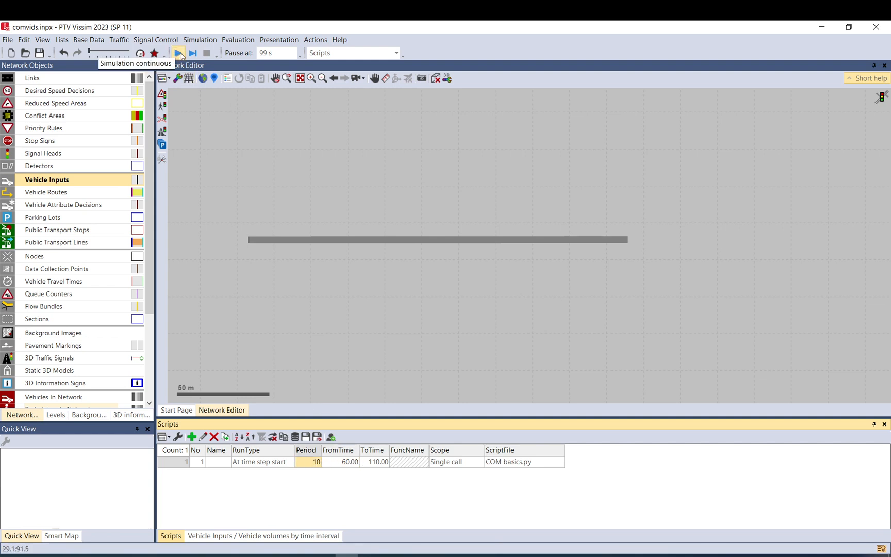
pyautogui.click(178, 52)
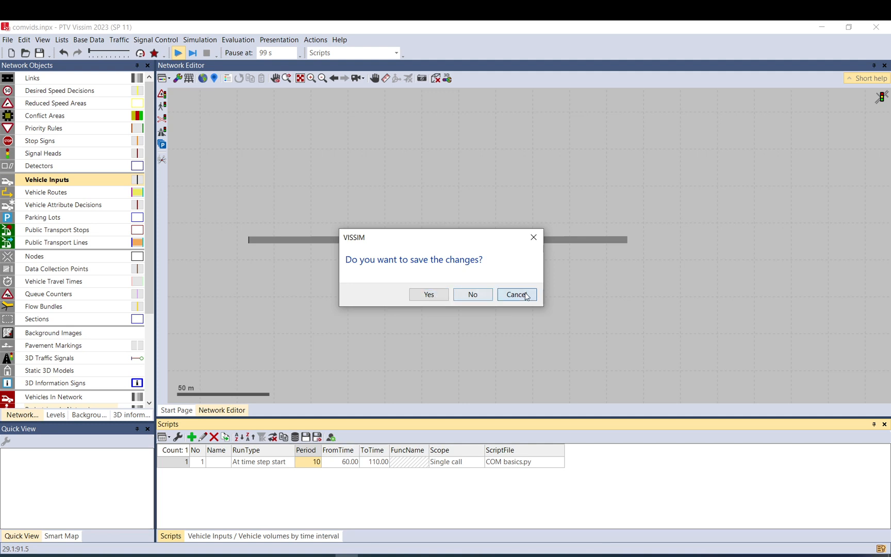
pyautogui.click(516, 294)
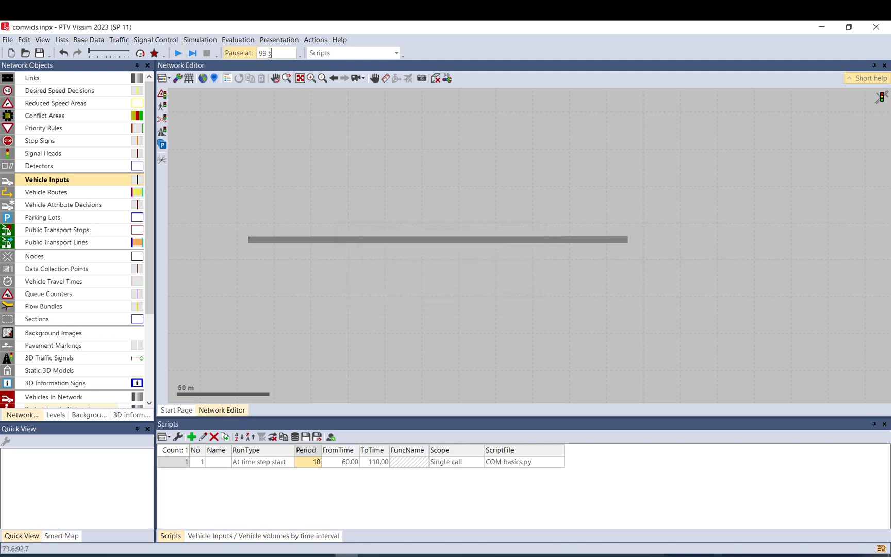
# Set Pause at to 60 s and simulate up to that pause with vehicles on the link
pyautogui.click(178, 52)
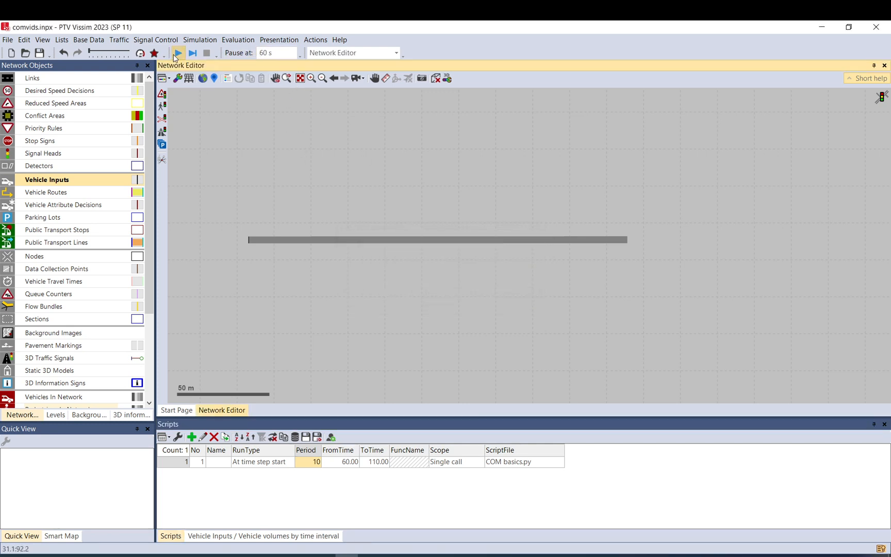
pyautogui.click(178, 52)
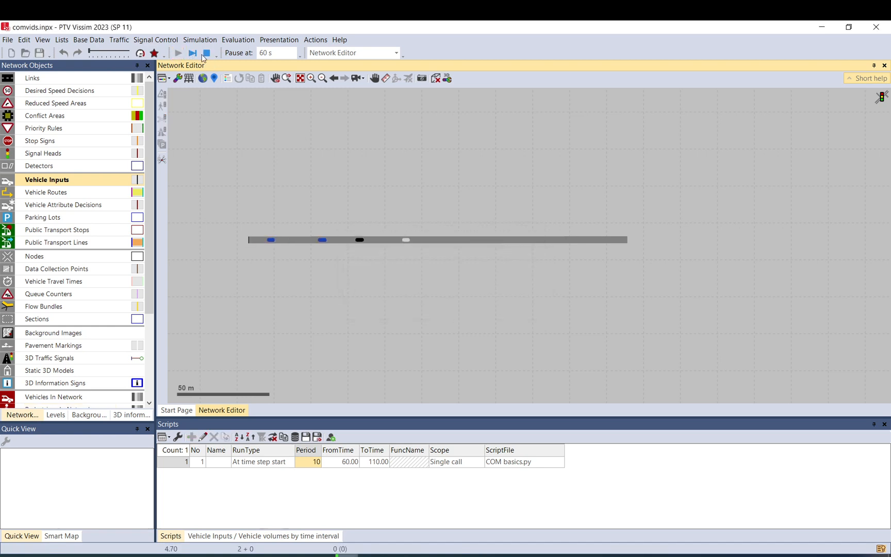
pyautogui.click(193, 52)
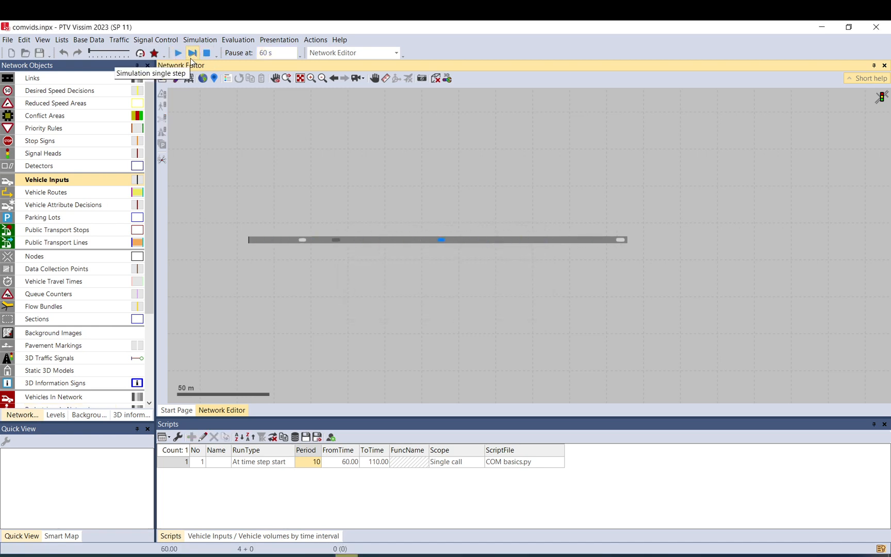
# Continue the simulation past 110 s, checking passing vehicles' Speed and Pos in Quick View
pyautogui.click(193, 52)
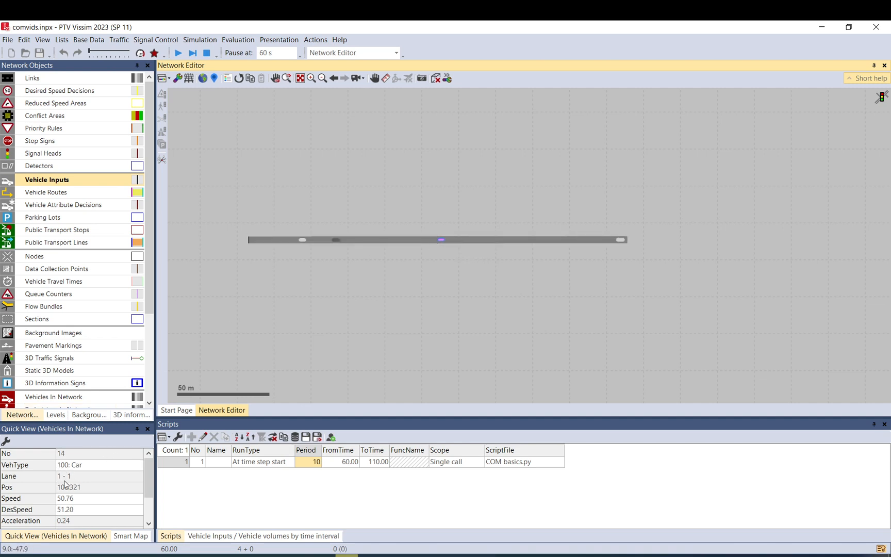
pyautogui.moveTo(67, 490)
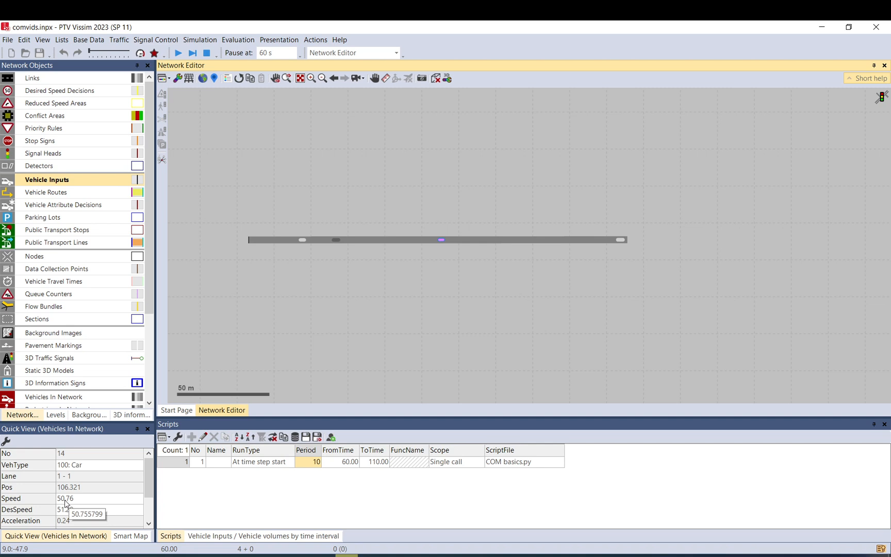
pyautogui.moveTo(267, 430)
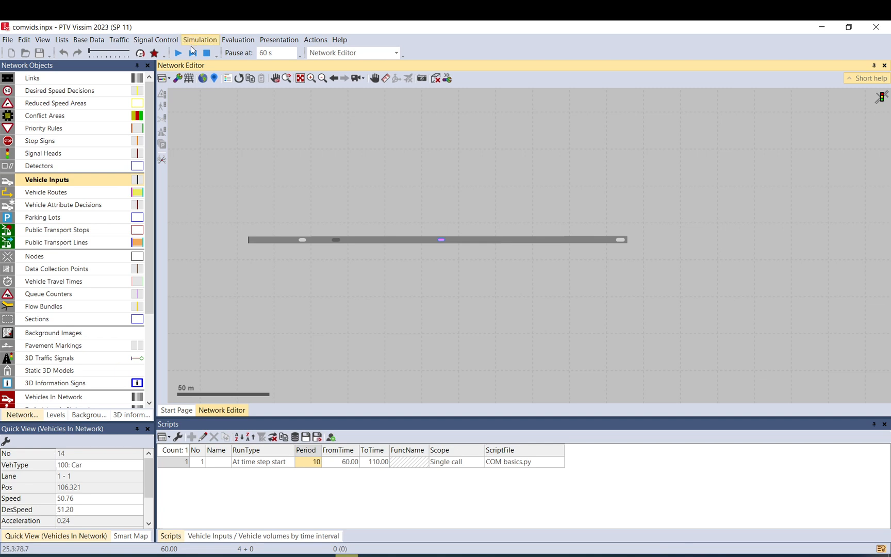
pyautogui.click(191, 52)
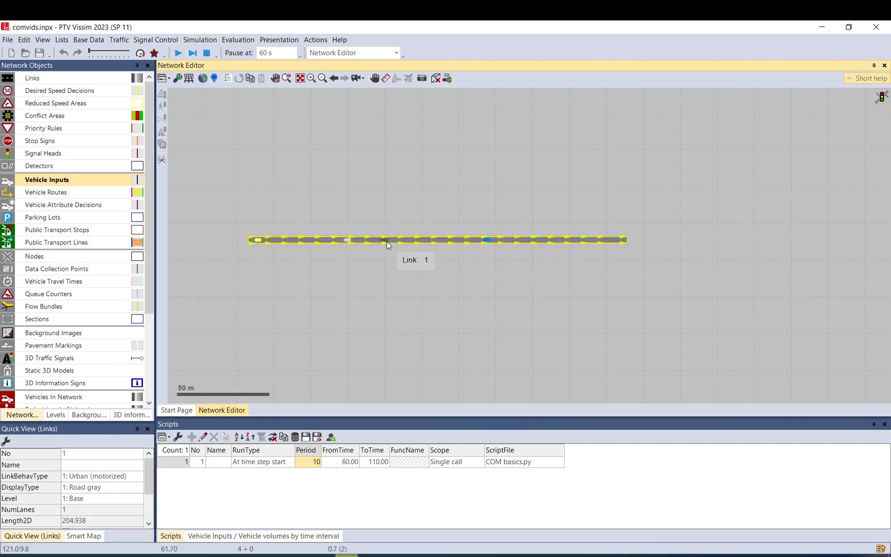
pyautogui.click(383, 240)
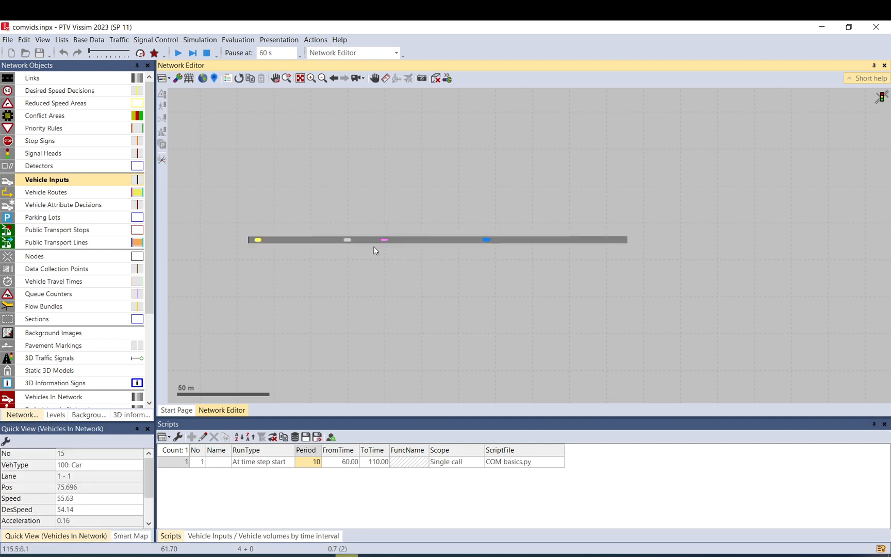
pyautogui.moveTo(65, 494)
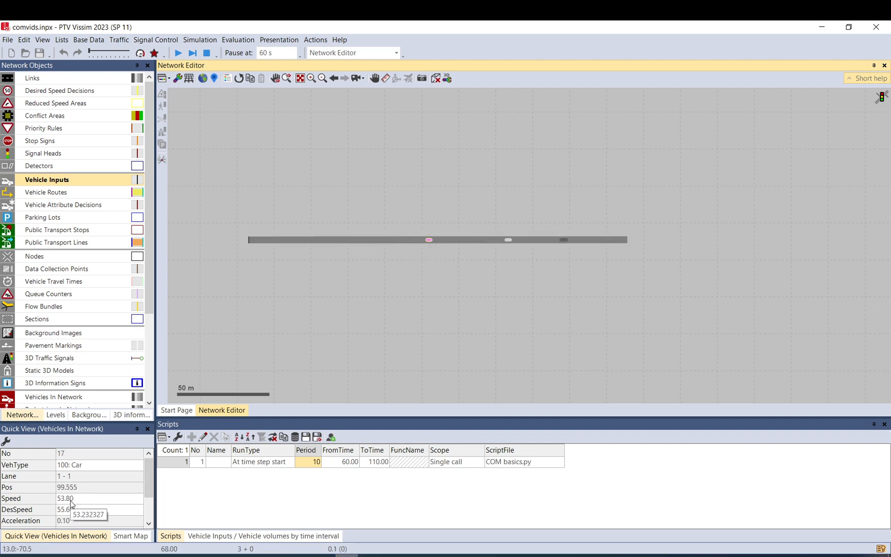
pyautogui.click(191, 52)
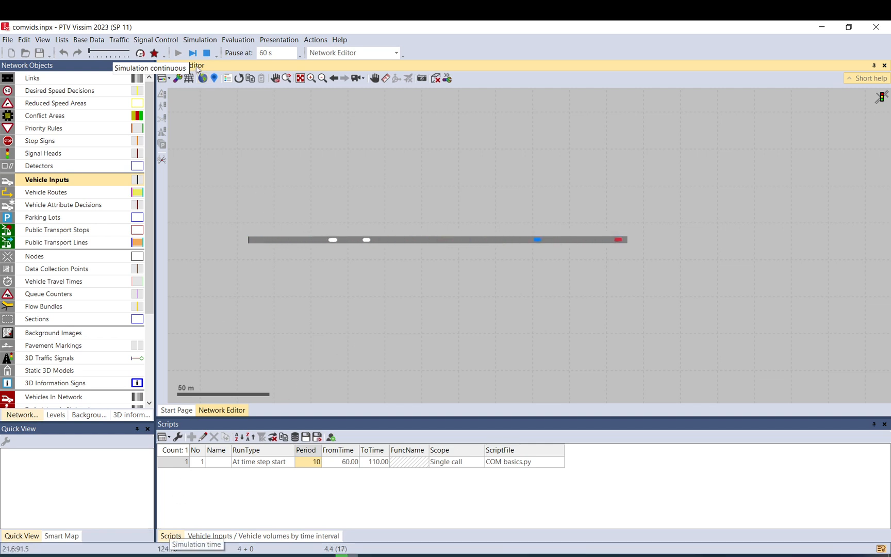
# Browse the new screenshot3D JPG files in the COM folder and preview screenshot3D14.jpg
pyautogui.click(207, 52)
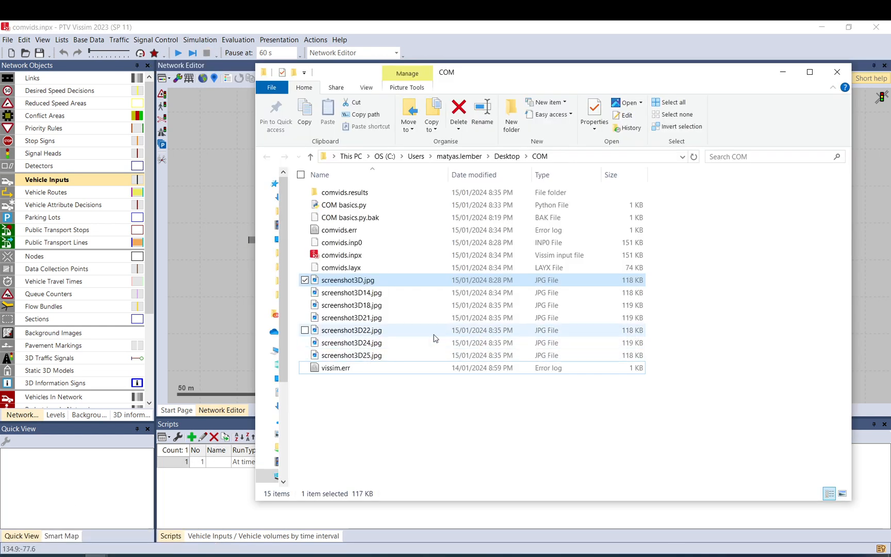
pyautogui.click(352, 355)
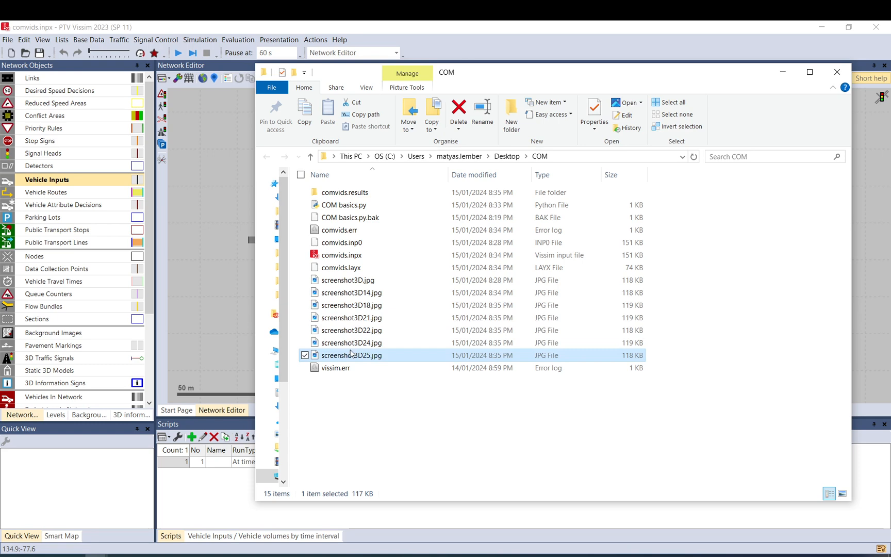
pyautogui.click(351, 292)
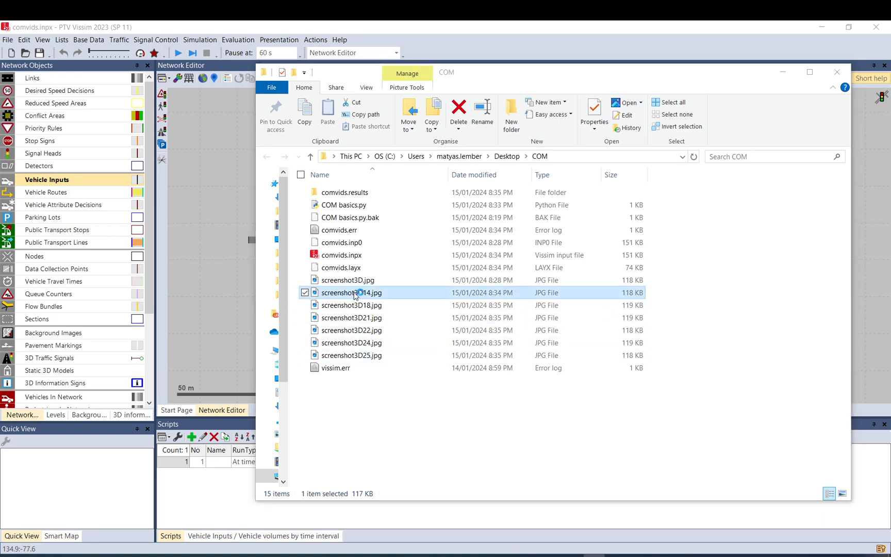
pyautogui.doubleClick(351, 293)
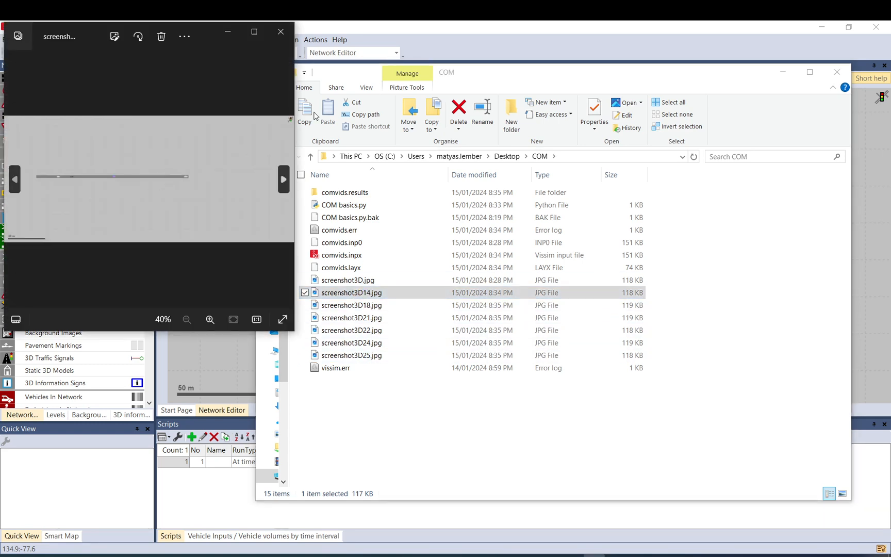
pyautogui.moveTo(136, 186)
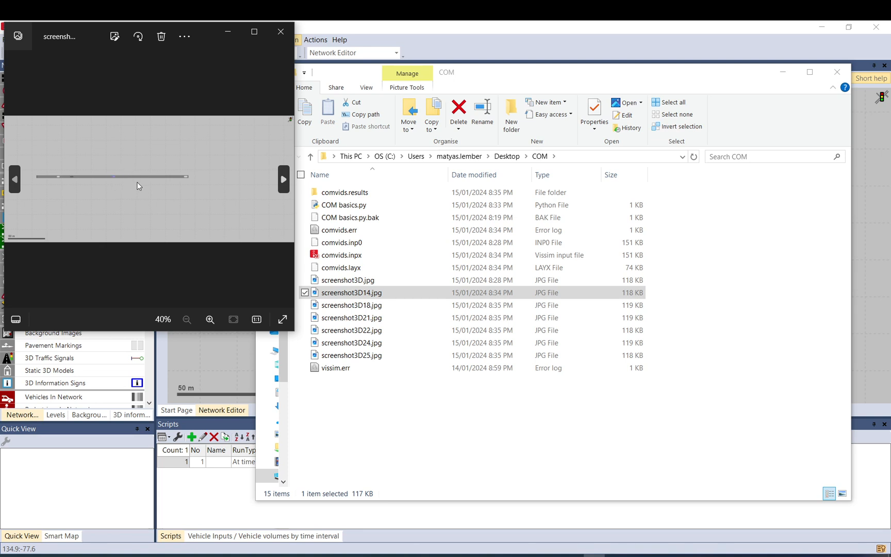
pyautogui.moveTo(280, 51)
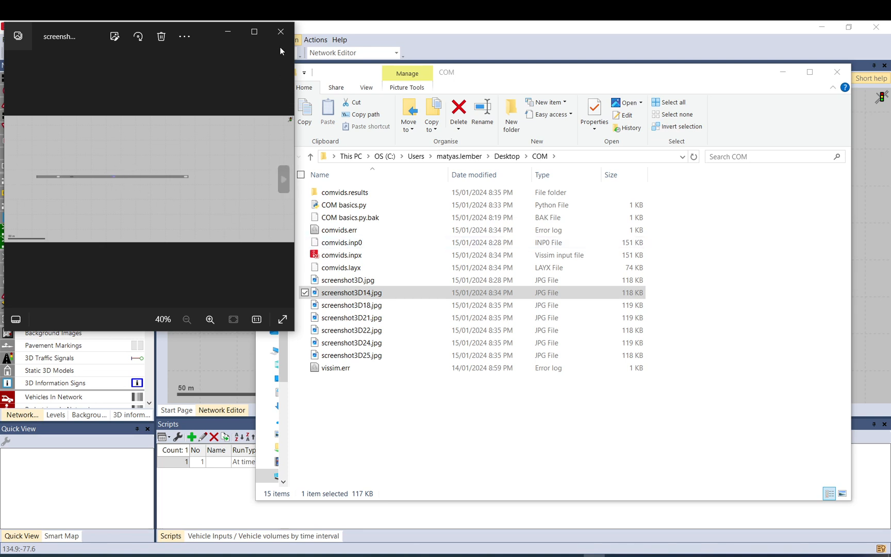
# Close that preview and open screenshot3D18.jpg in the photo viewer
pyautogui.click(279, 32)
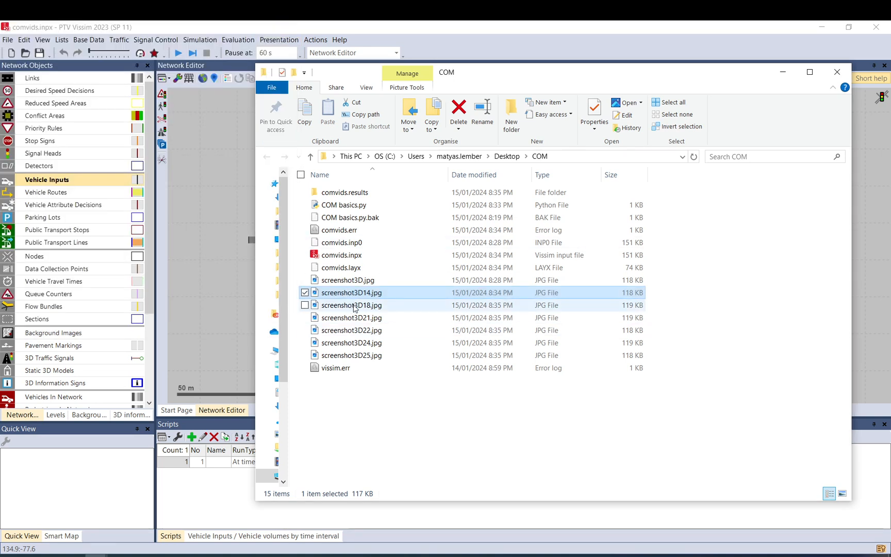
pyautogui.click(351, 306)
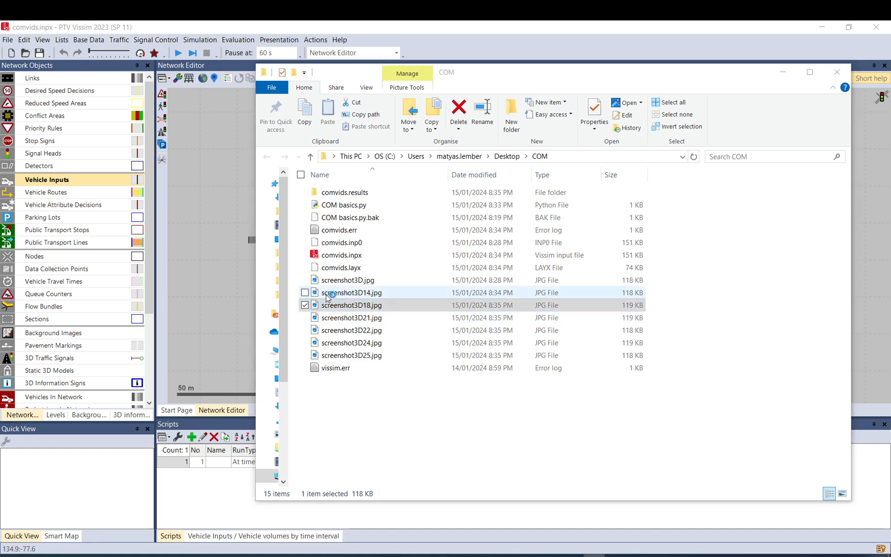
pyautogui.doubleClick(351, 305)
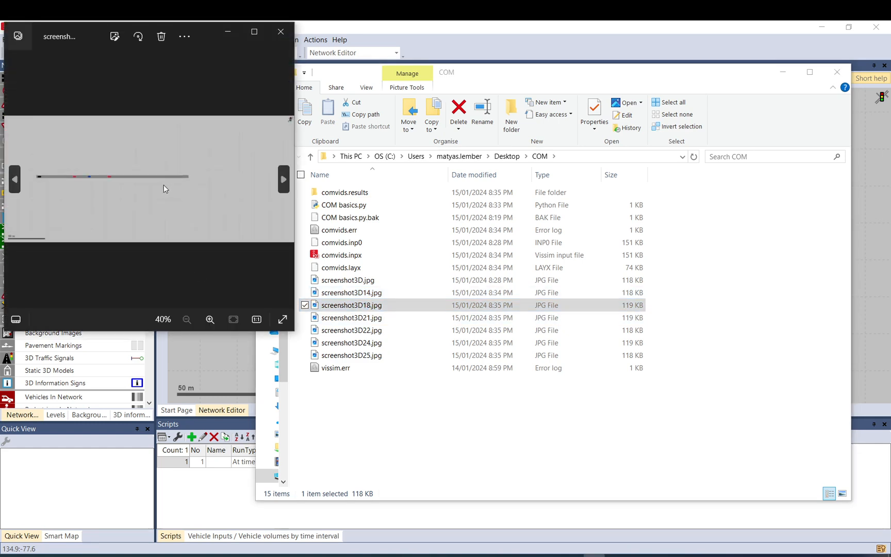
pyautogui.moveTo(121, 186)
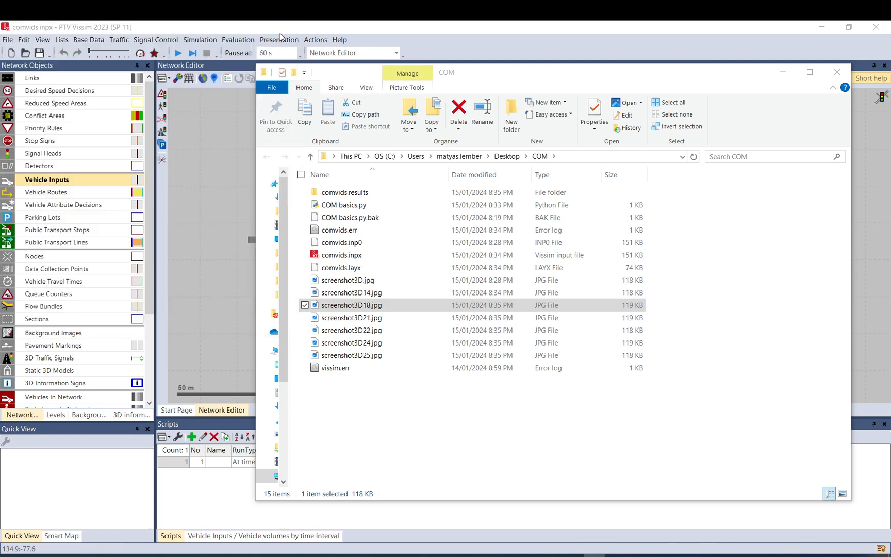
# Bring Vissim's network editor with the empty road link back to the front
pyautogui.click(835, 72)
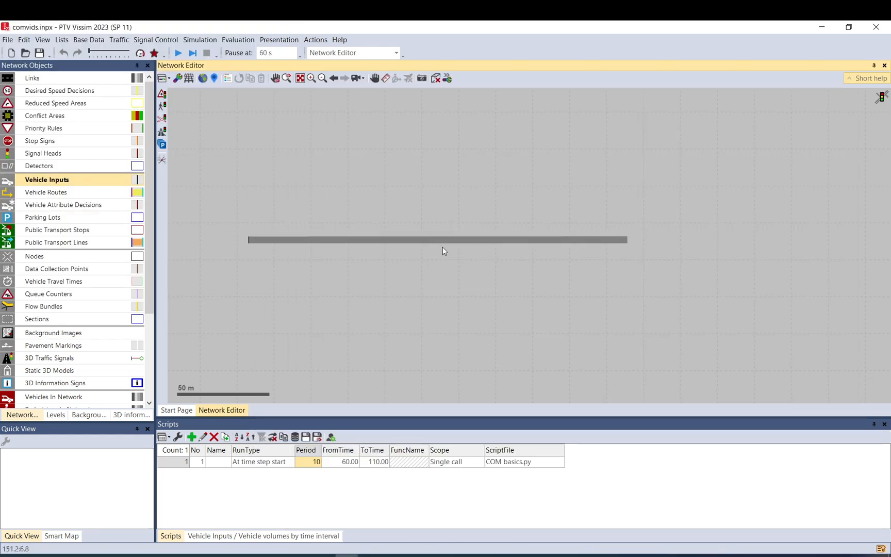
pyautogui.moveTo(472, 249)
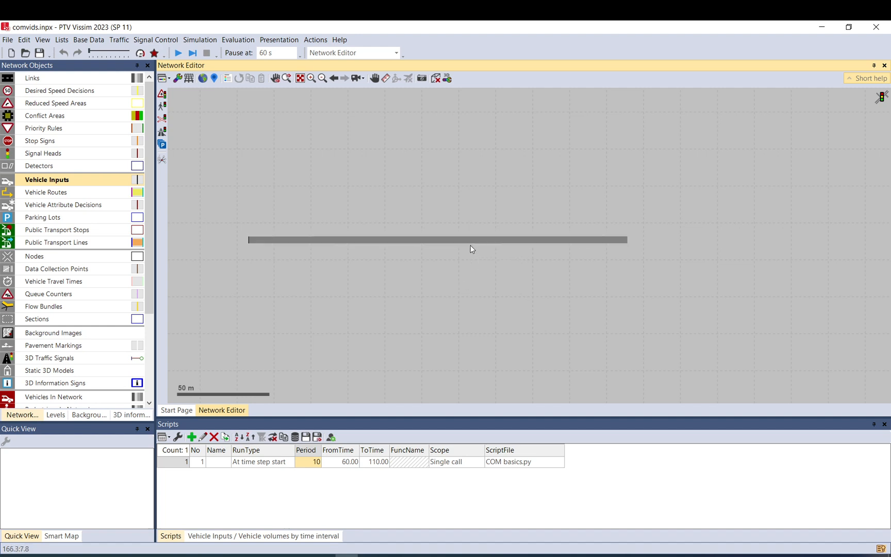
pyautogui.moveTo(513, 247)
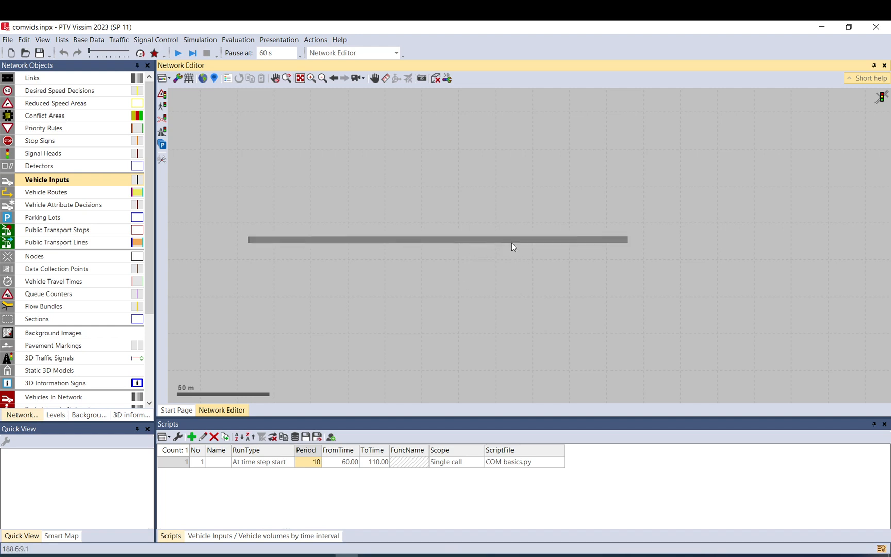
pyautogui.moveTo(469, 249)
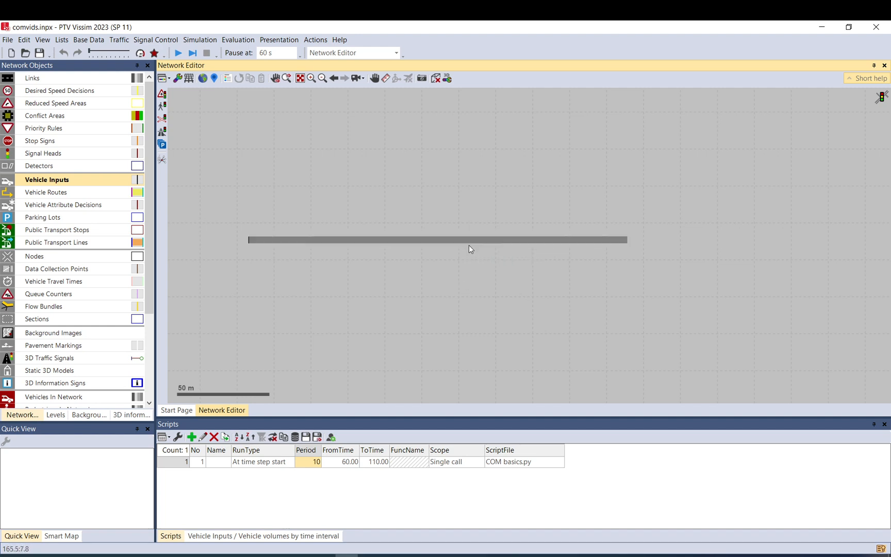
pyautogui.moveTo(488, 254)
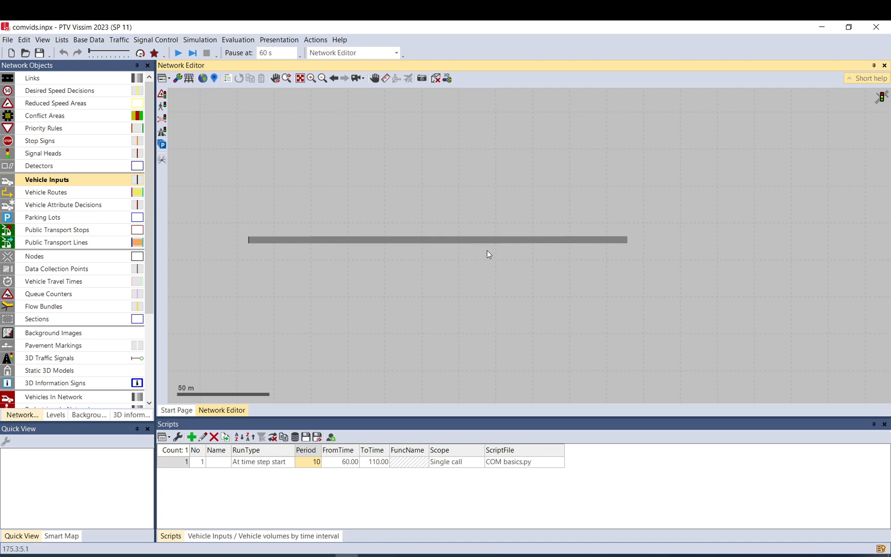
pyautogui.moveTo(483, 247)
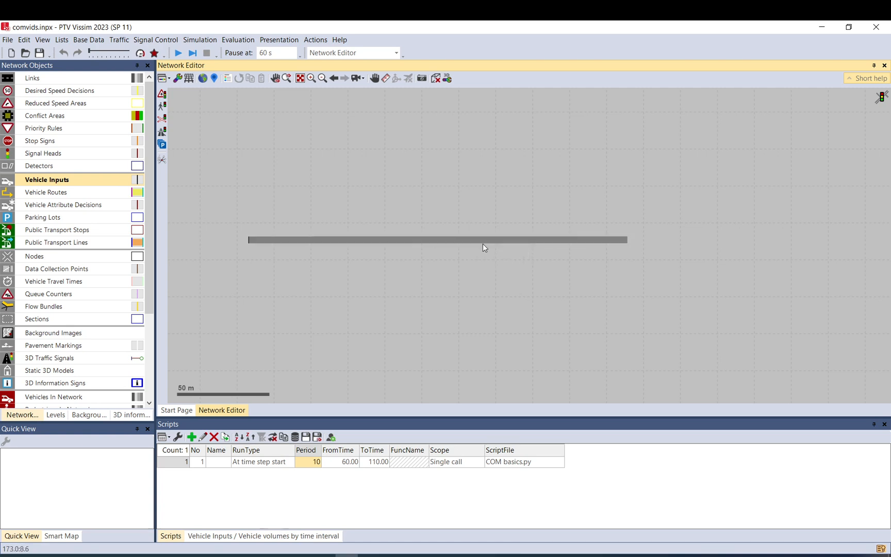
pyautogui.moveTo(483, 239)
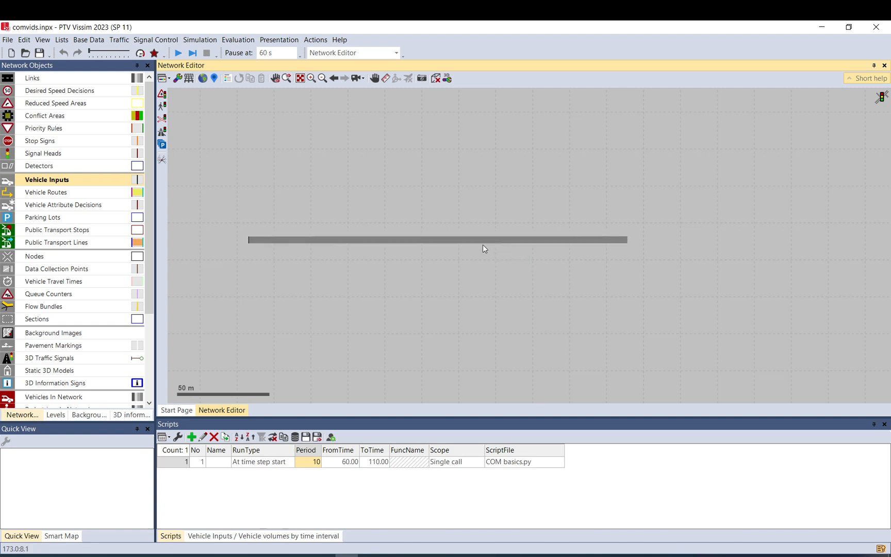
pyautogui.moveTo(470, 273)
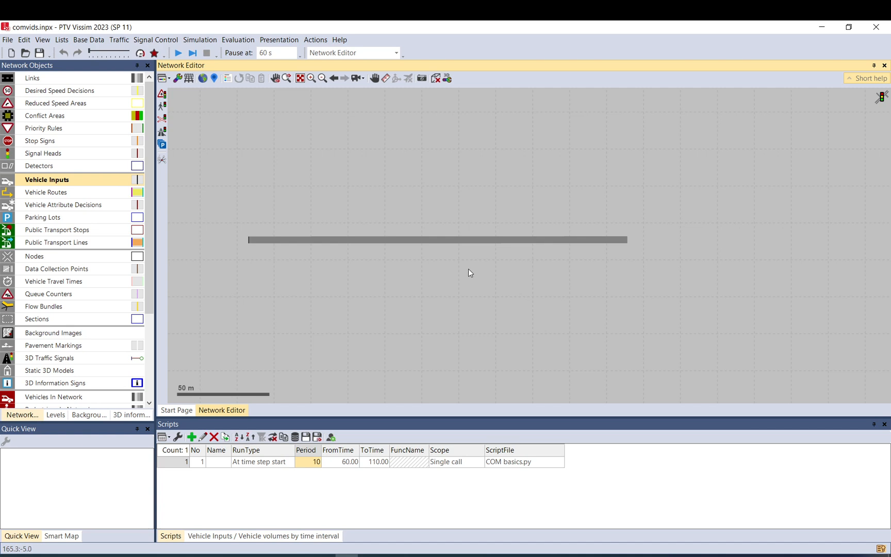
pyautogui.moveTo(496, 254)
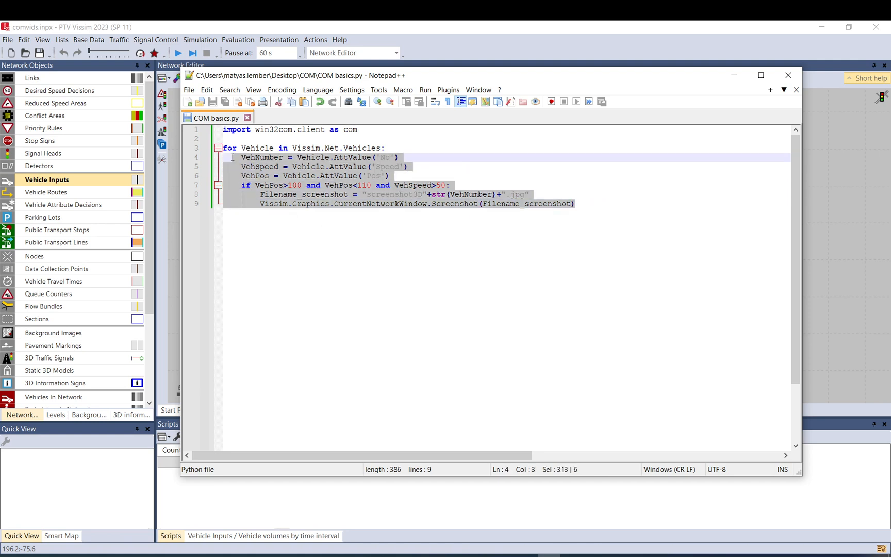
pyautogui.click(261, 139)
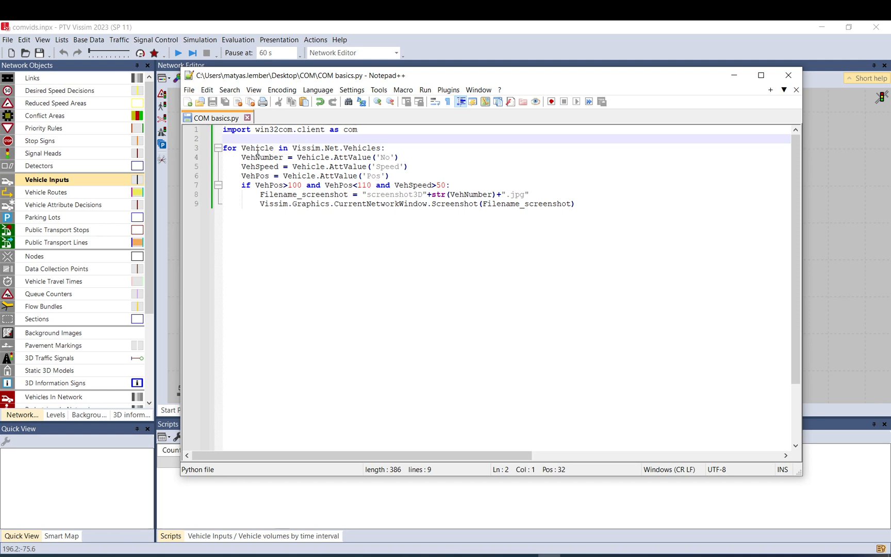
pyautogui.click(577, 204)
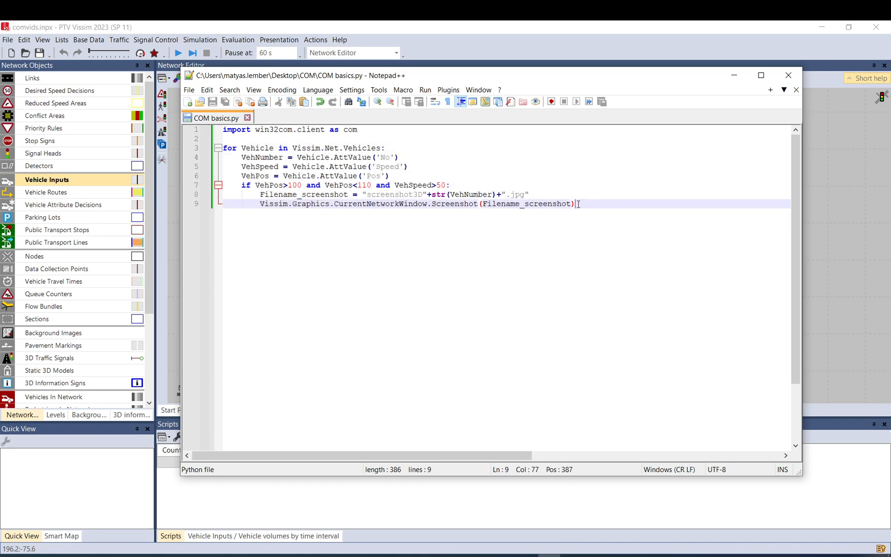